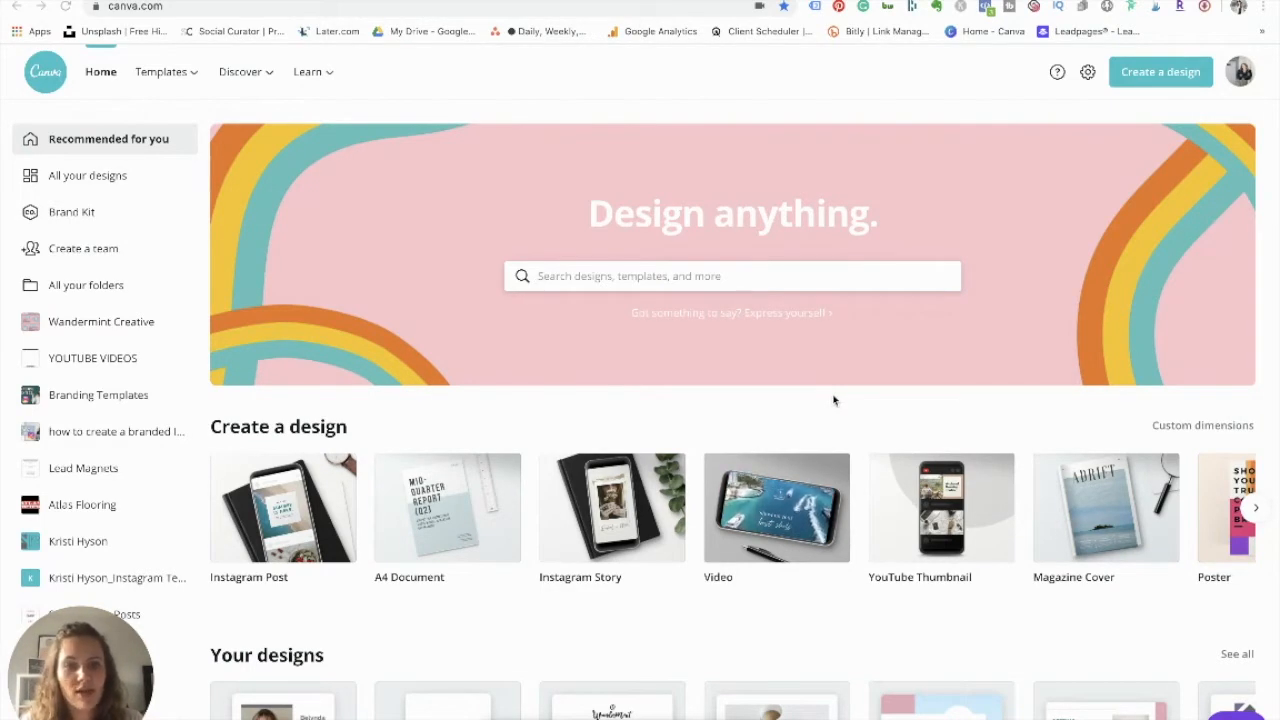
# Browse the Create a design carousel on the home page, then focus the design search bar
pyautogui.scroll(-3)
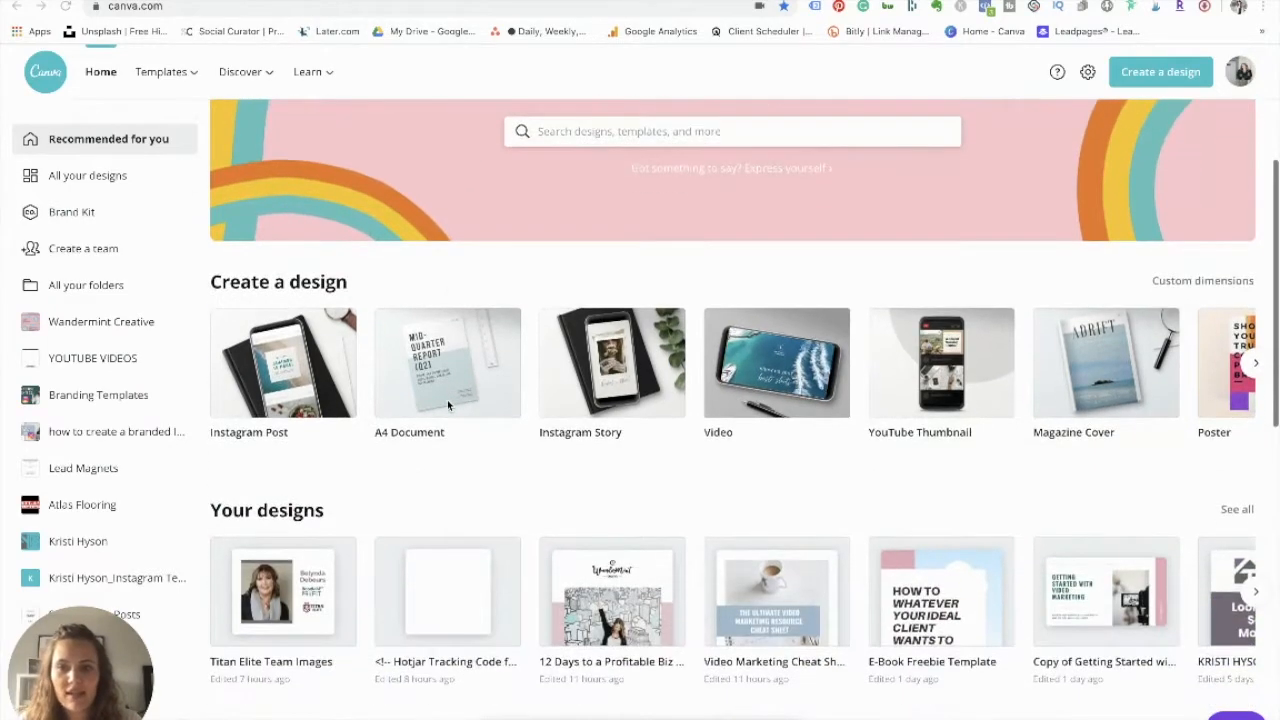
pyautogui.scroll(-3)
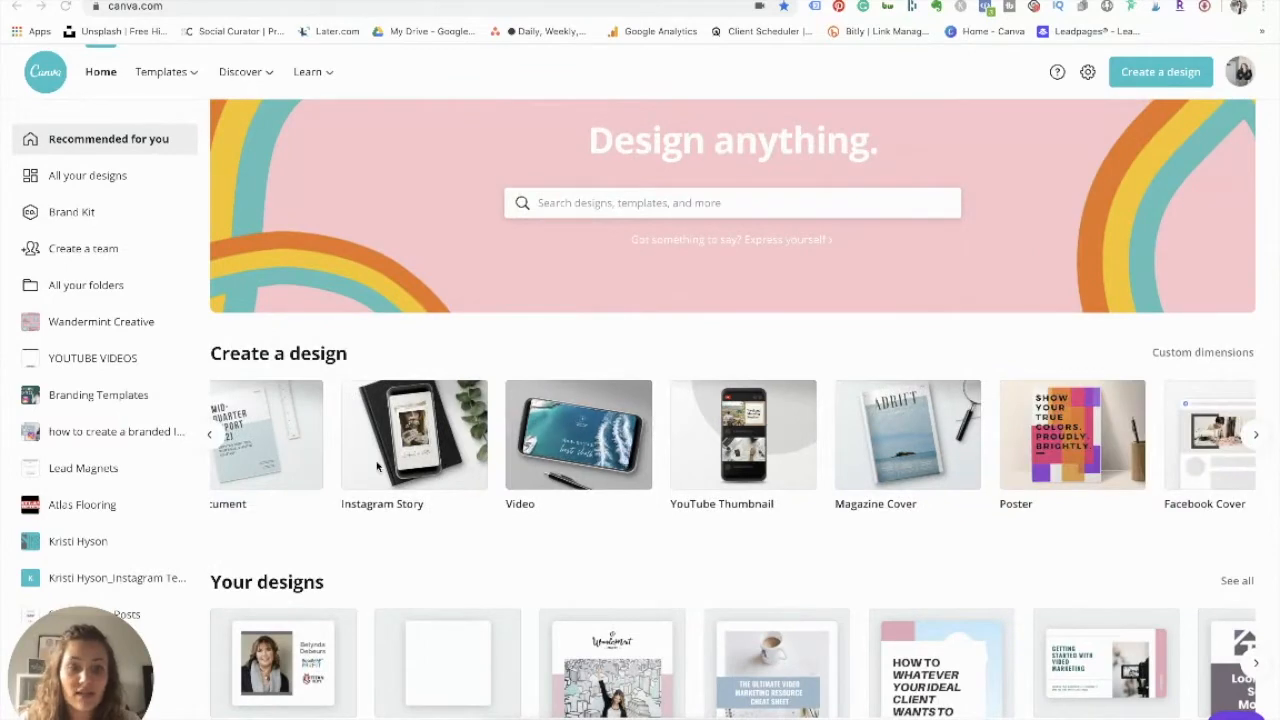
pyautogui.click(1256, 434)
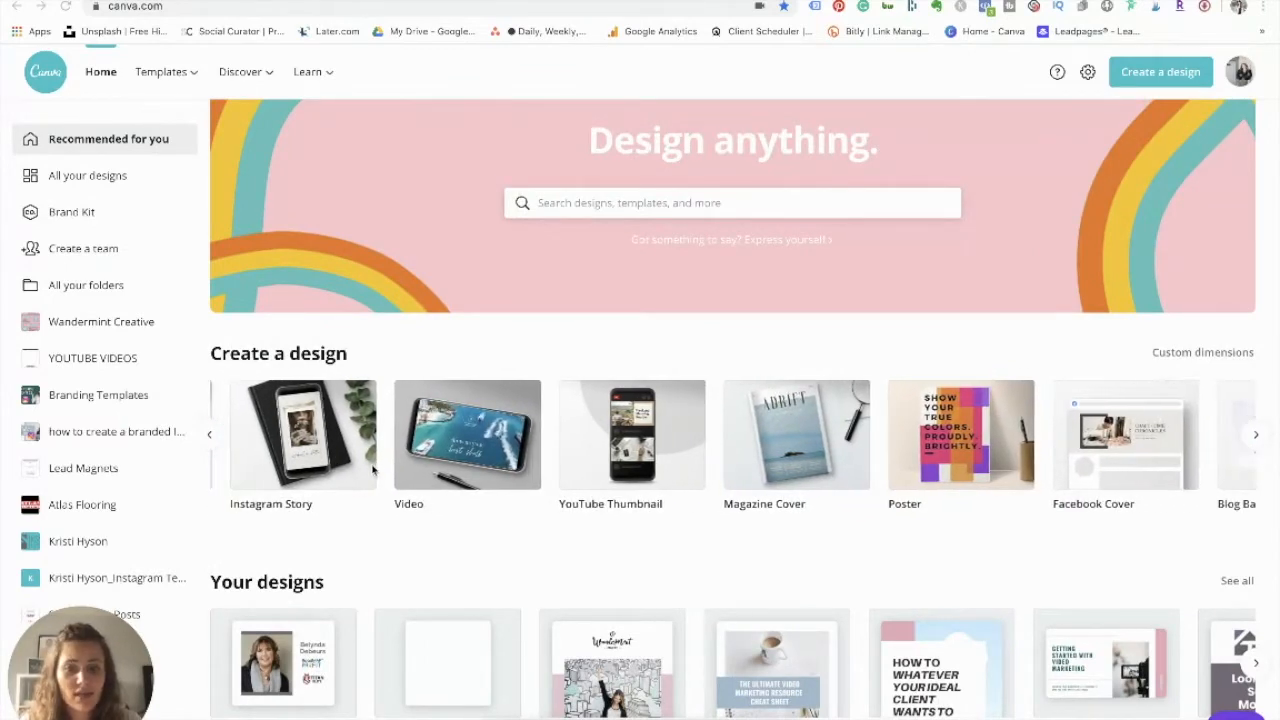
pyautogui.click(1256, 432)
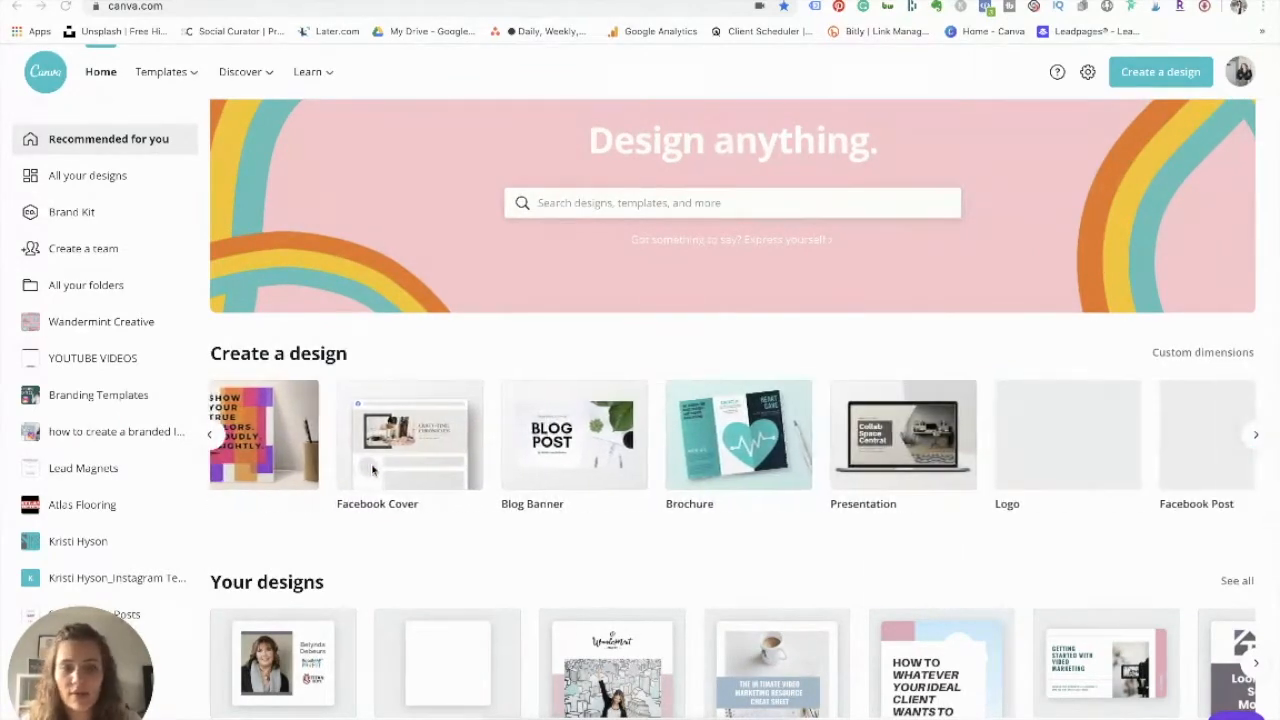
pyautogui.click(732, 202)
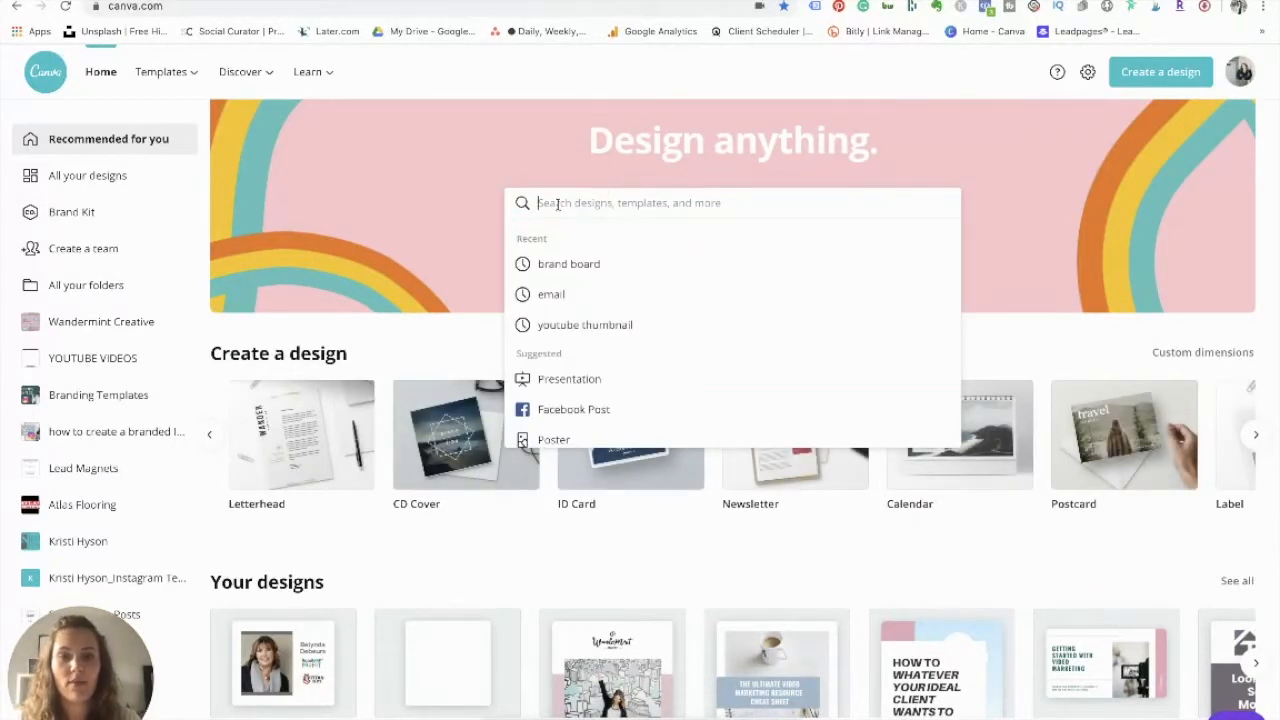
# Search for 'zoom' so the Zoom Virtual Background suggestions appear
pyautogui.write('7')
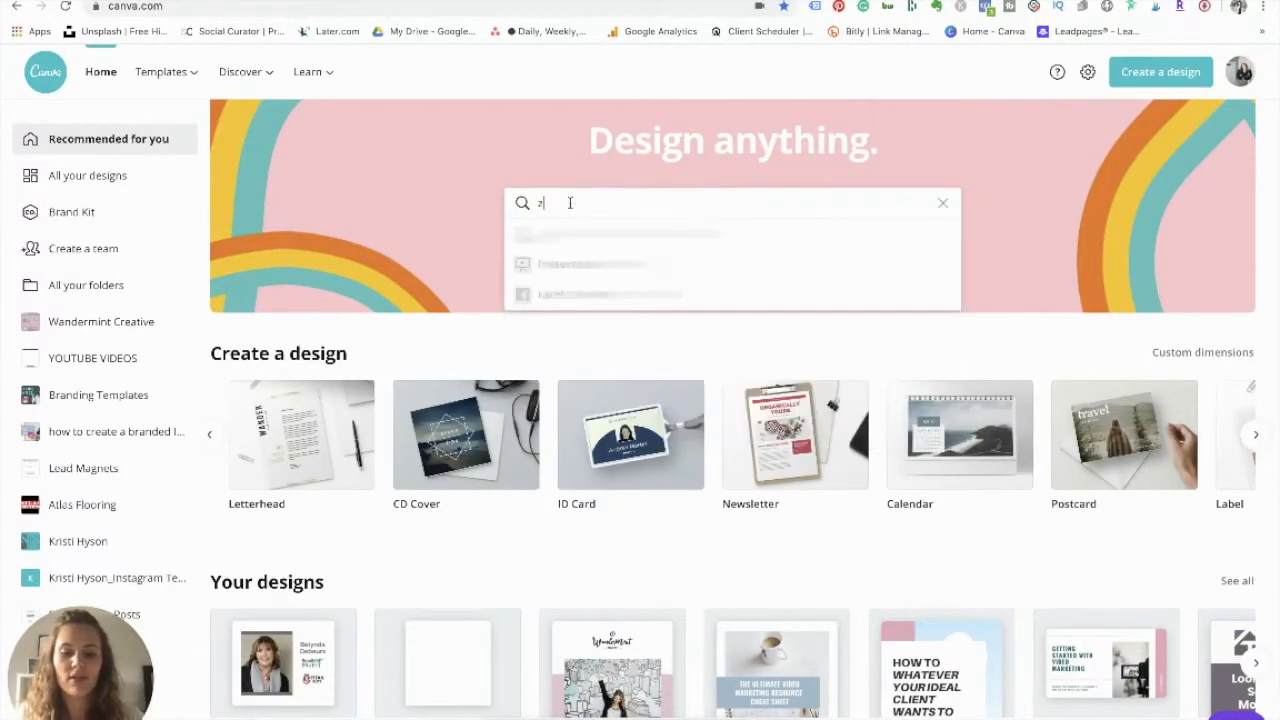
pyautogui.write('oom')
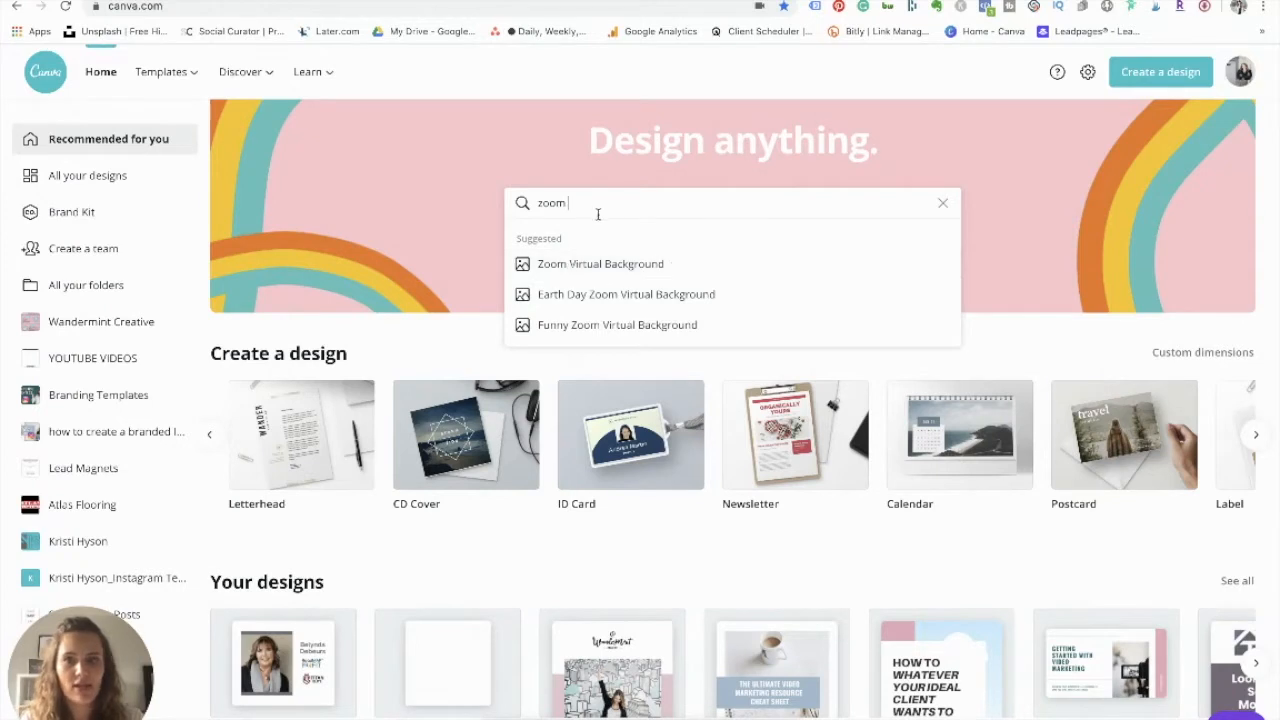
pyautogui.moveTo(600, 294)
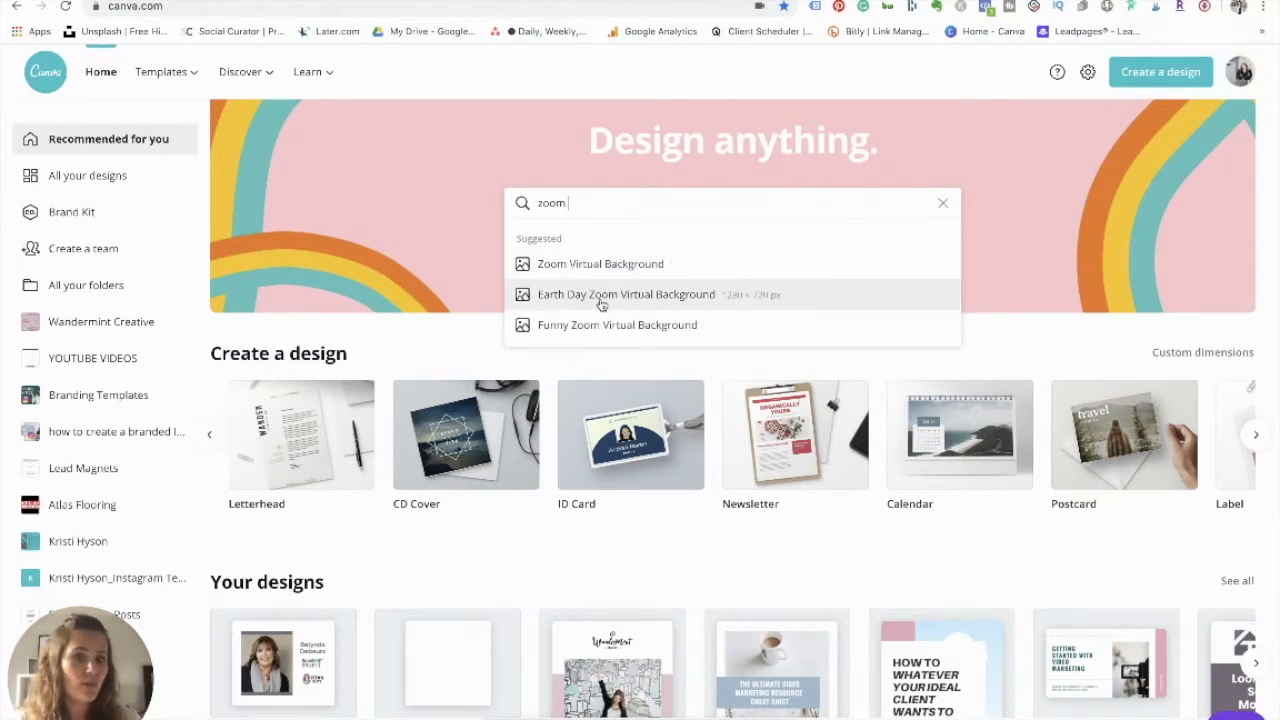
pyautogui.moveTo(604, 336)
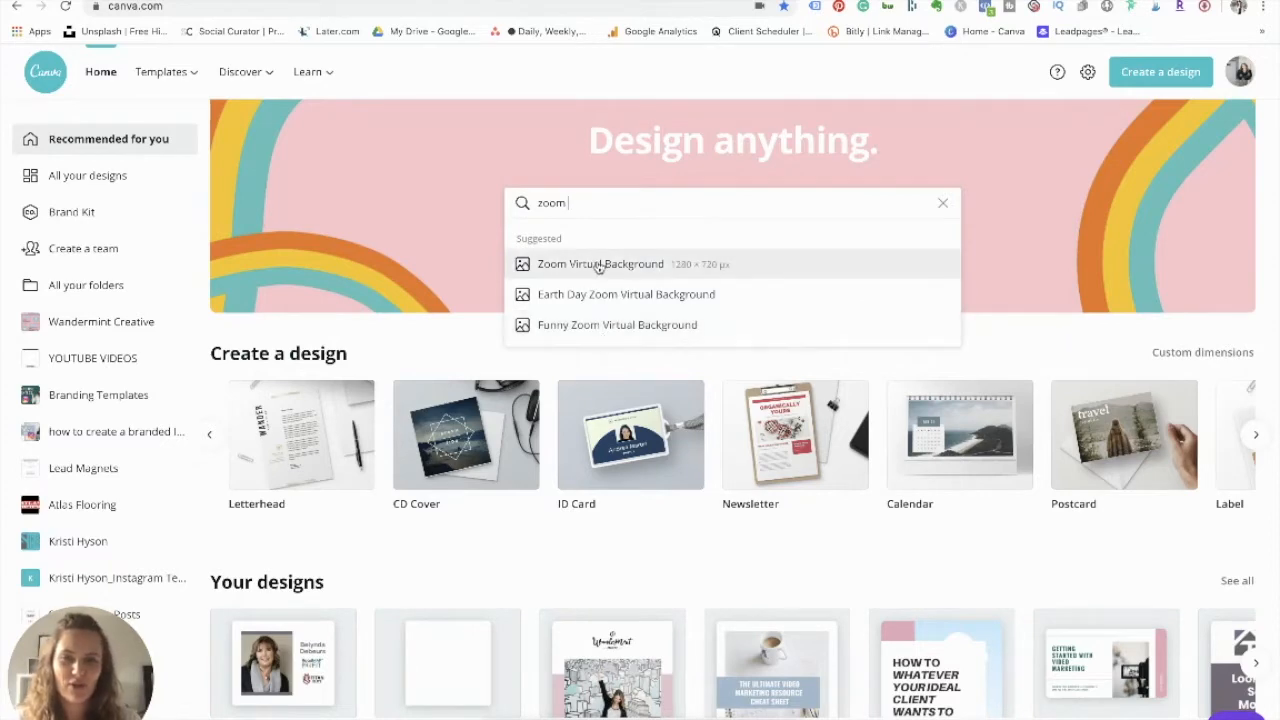
# Open the Zoom Virtual Background templates and start a design from the purple swirling space video
pyautogui.click(600, 264)
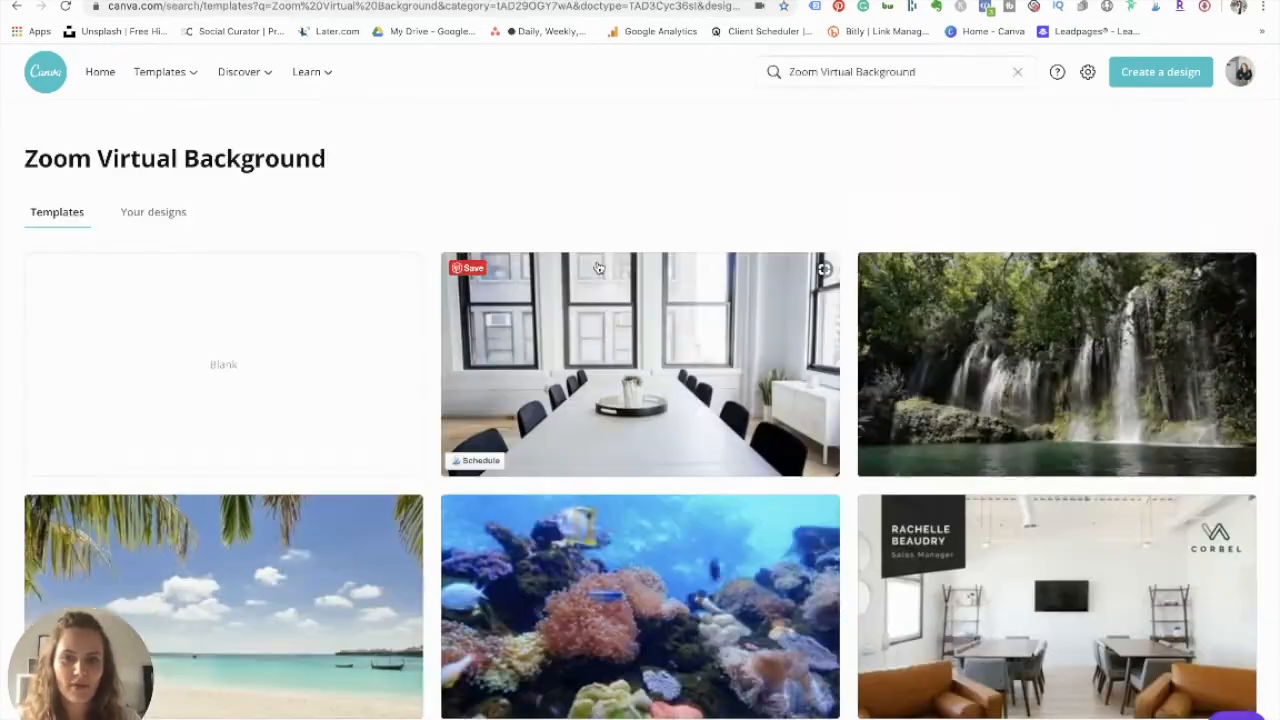
pyautogui.moveTo(654, 200)
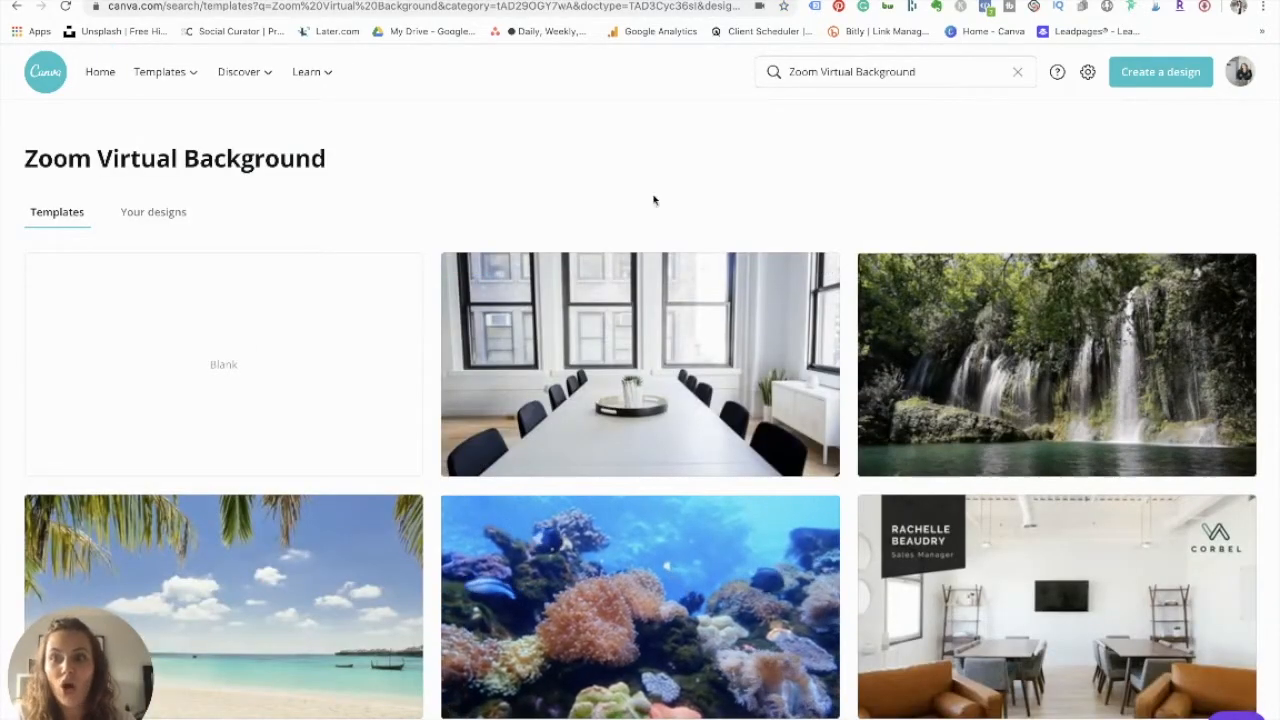
pyautogui.scroll(-3)
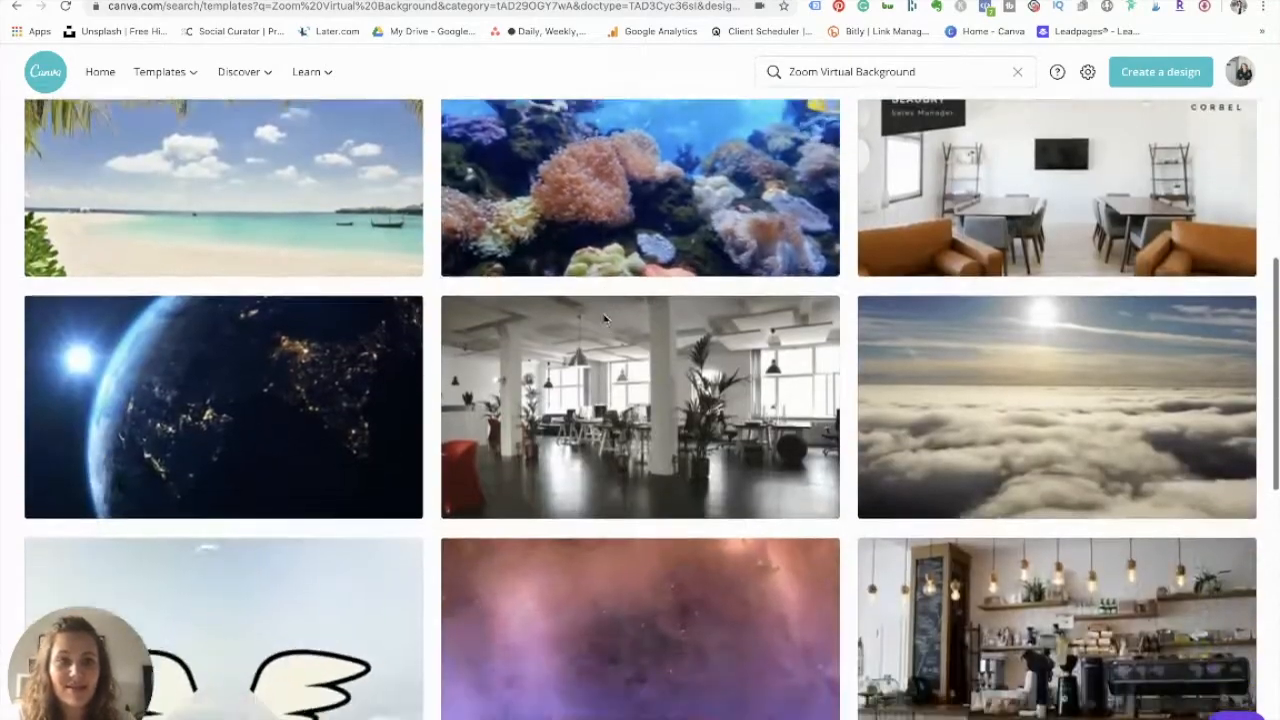
pyautogui.scroll(-3)
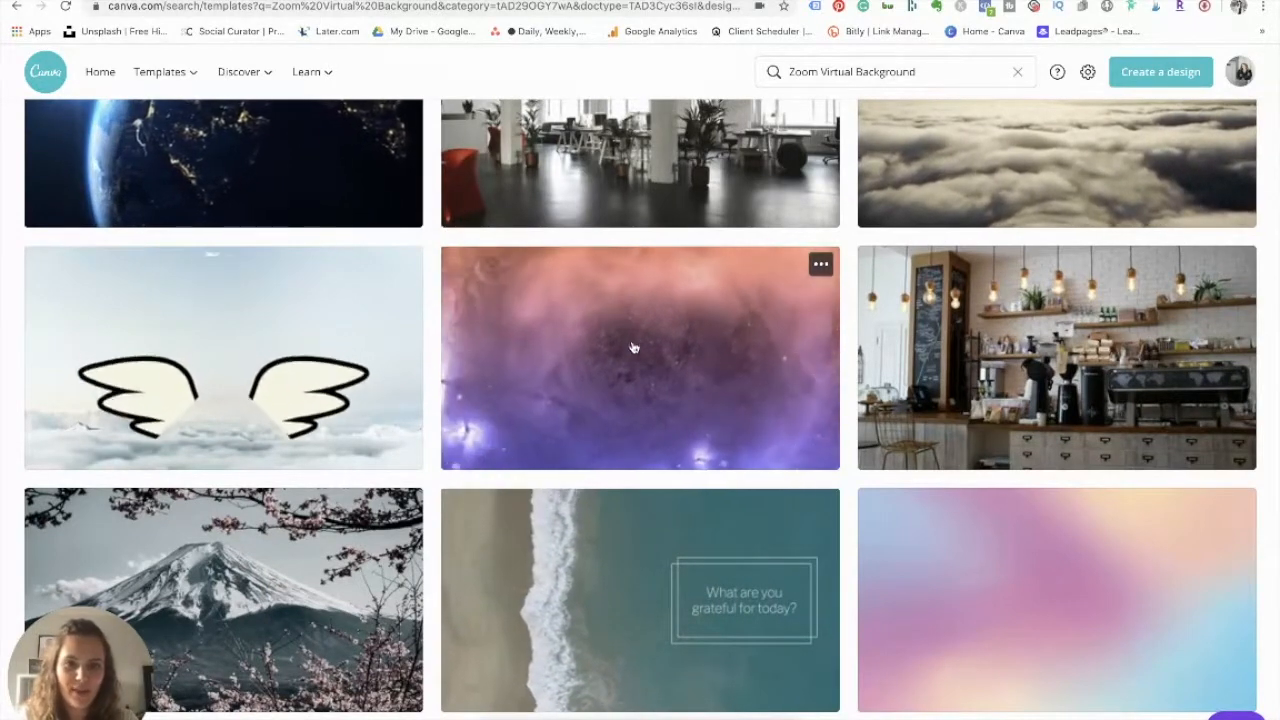
pyautogui.click(640, 356)
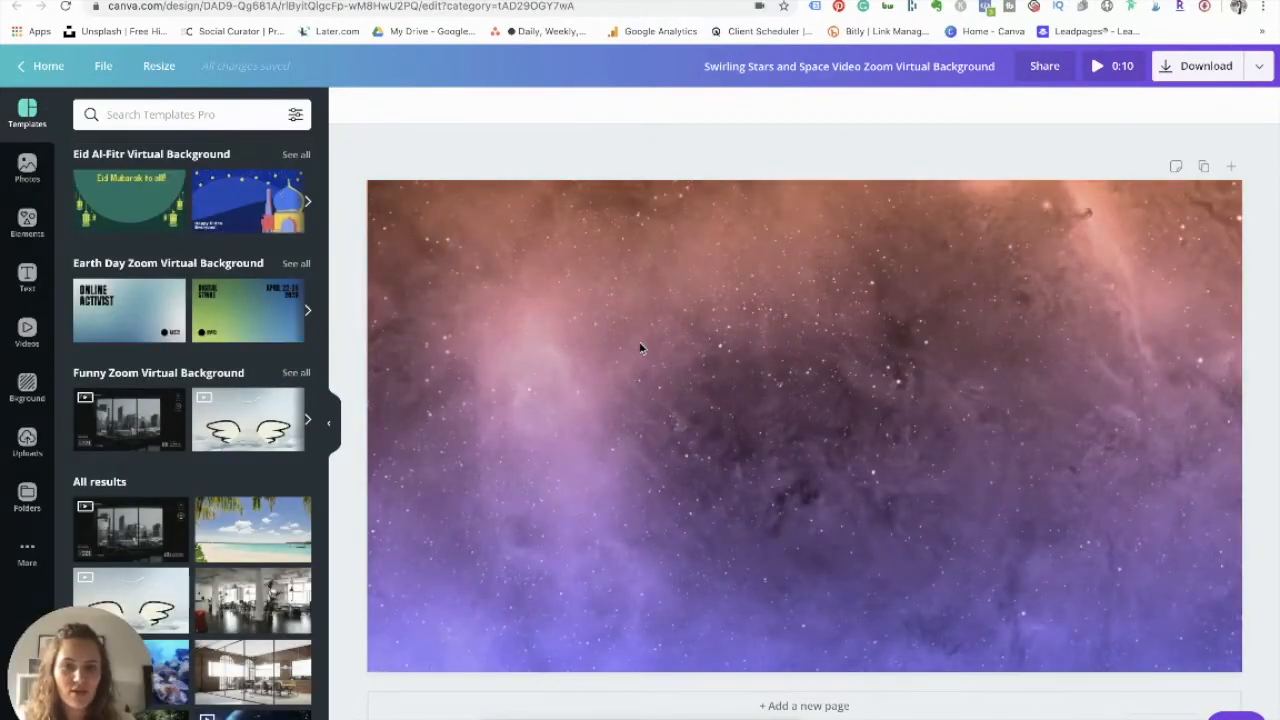
pyautogui.moveTo(800, 414)
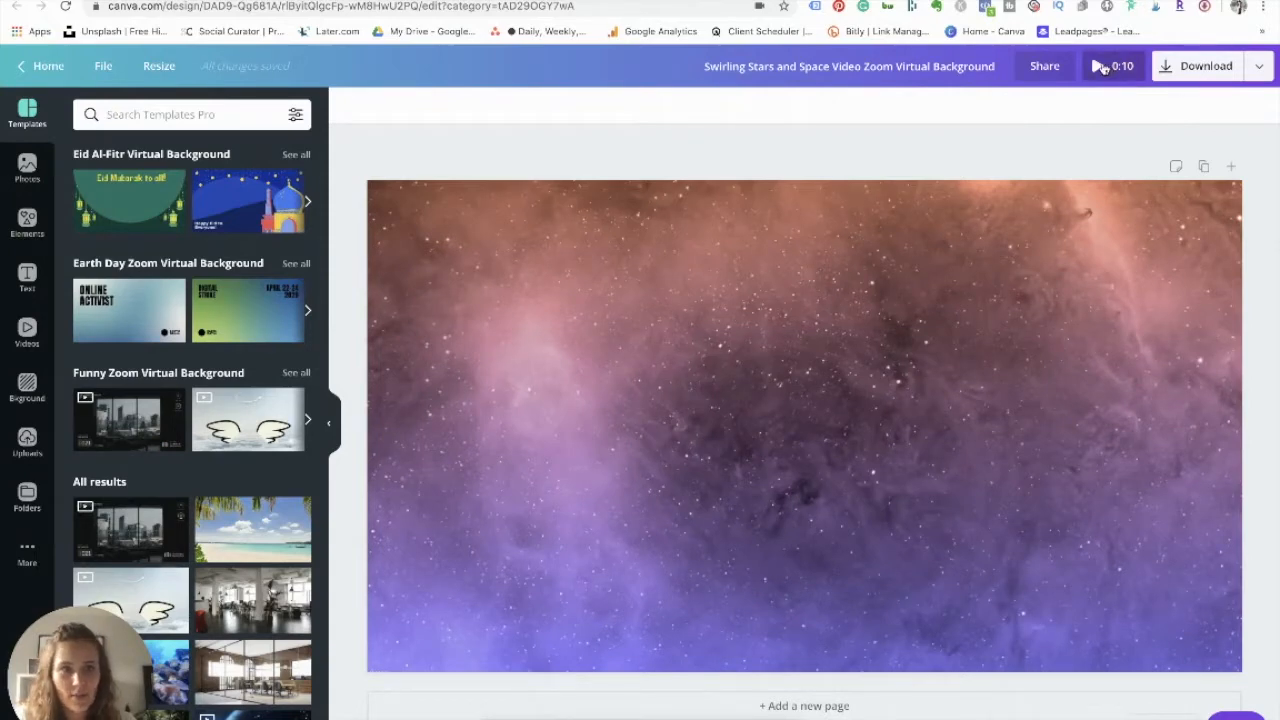
pyautogui.click(1098, 66)
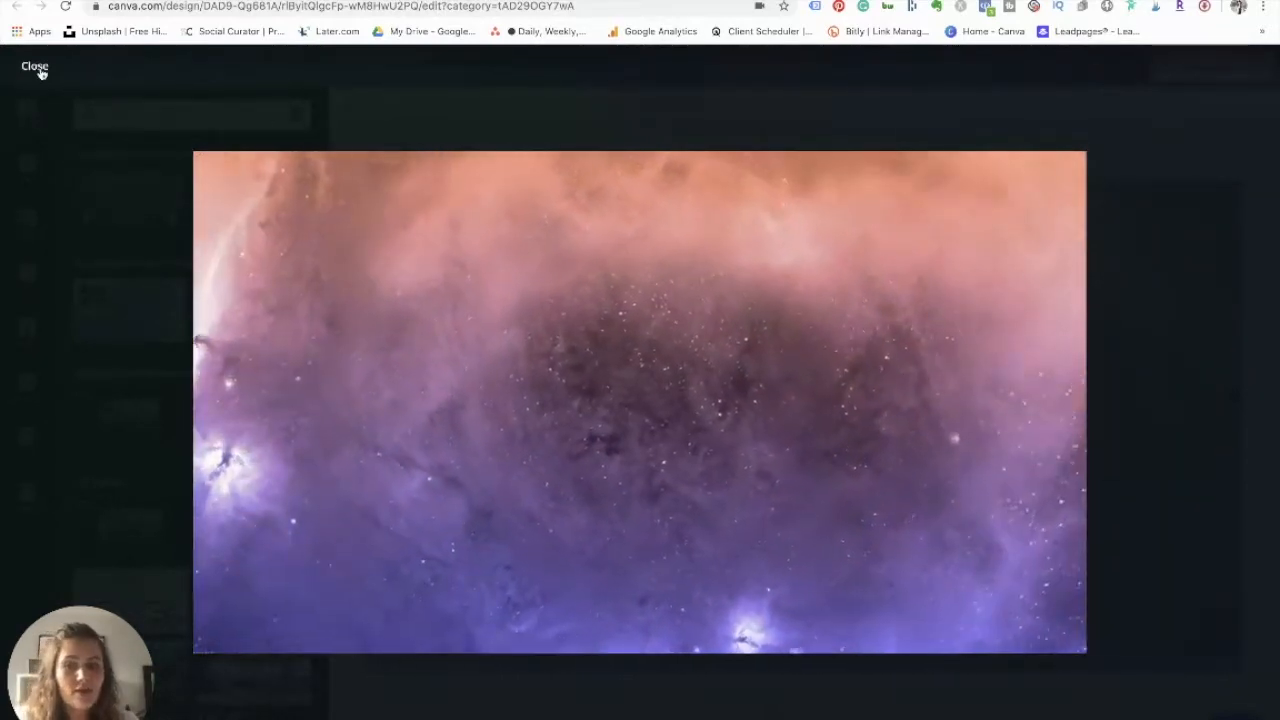
pyautogui.click(34, 66)
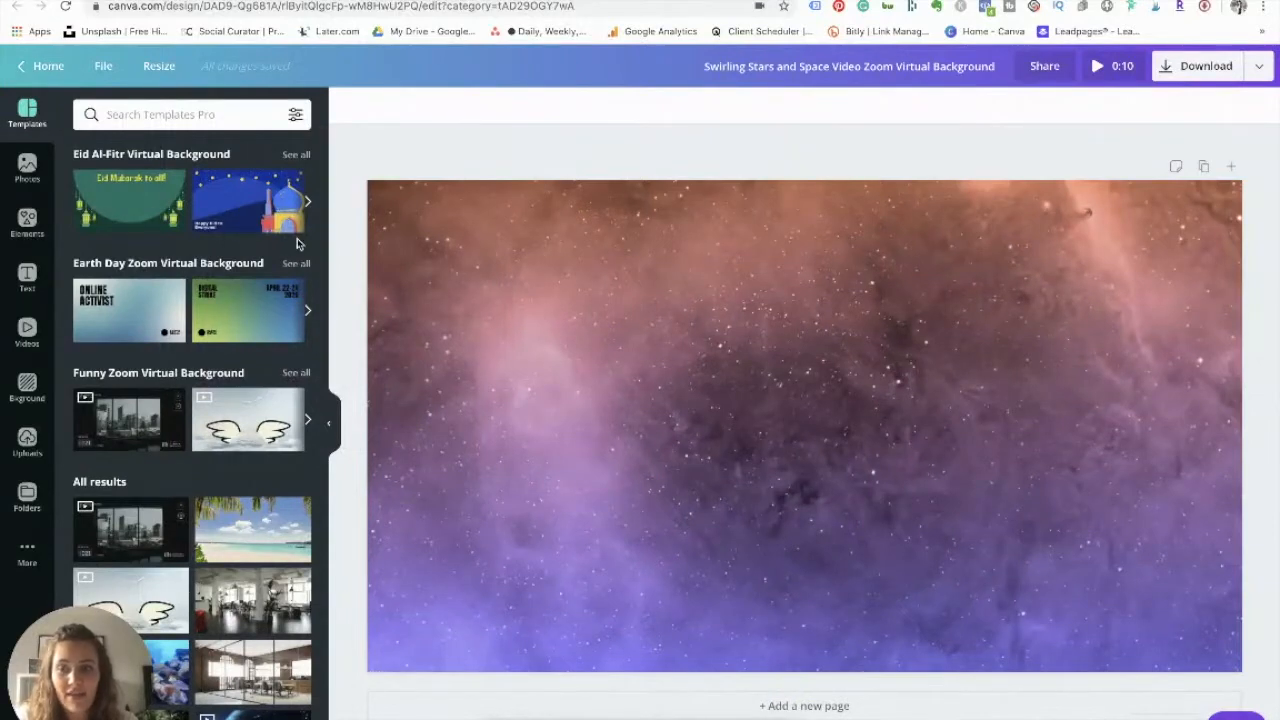
pyautogui.moveTo(28, 220)
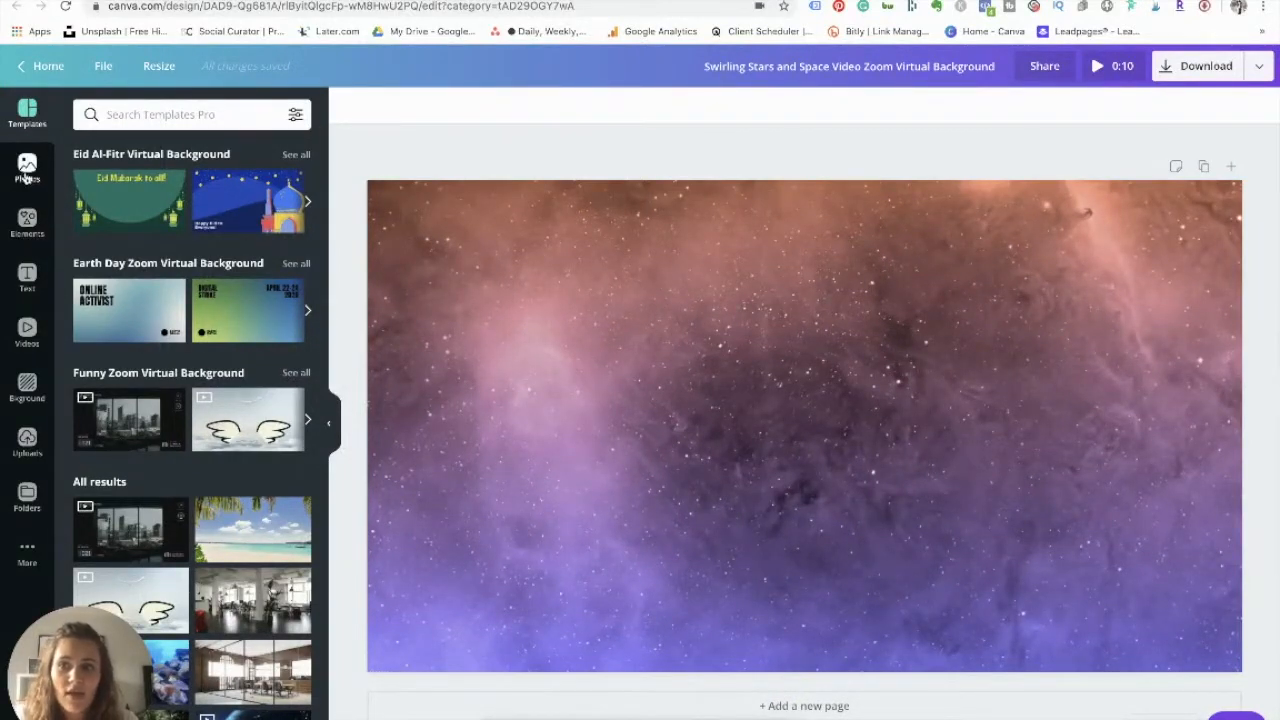
# Browse the Elements and Text panels, ending on the stock Videos library
pyautogui.click(28, 220)
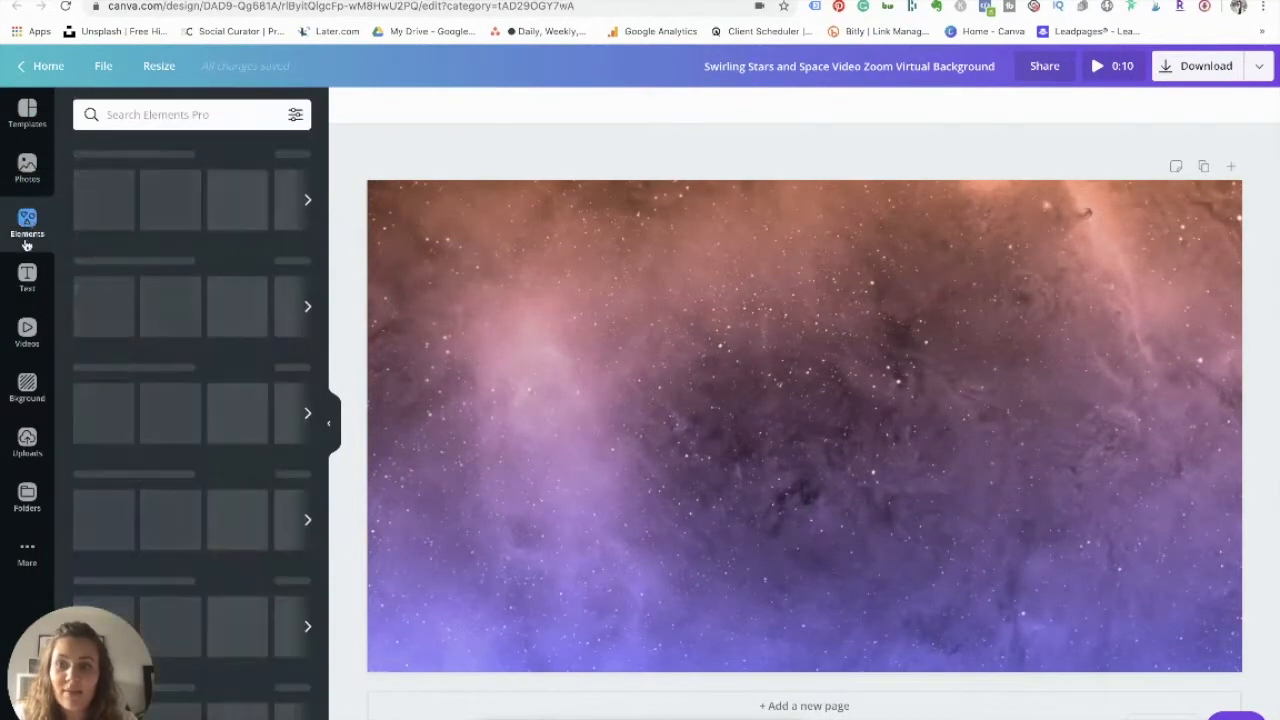
pyautogui.click(28, 278)
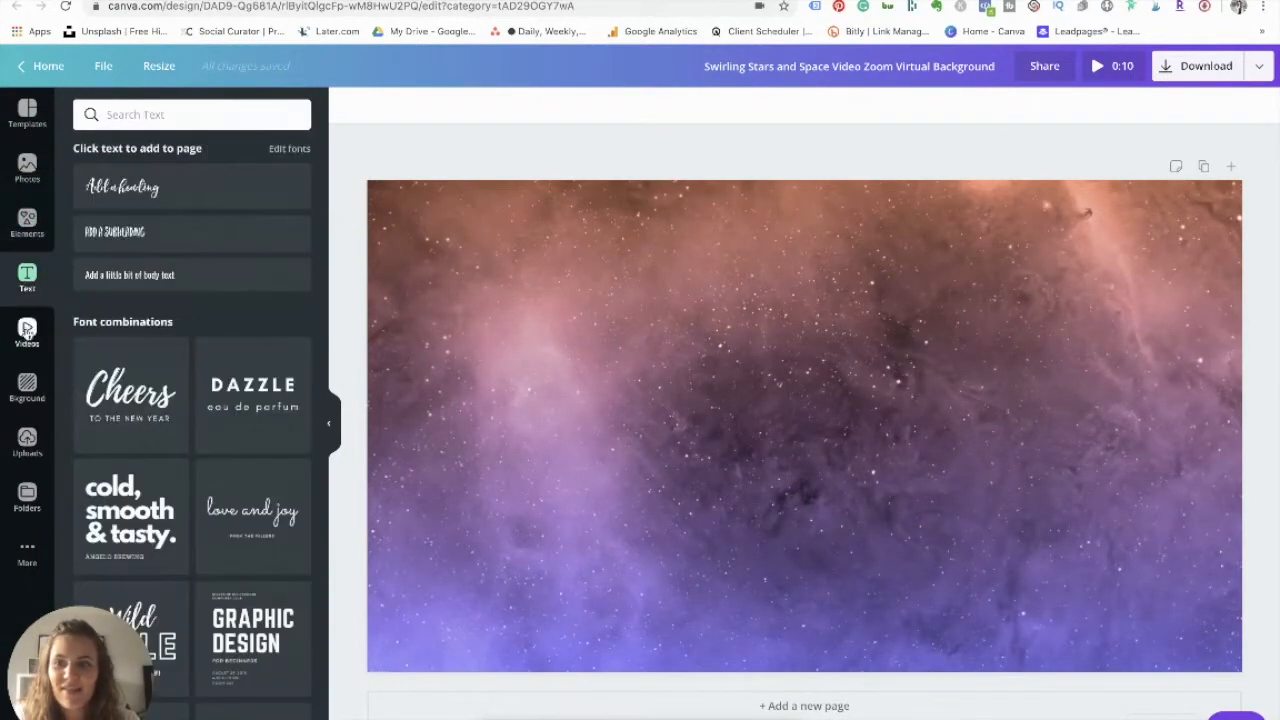
pyautogui.click(28, 332)
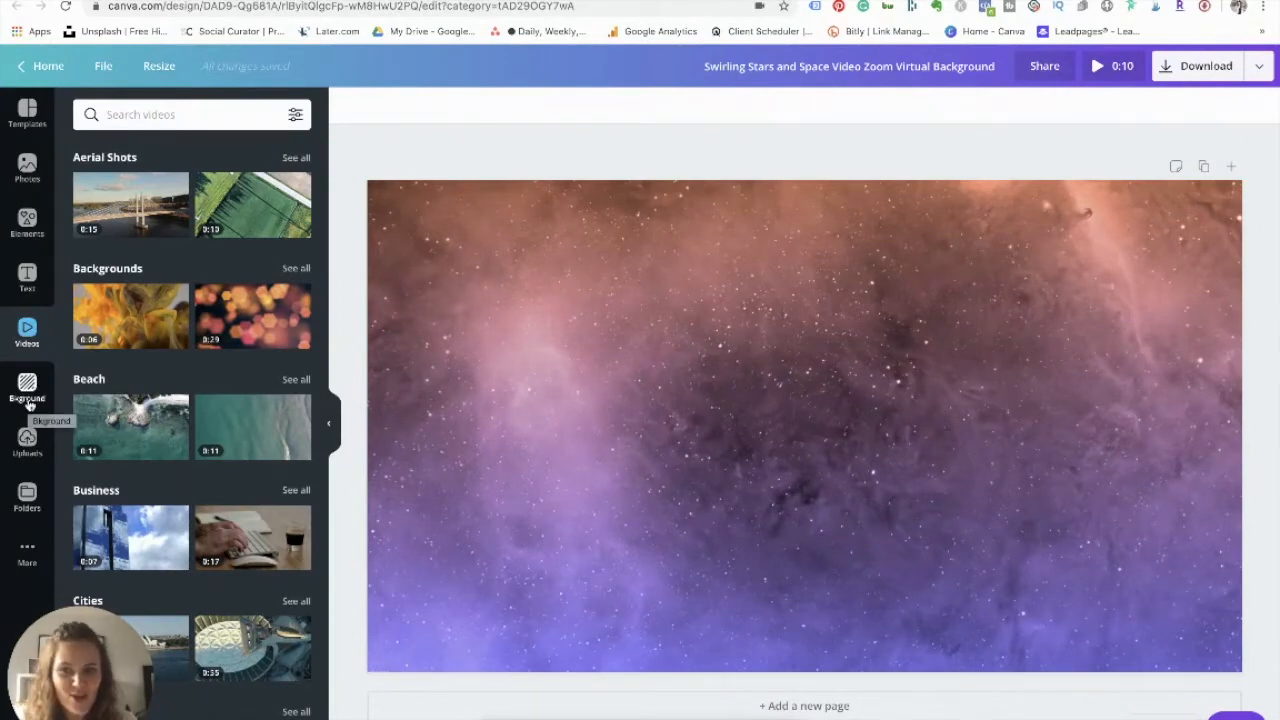
pyautogui.moveTo(28, 440)
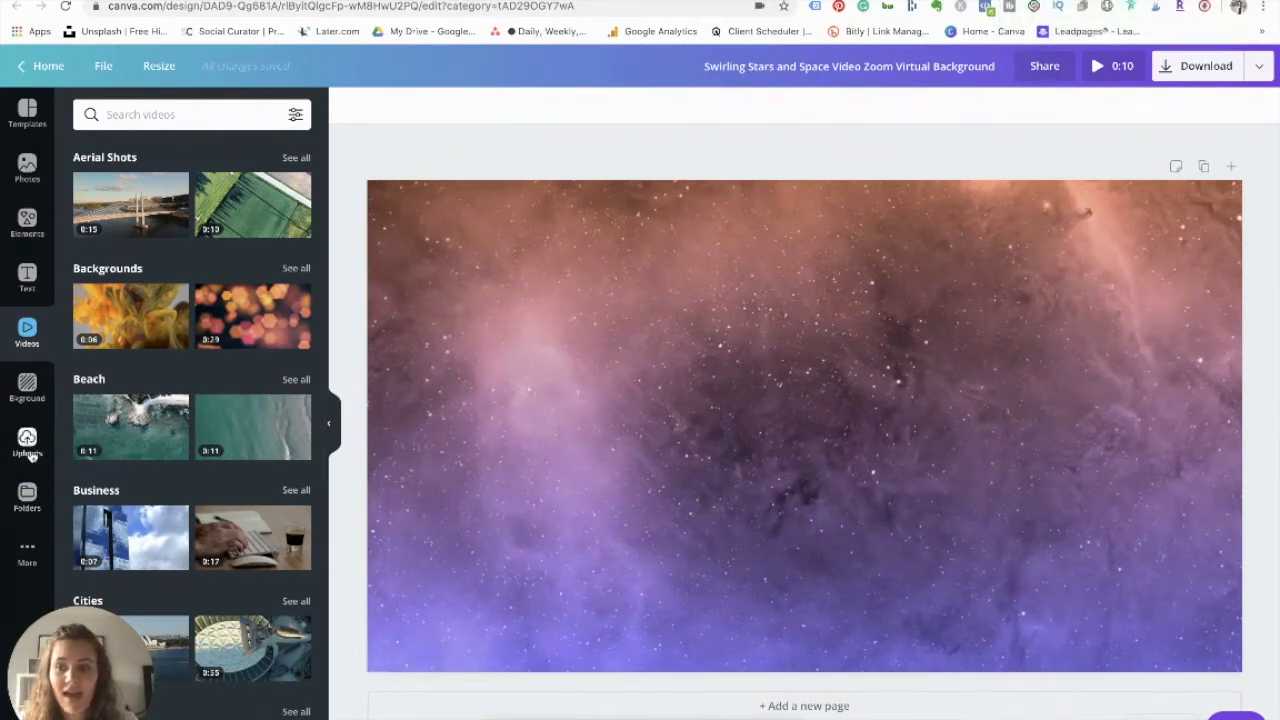
# Add the WanderMint Creative logo from Uploads to the space design
pyautogui.click(28, 444)
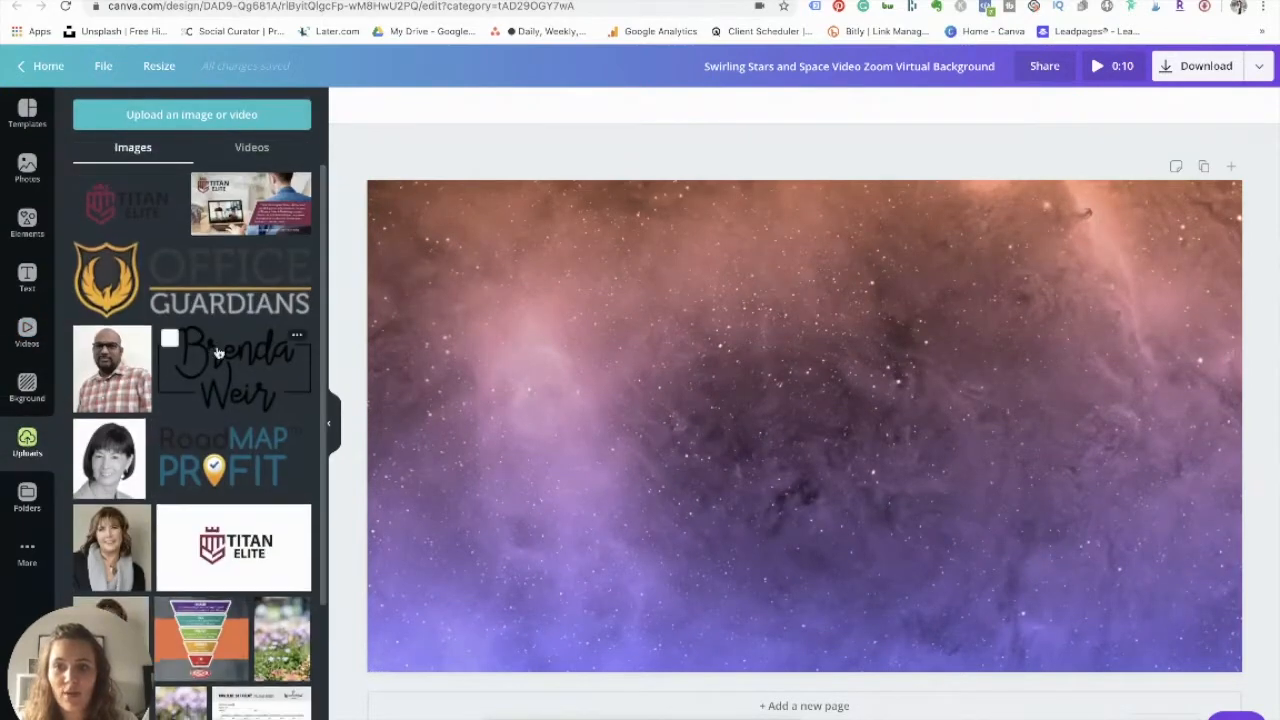
pyautogui.scroll(-3)
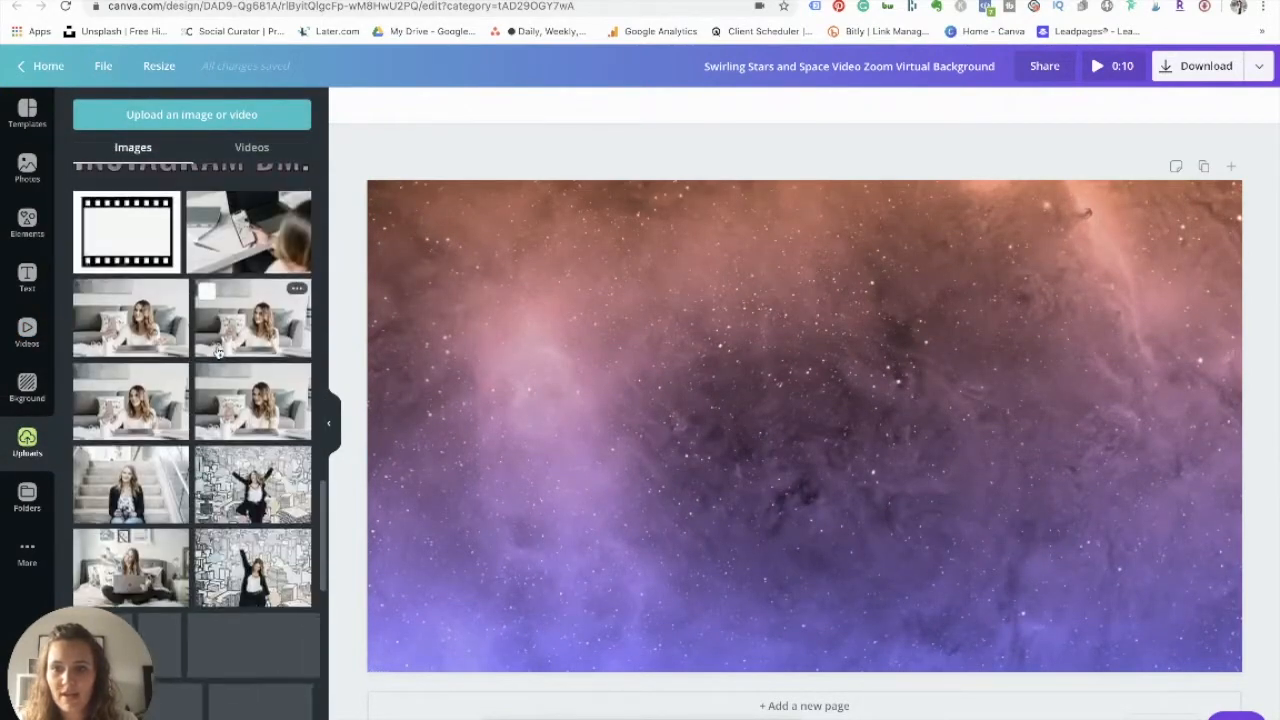
pyautogui.scroll(3)
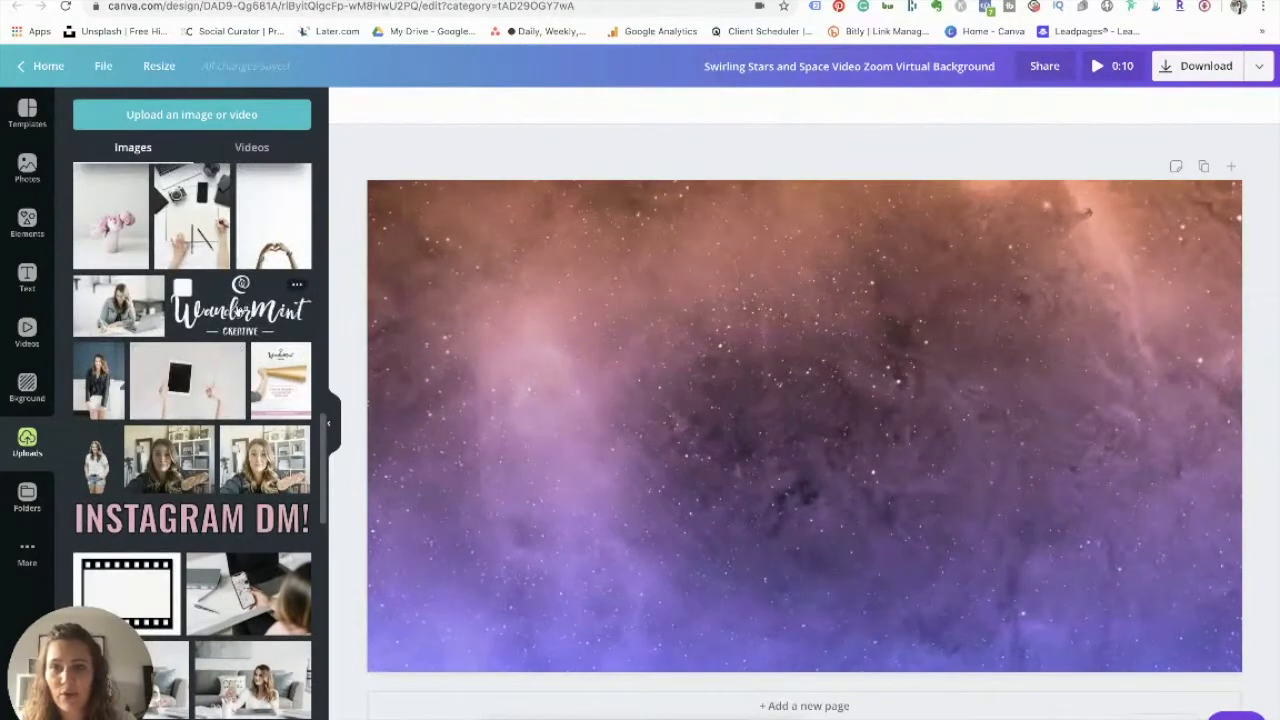
pyautogui.click(240, 304)
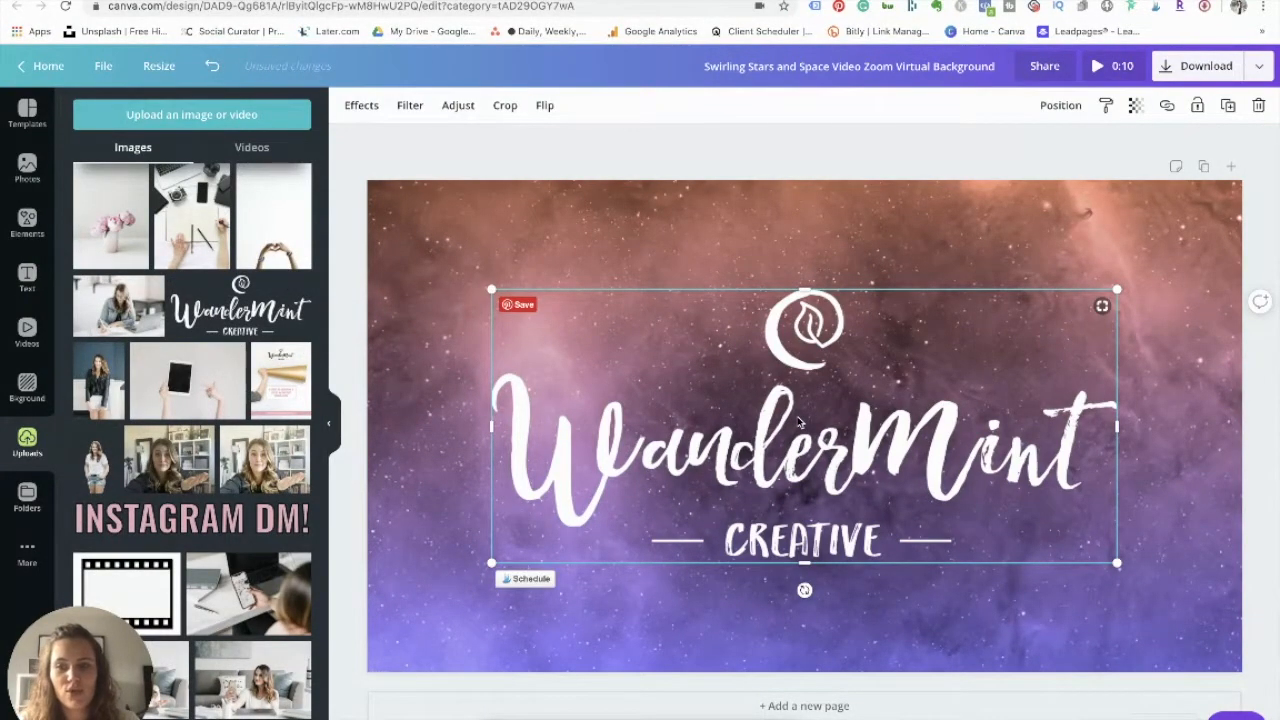
pyautogui.moveTo(540, 536)
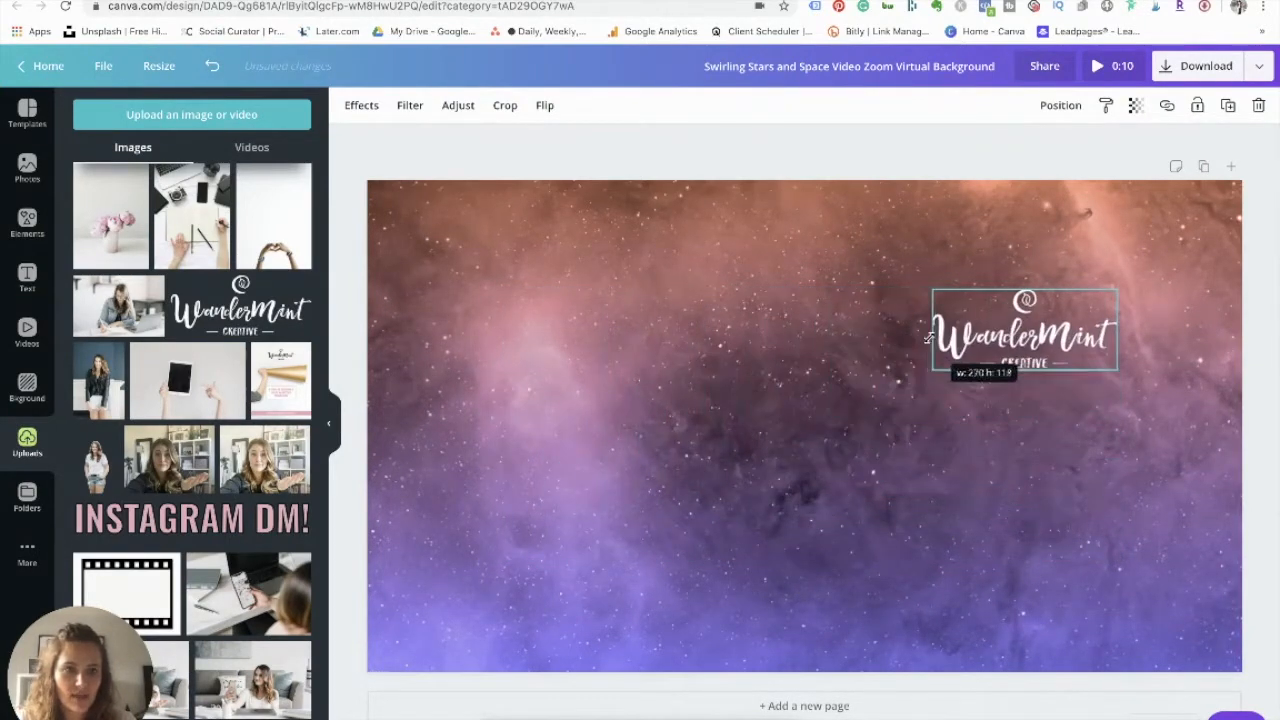
# Move the logo into the bottom-right corner of the background and deselect it
pyautogui.moveTo(1024, 330); pyautogui.dragTo(1104, 576)
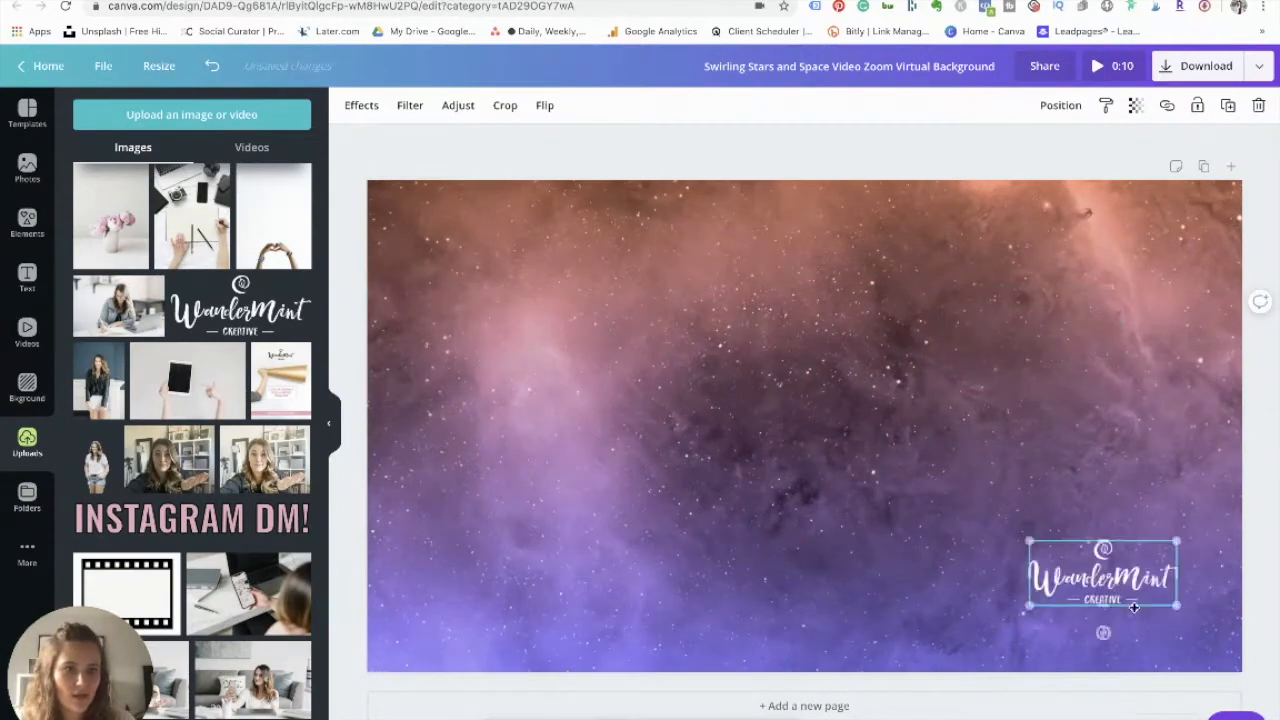
pyautogui.moveTo(1104, 576); pyautogui.dragTo(1118, 598)
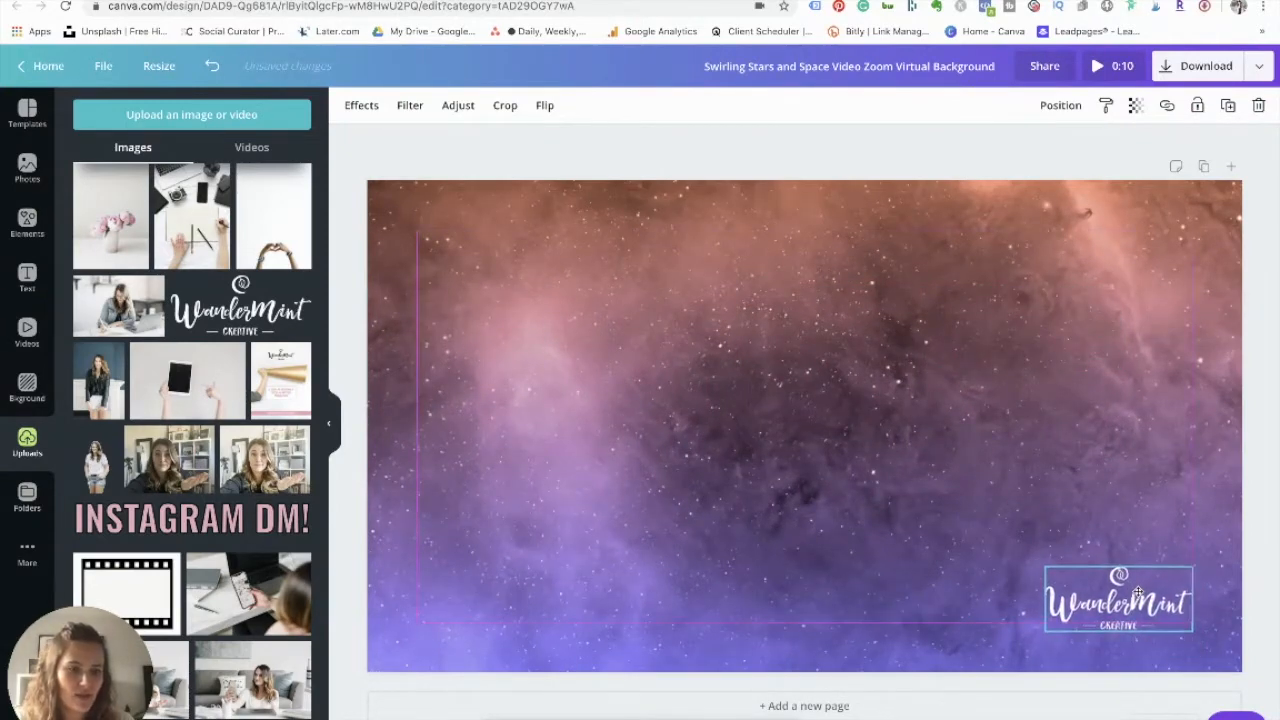
pyautogui.click(1118, 598)
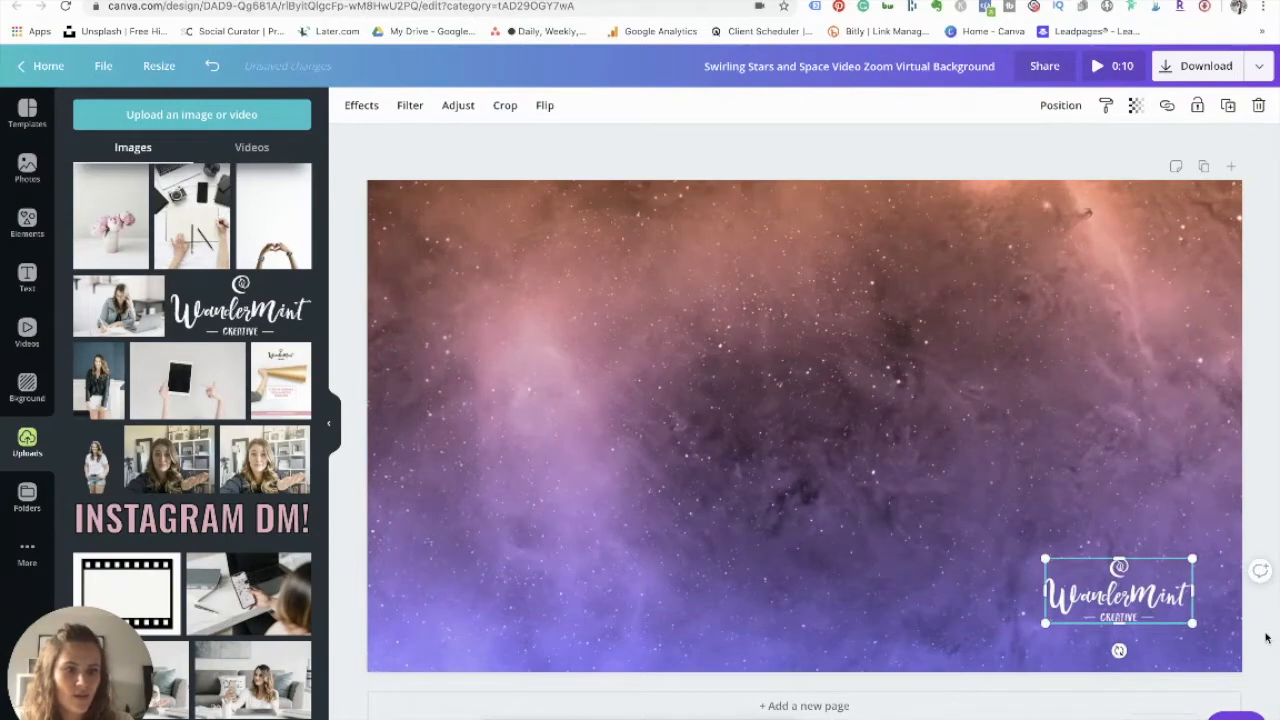
pyautogui.click(676, 460)
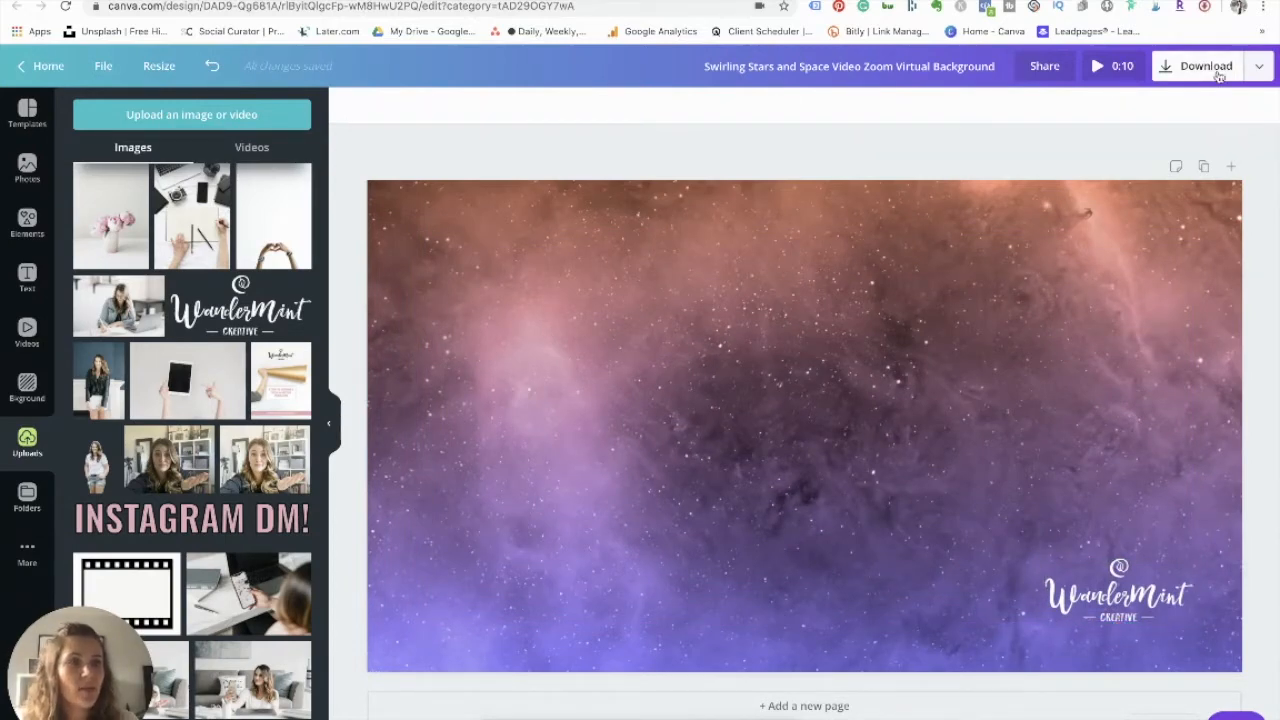
# Download the space background as a Video file, then return to the Canva homepage
pyautogui.click(1204, 66)
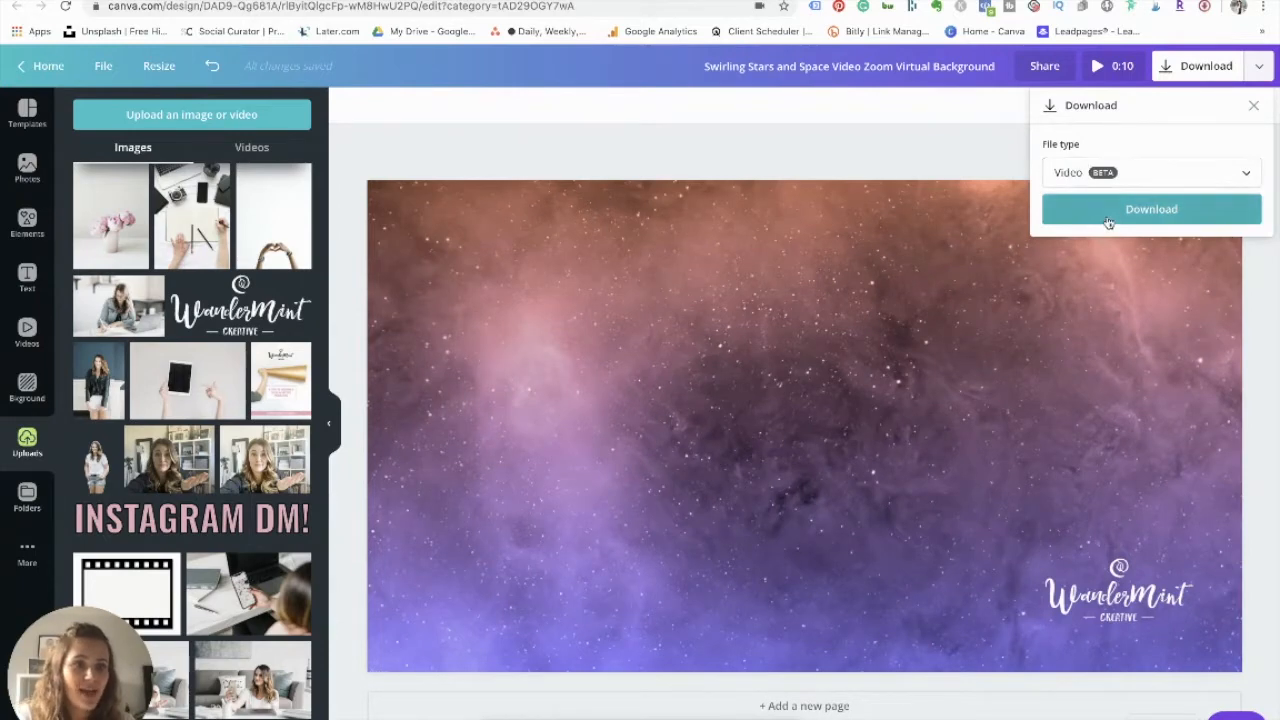
pyautogui.click(1152, 210)
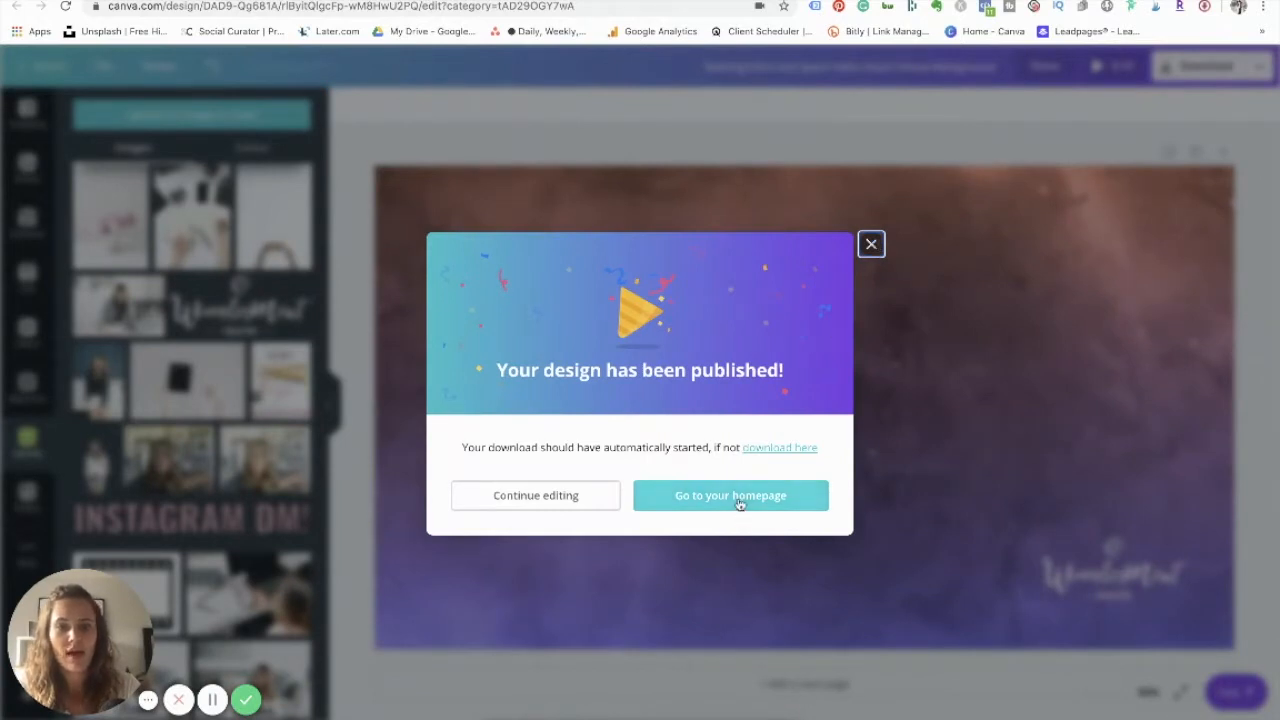
pyautogui.click(730, 496)
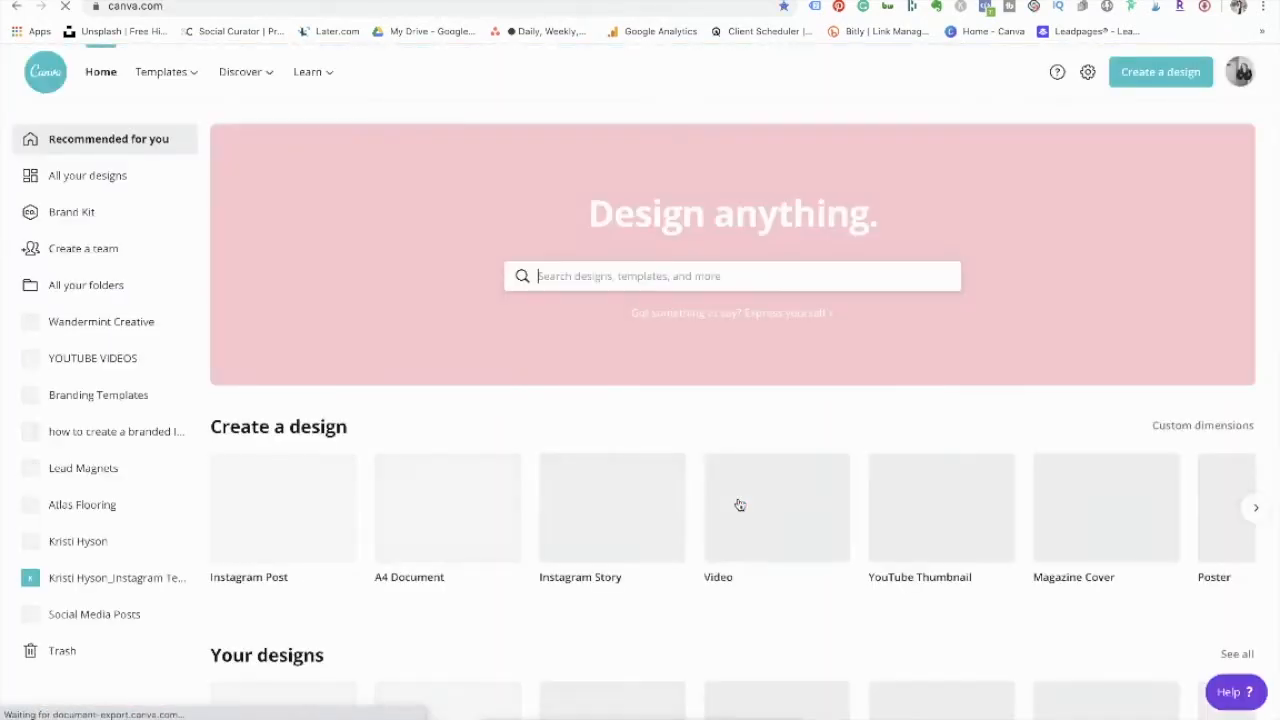
# Search 'zoom' and open the Zoom Virtual Background template results
pyautogui.click(732, 276)
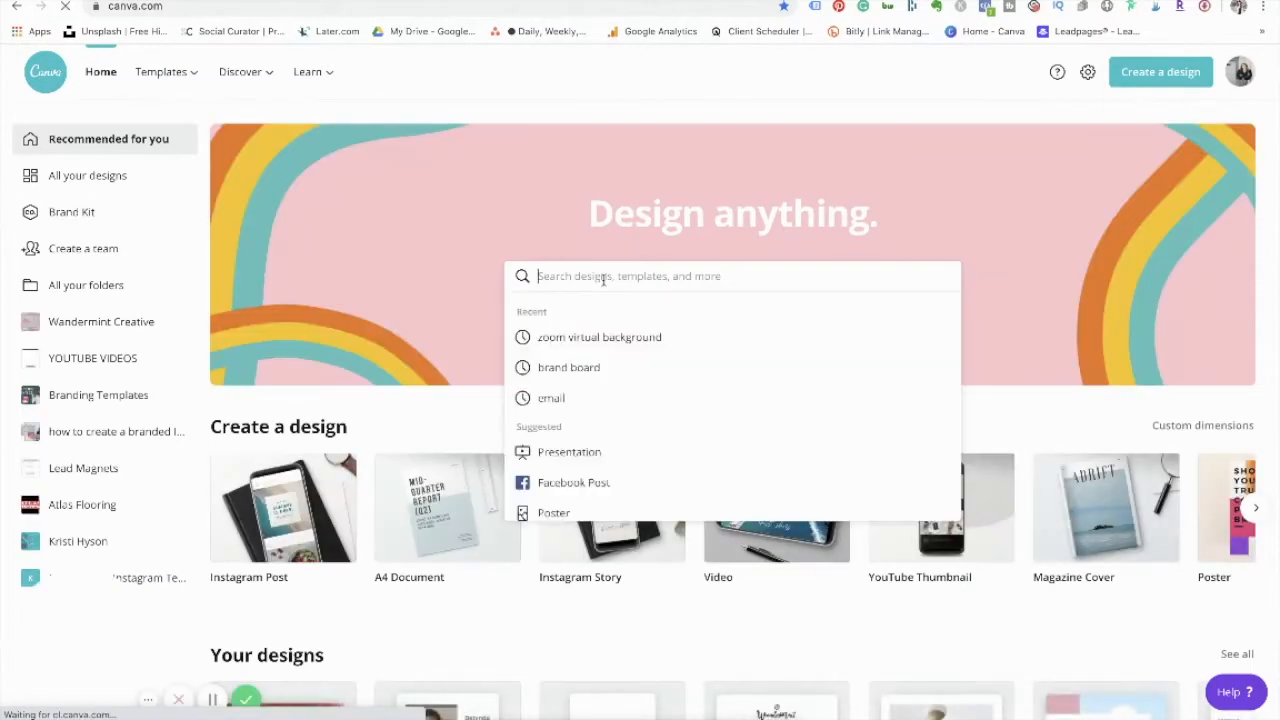
pyautogui.write('zoom')
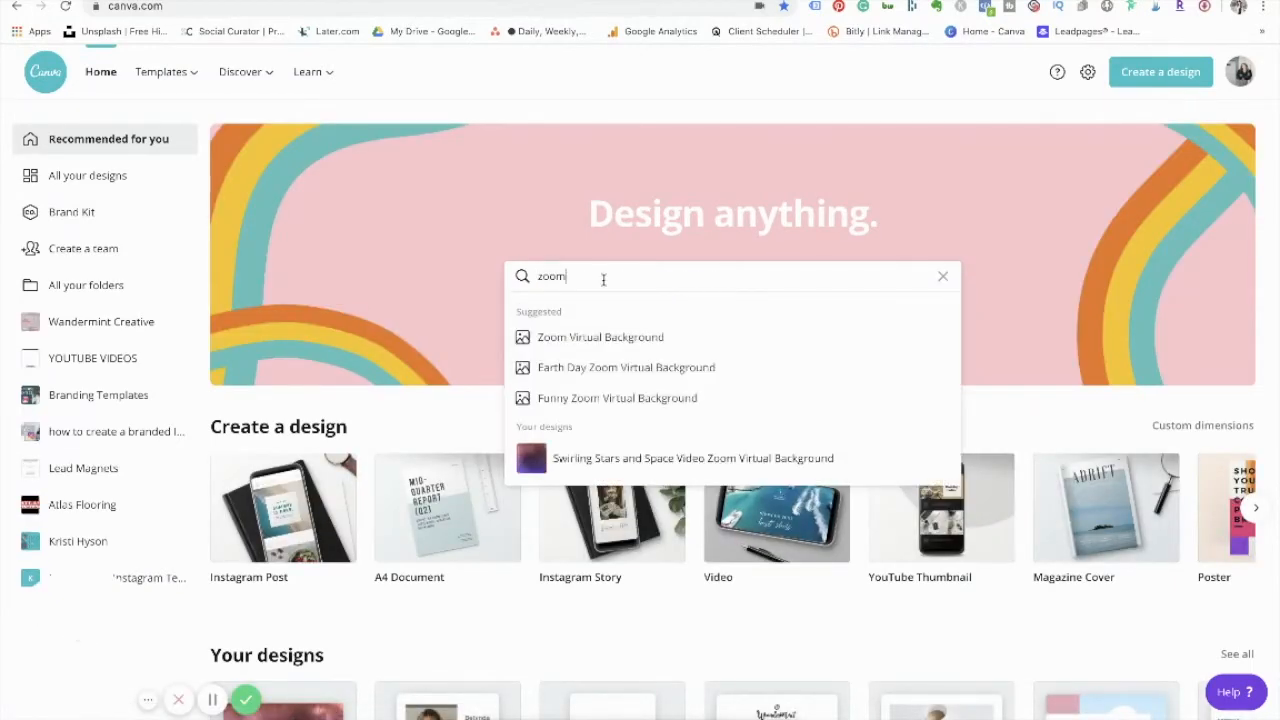
pyautogui.click(600, 336)
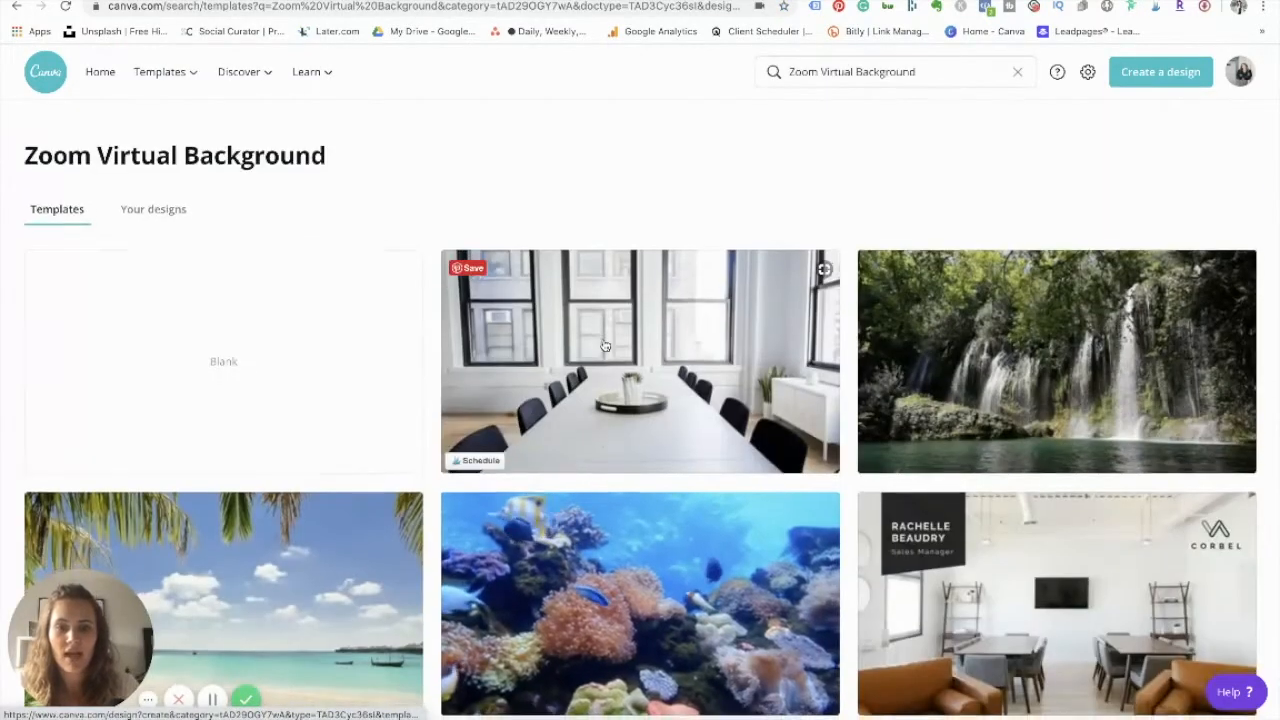
# Scroll the templates and open the glass-walled office meeting room template
pyautogui.scroll(-3)
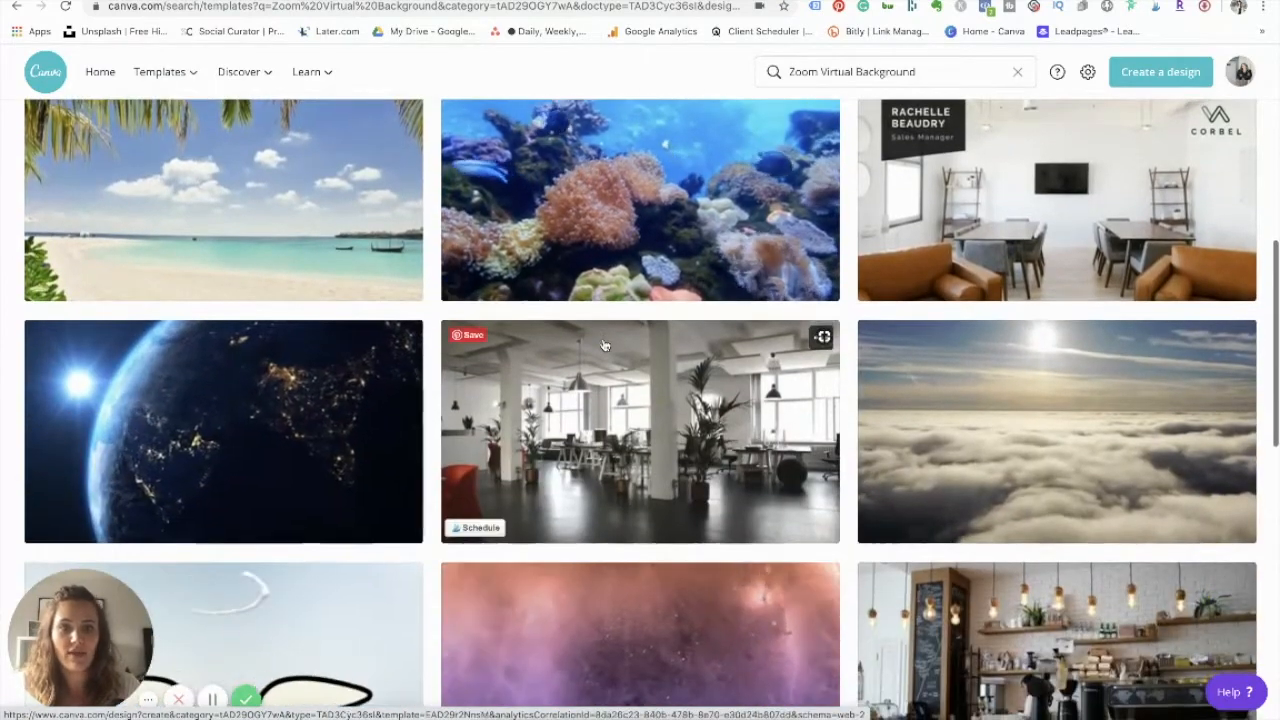
pyautogui.scroll(-3)
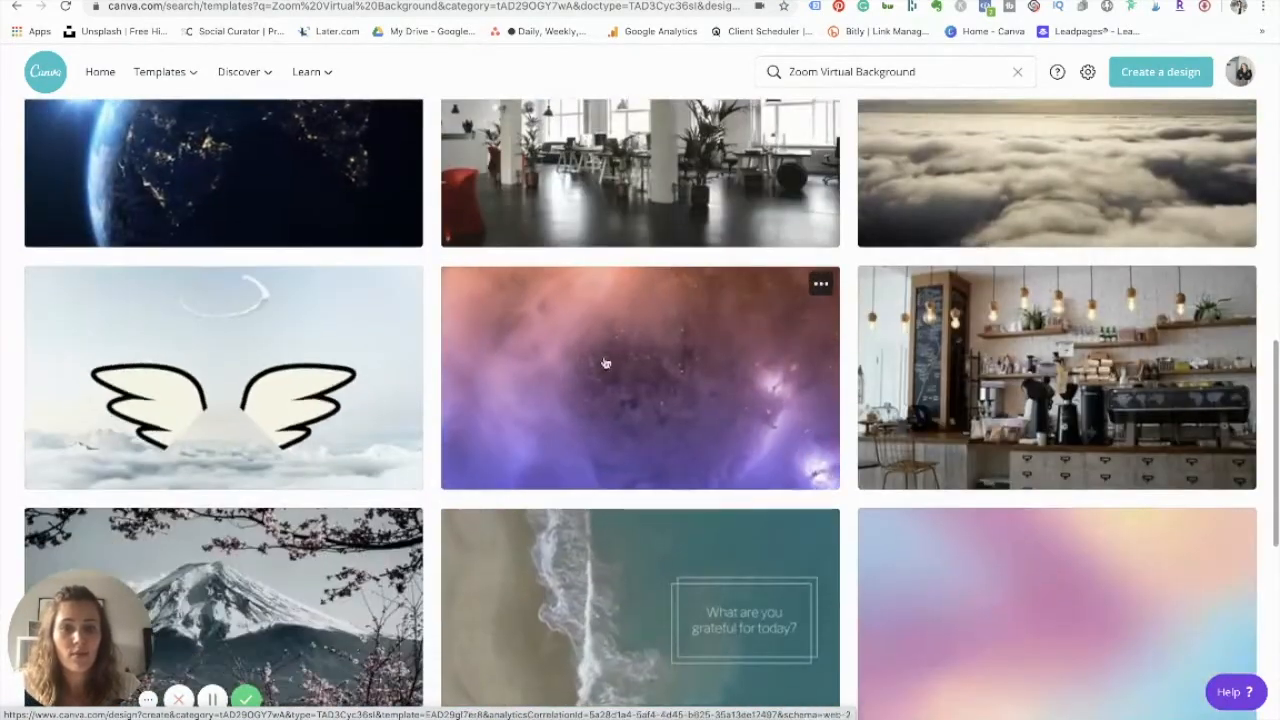
pyautogui.scroll(-3)
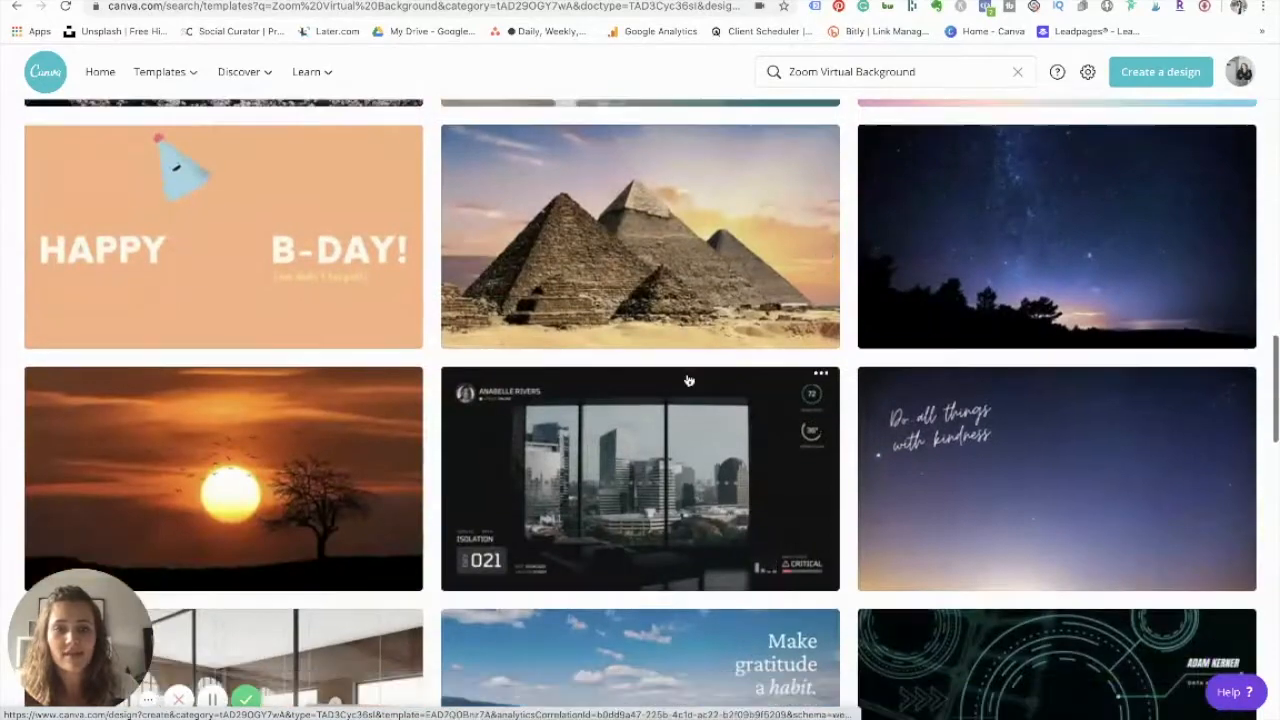
pyautogui.scroll(-3)
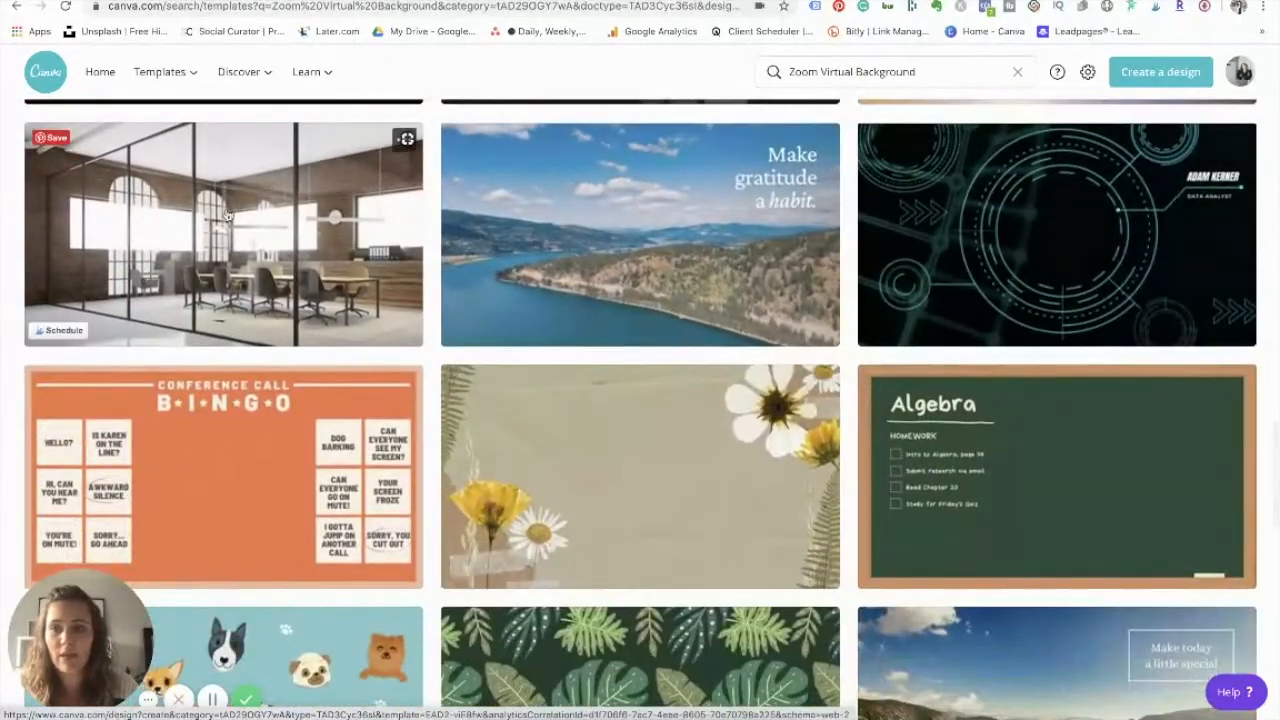
pyautogui.click(224, 234)
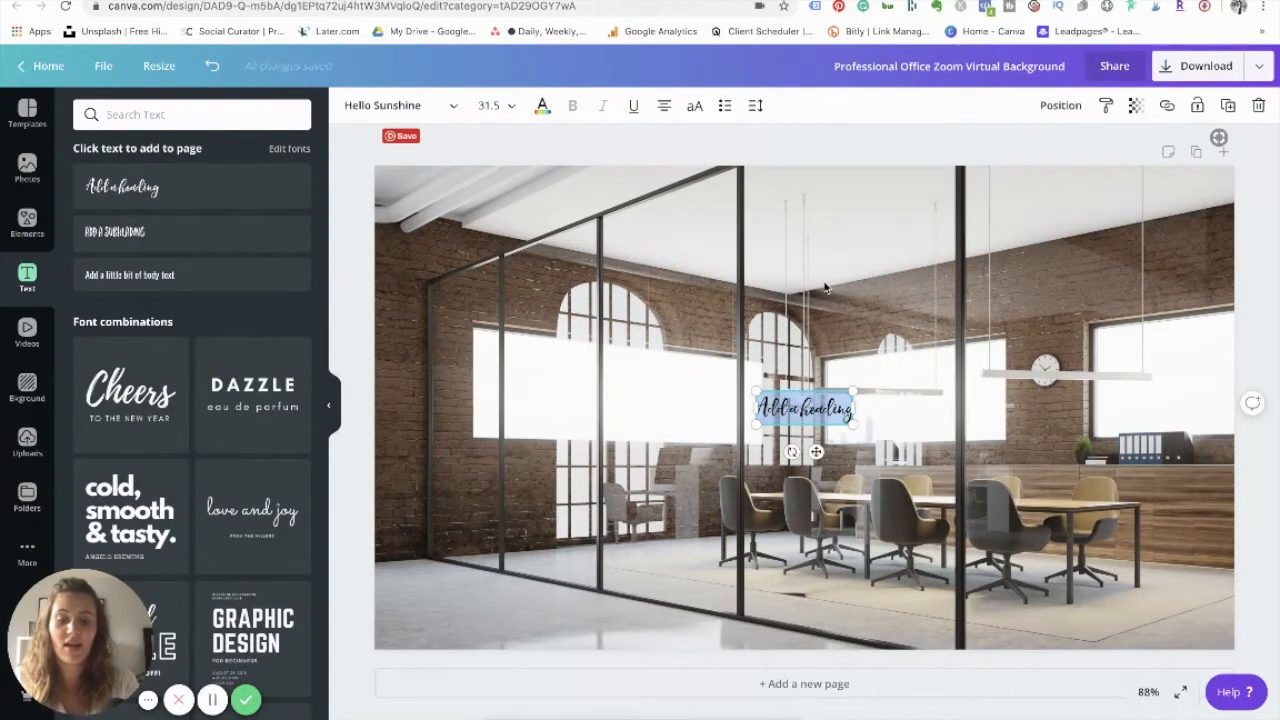
# Type the caption 'This is an example of how to use Canva and zoom', narrow its box and reposition it
pyautogui.write('This is an example of how to use')
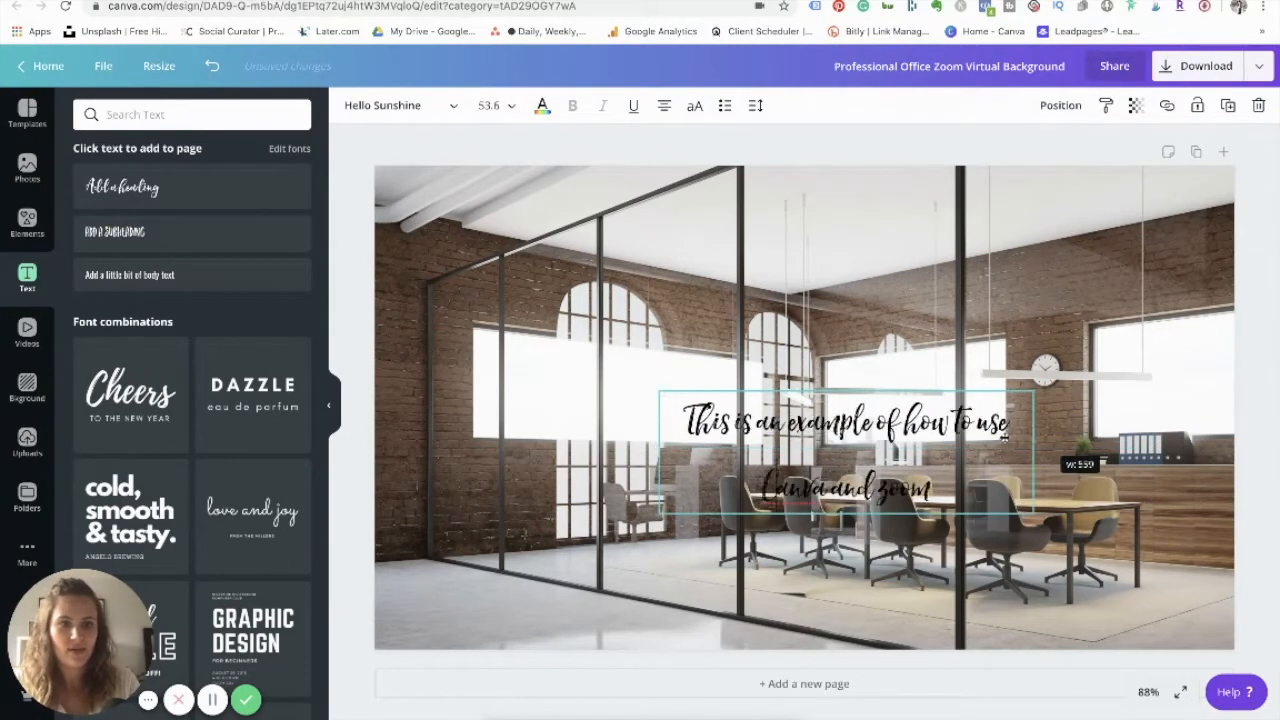
pyautogui.moveTo(1004, 440); pyautogui.dragTo(924, 450)
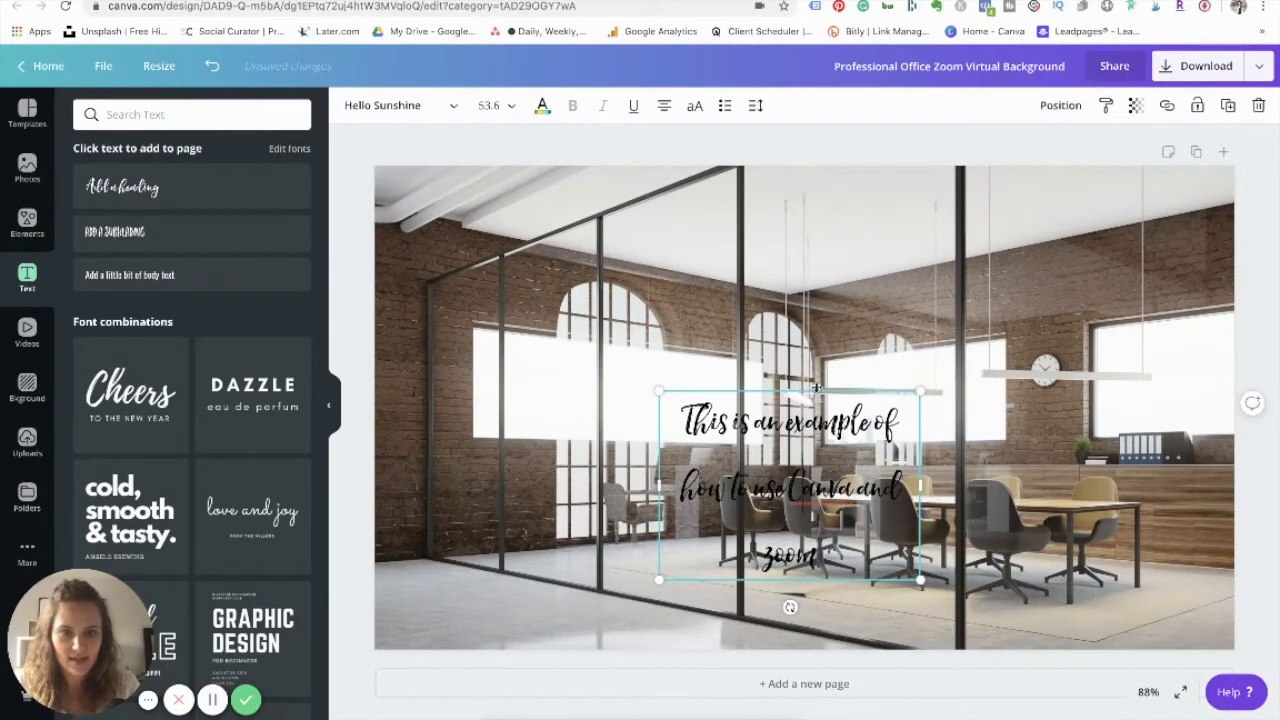
pyautogui.moveTo(790, 486); pyautogui.dragTo(864, 280)
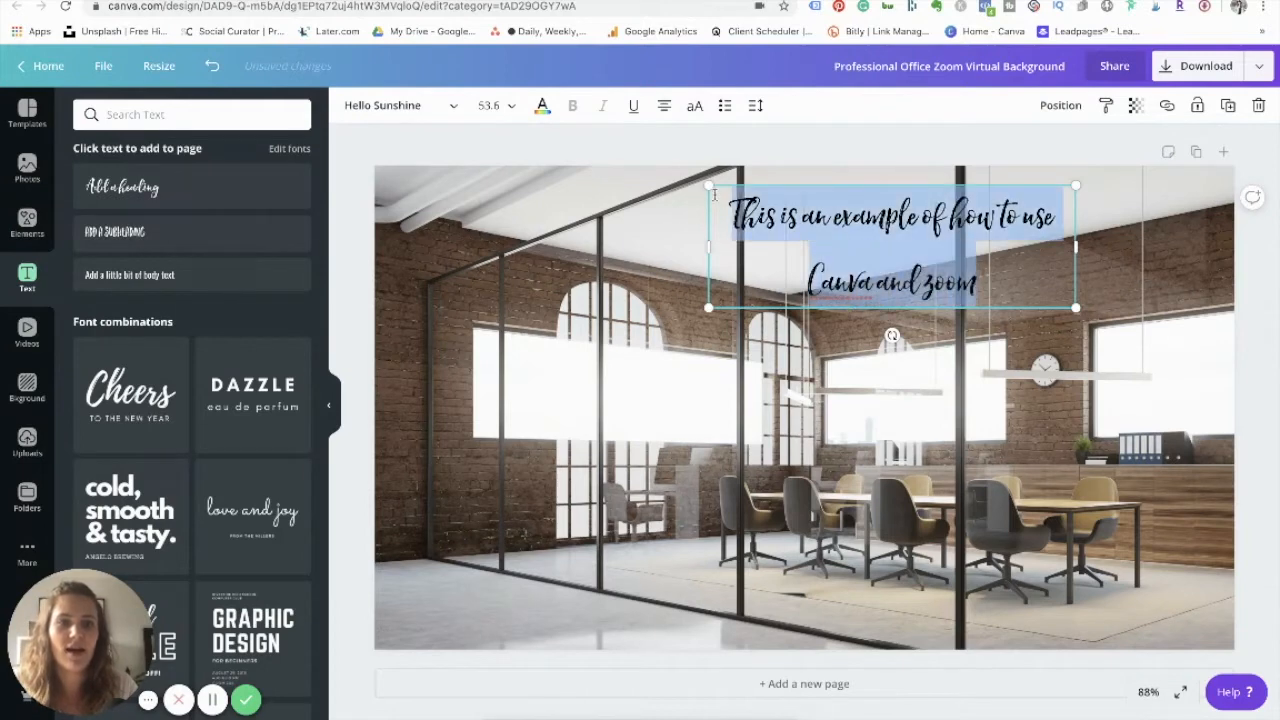
# Make the caption text smaller and change its font to Lato
pyautogui.click(488, 104)
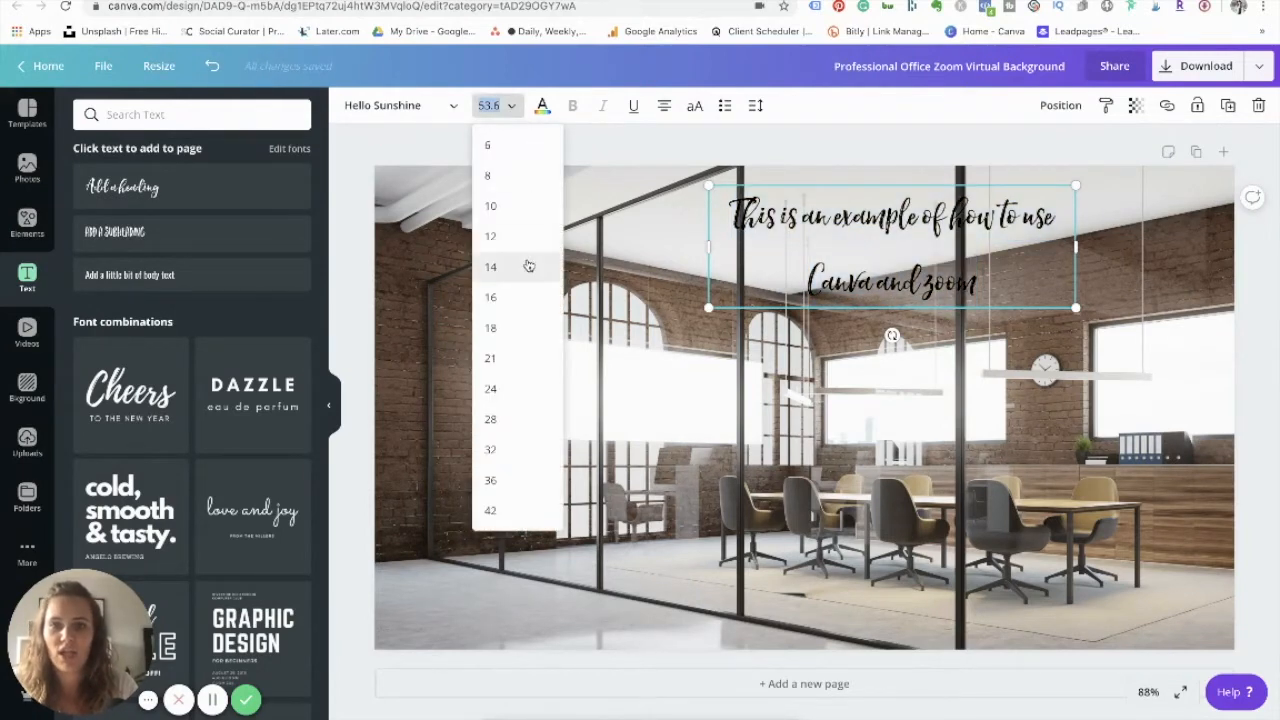
pyautogui.click(490, 328)
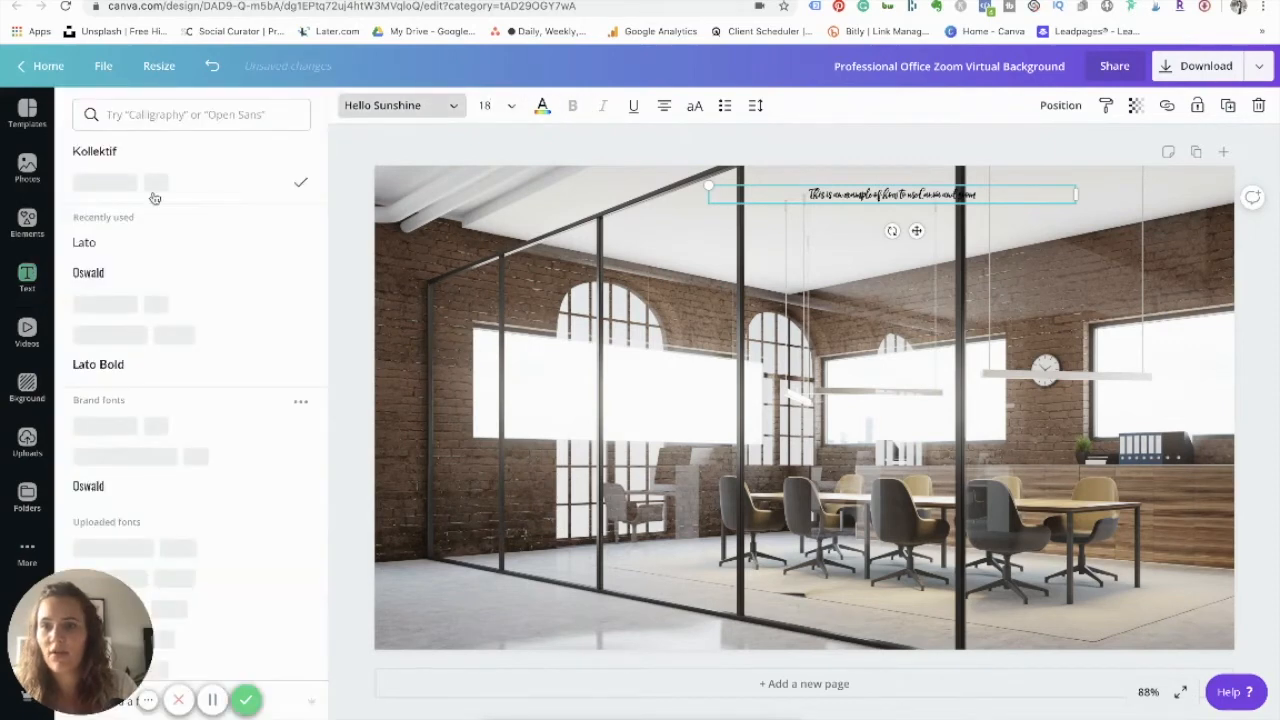
pyautogui.click(84, 242)
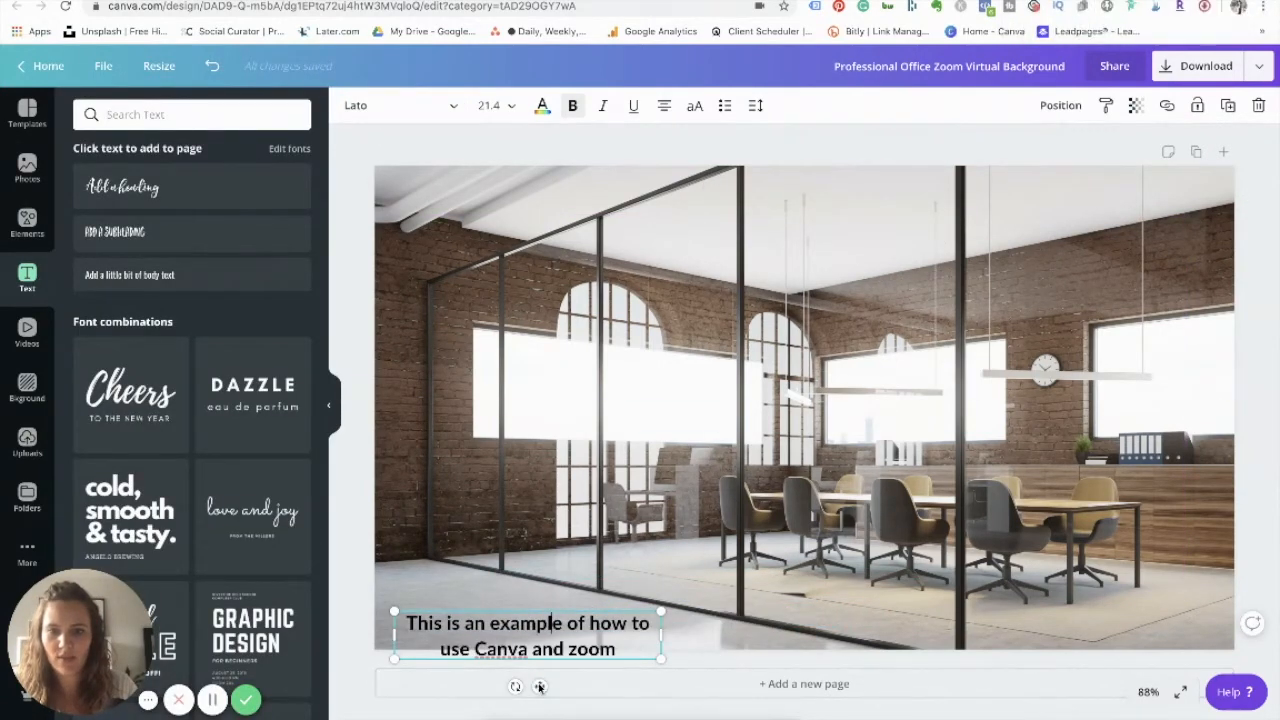
# Deselect the caption and download the office background as a PNG image
pyautogui.click(700, 458)
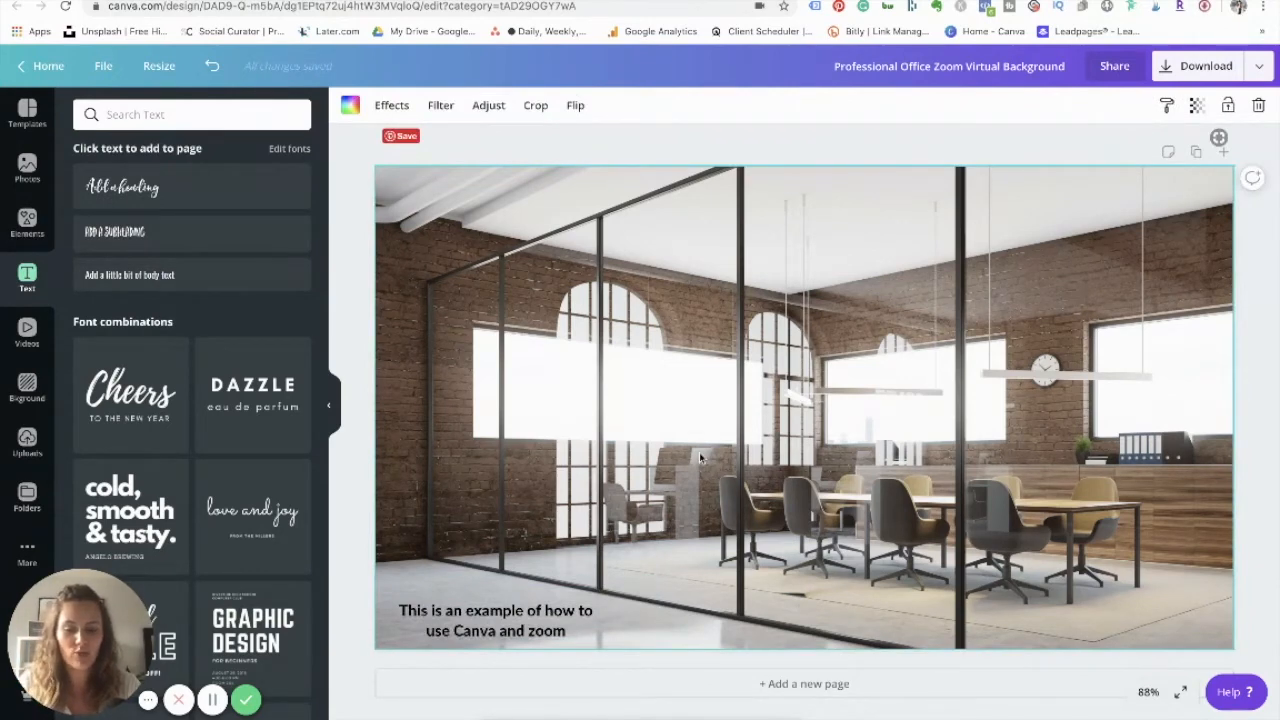
pyautogui.click(1204, 66)
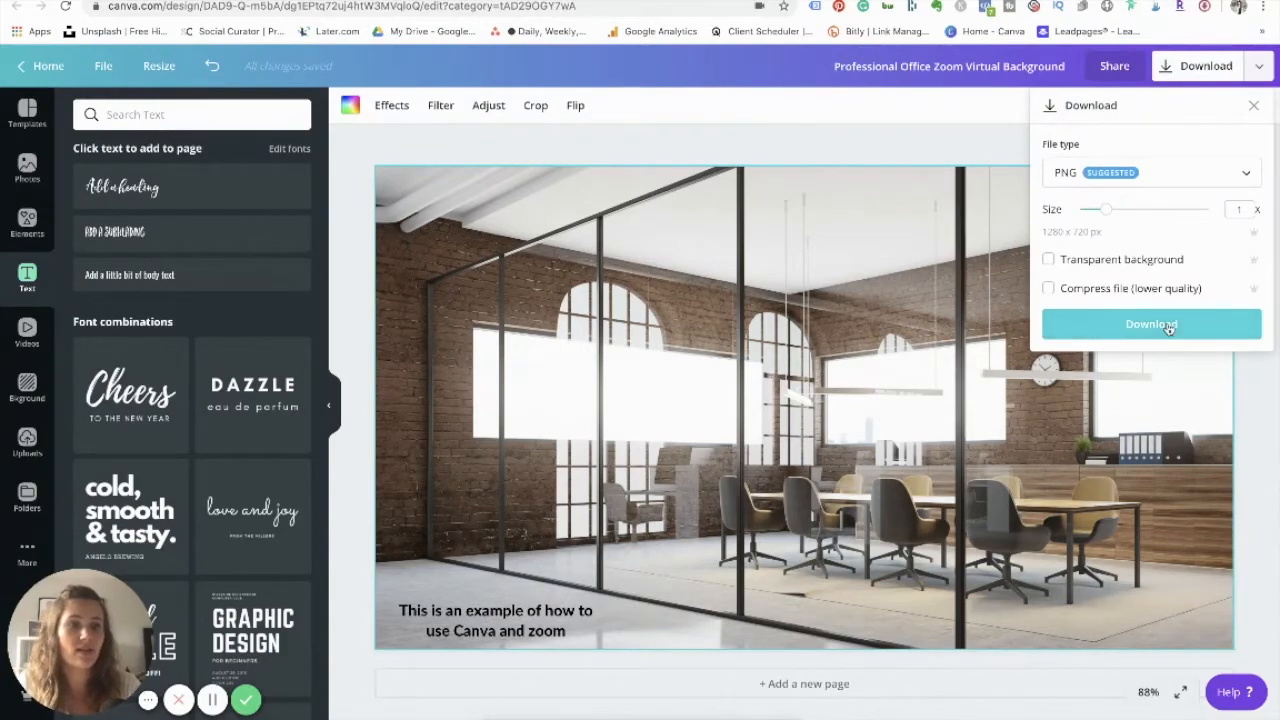
pyautogui.click(1152, 324)
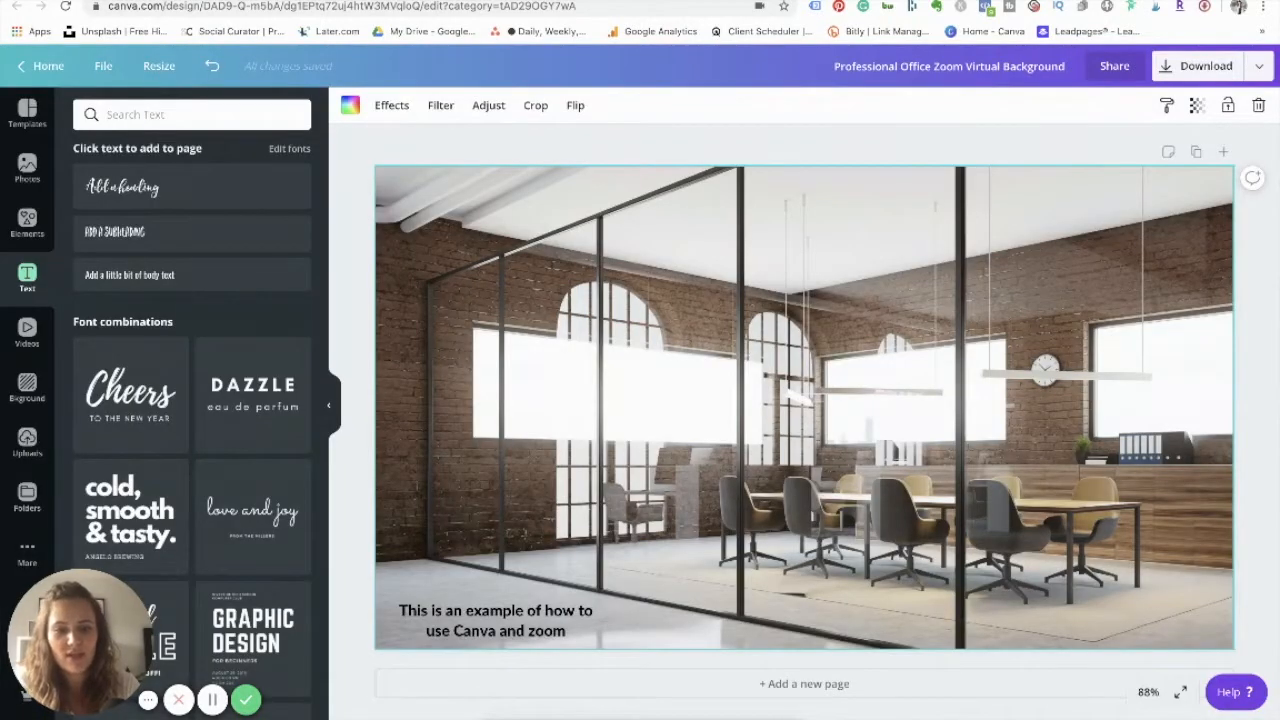
pyautogui.moveTo(938, 696)
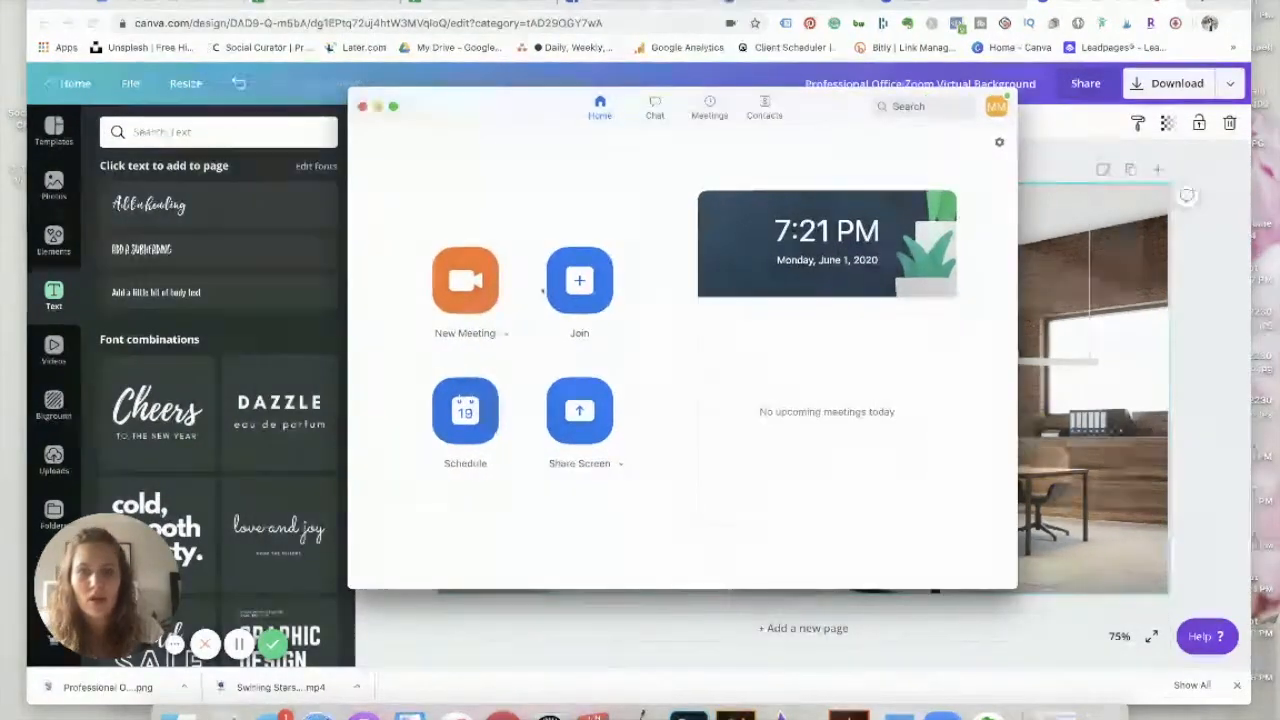
# Start a new Zoom meeting and turn on the camera video
pyautogui.click(464, 280)
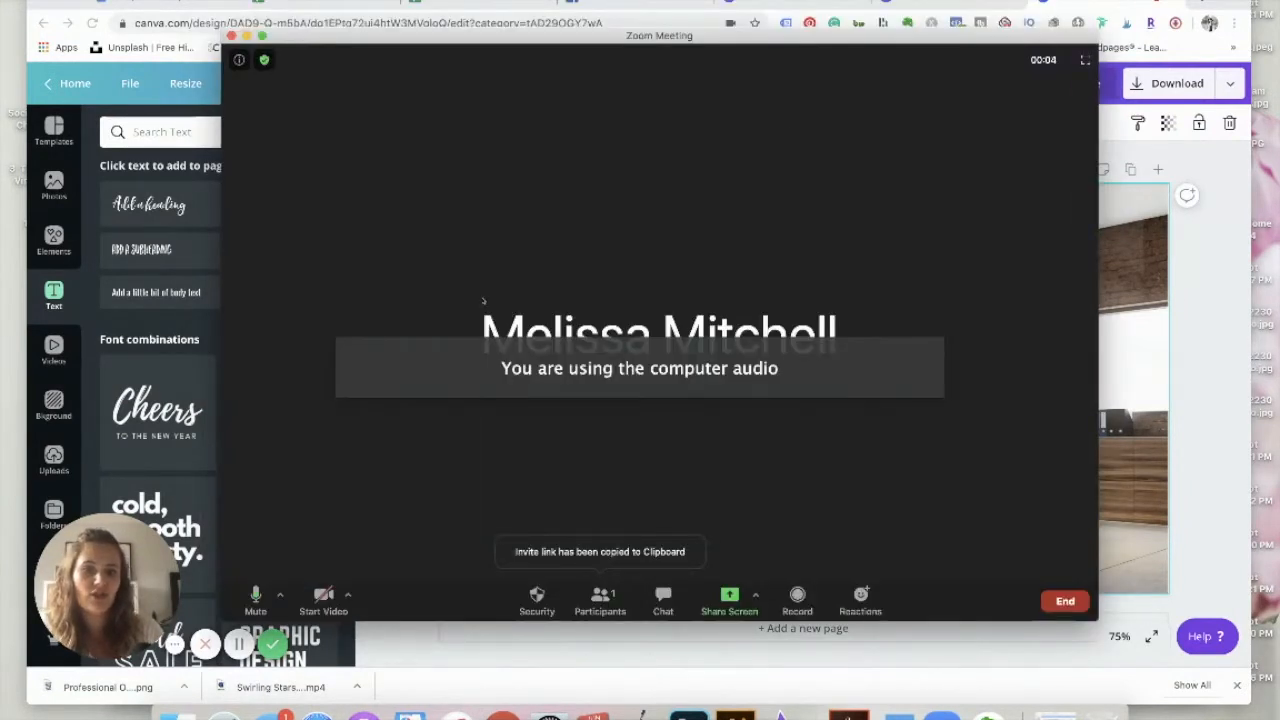
pyautogui.moveTo(324, 600)
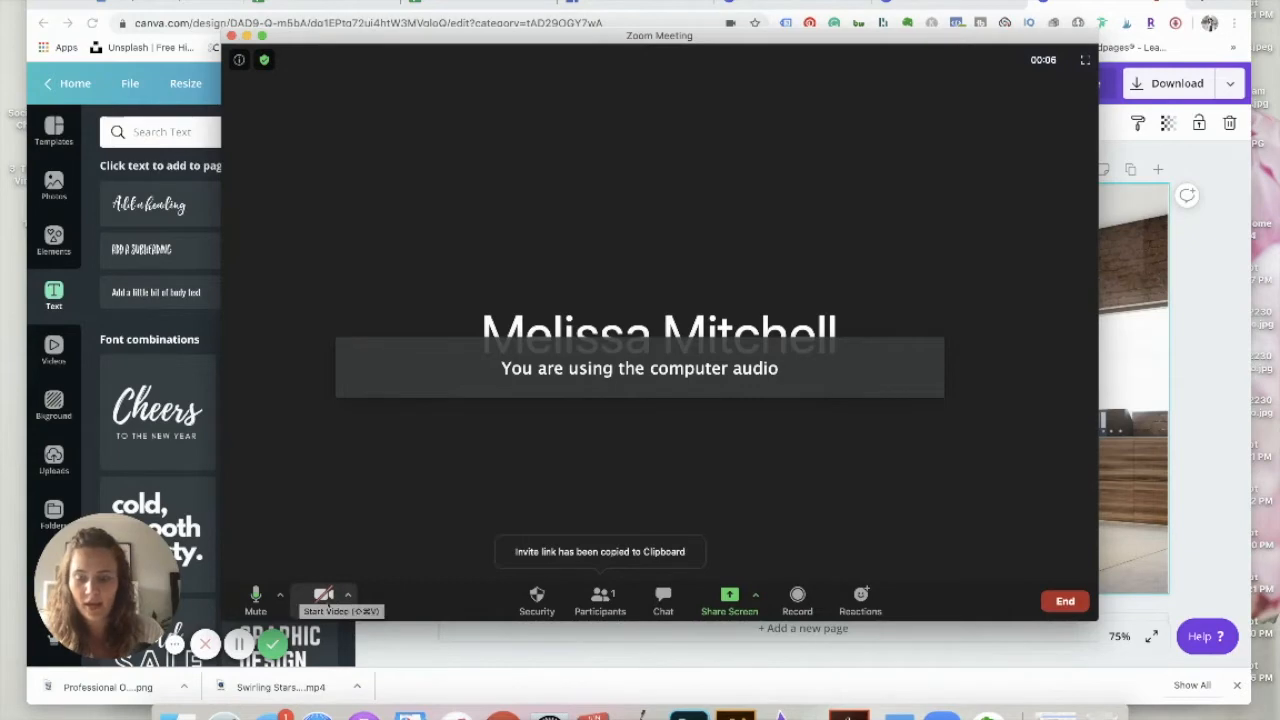
pyautogui.click(324, 600)
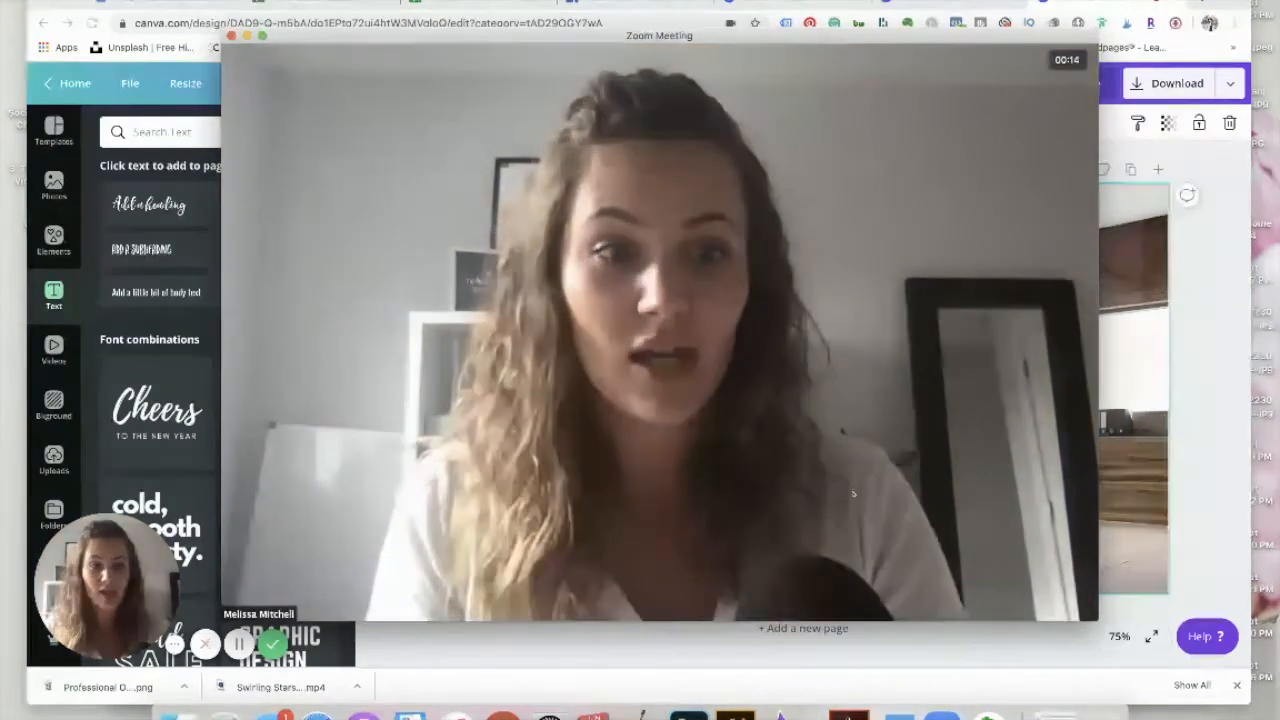
pyautogui.moveTo(320, 452)
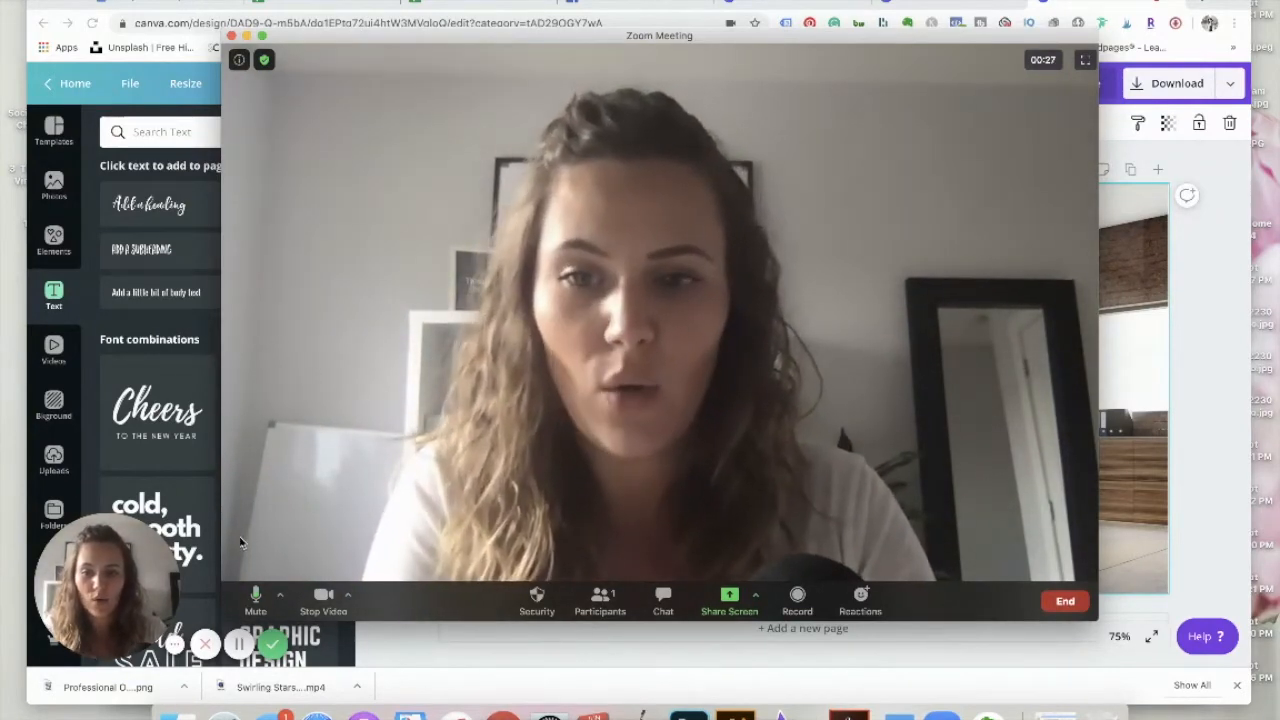
pyautogui.moveTo(324, 600)
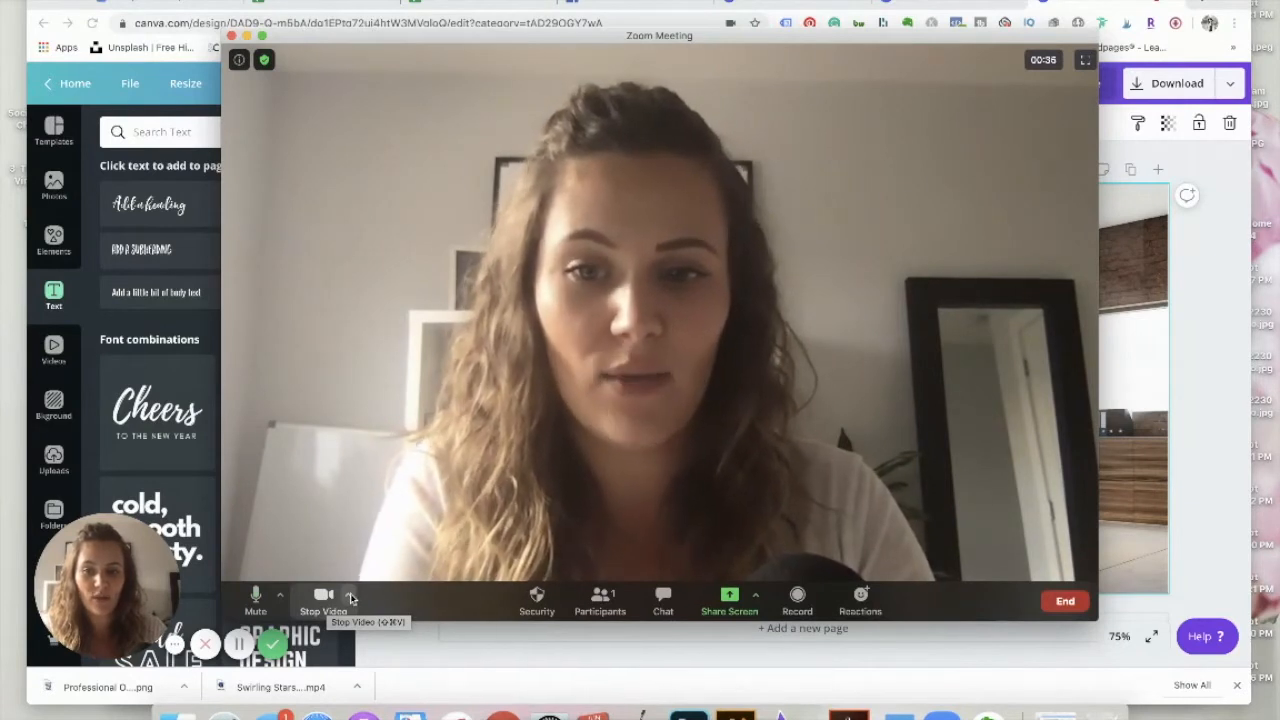
# Reach Zoom's virtual background settings from the Stop Video arrow menu
pyautogui.click(348, 594)
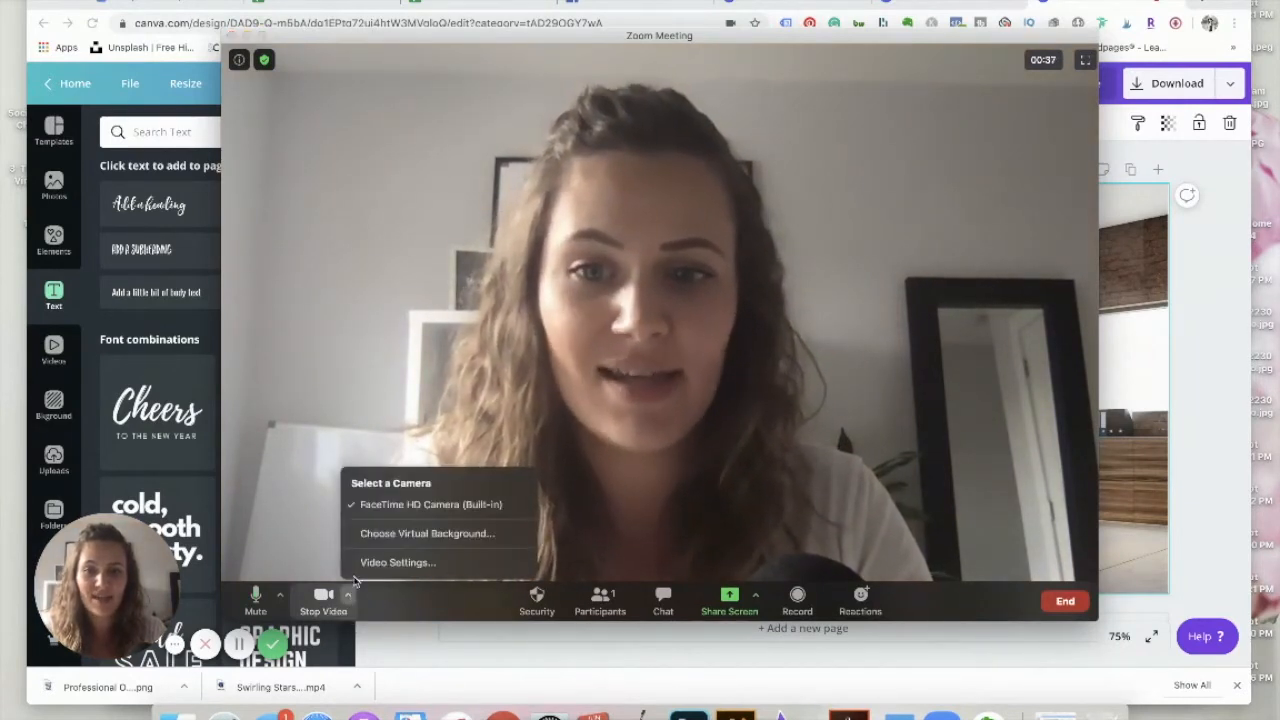
pyautogui.moveTo(426, 532)
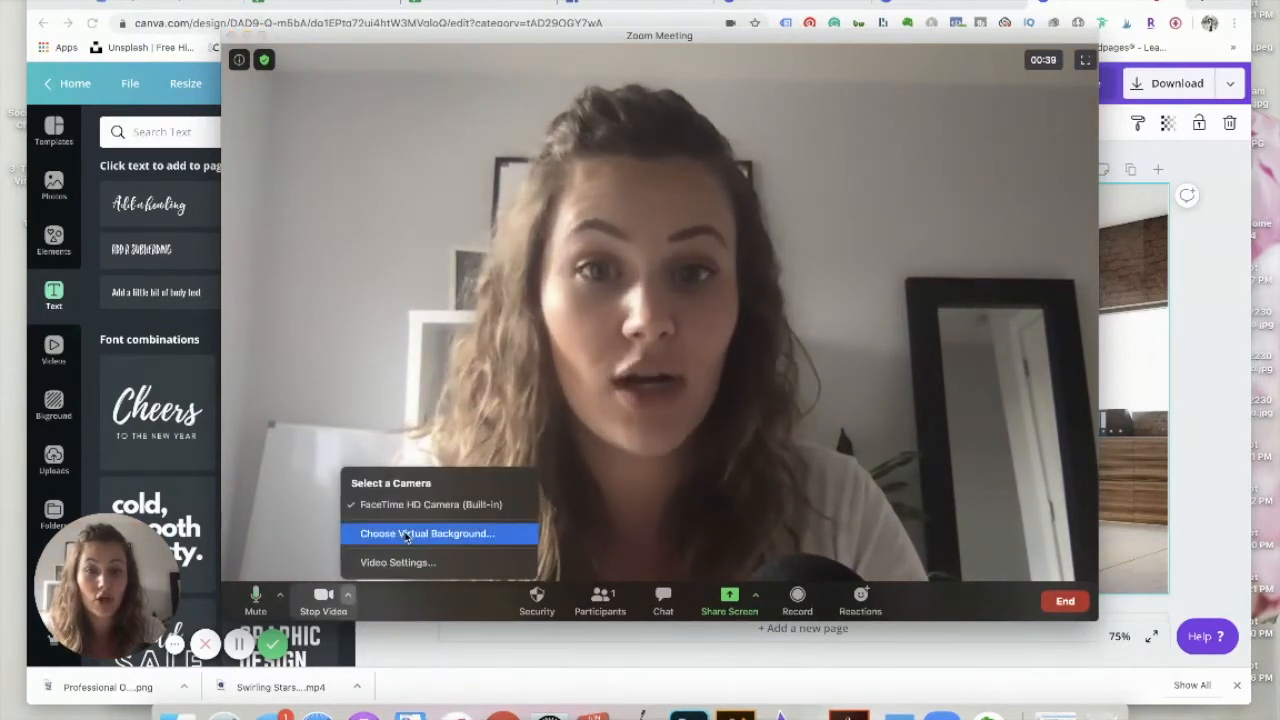
pyautogui.click(424, 532)
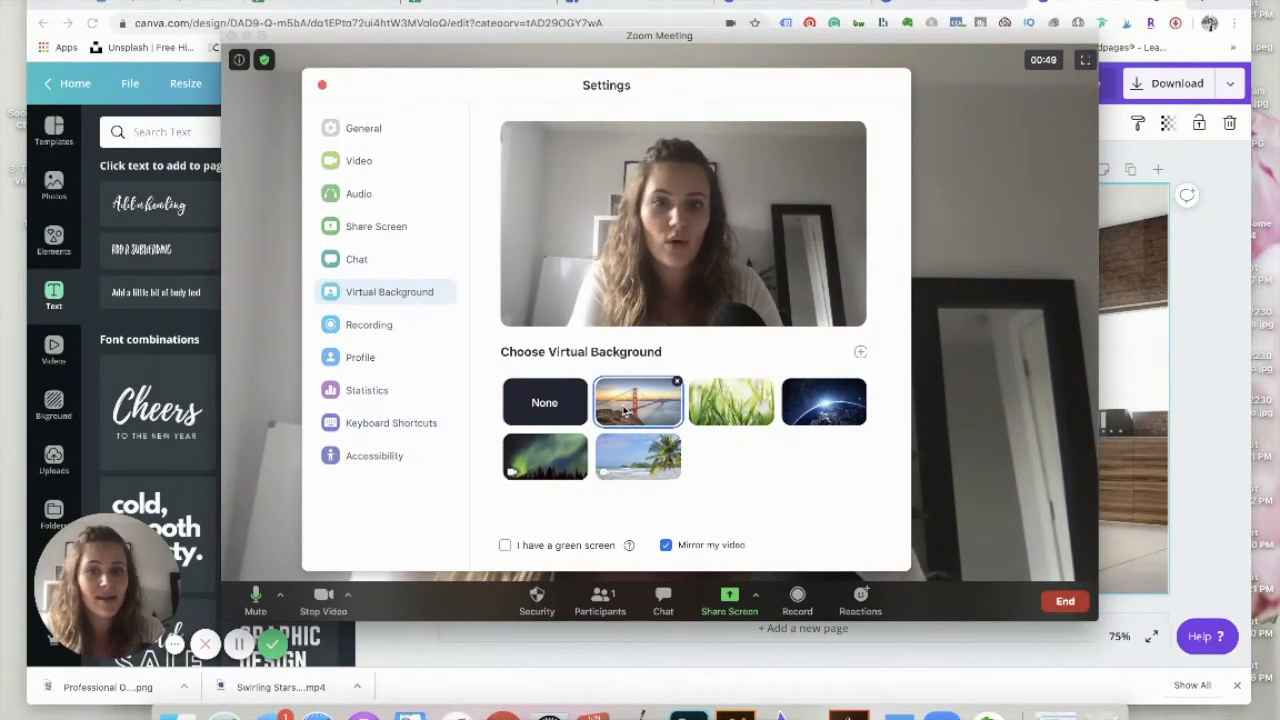
# Try the bridge, grass and earth-from-space presets, then bring up the add-custom-background options
pyautogui.click(636, 400)
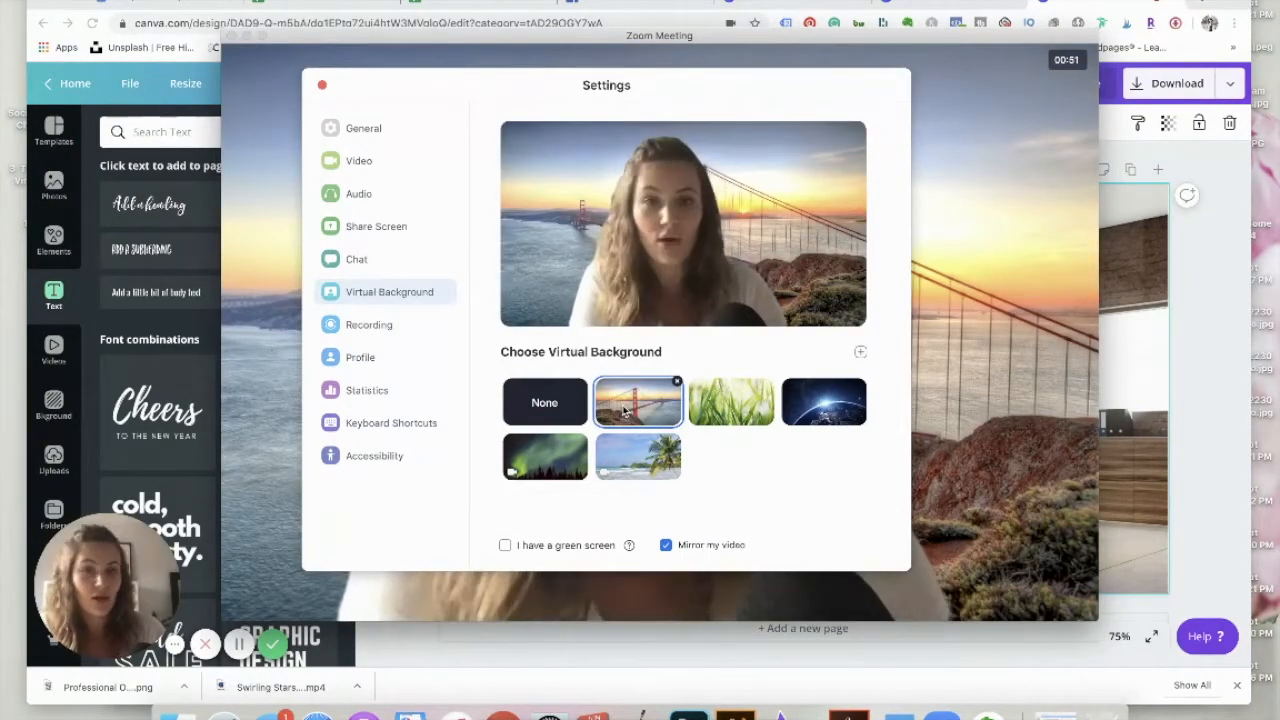
pyautogui.click(732, 400)
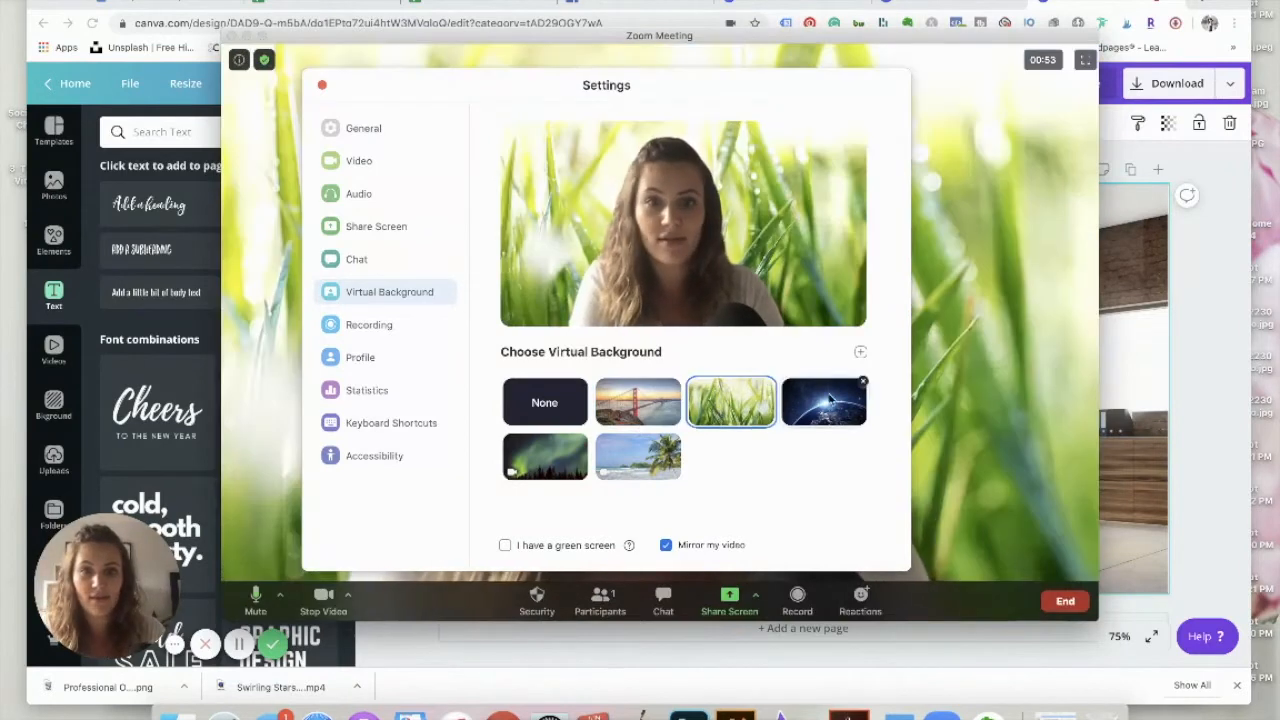
pyautogui.click(824, 400)
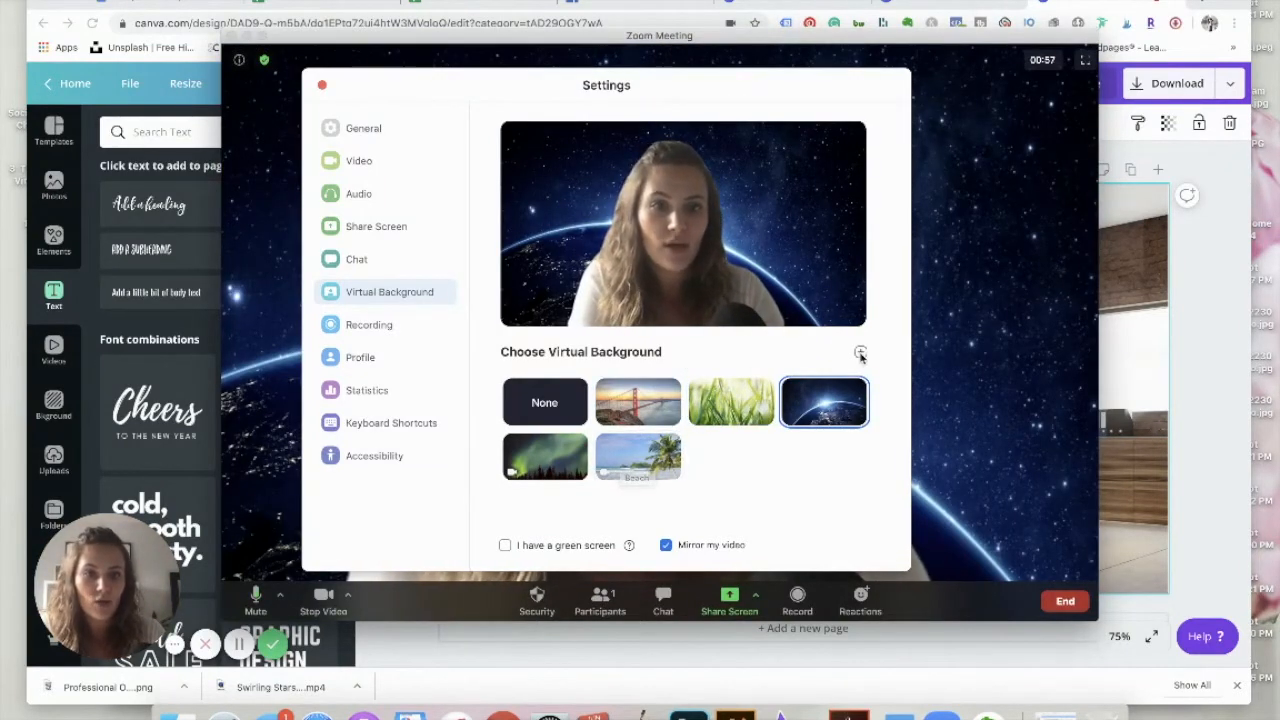
pyautogui.moveTo(860, 352)
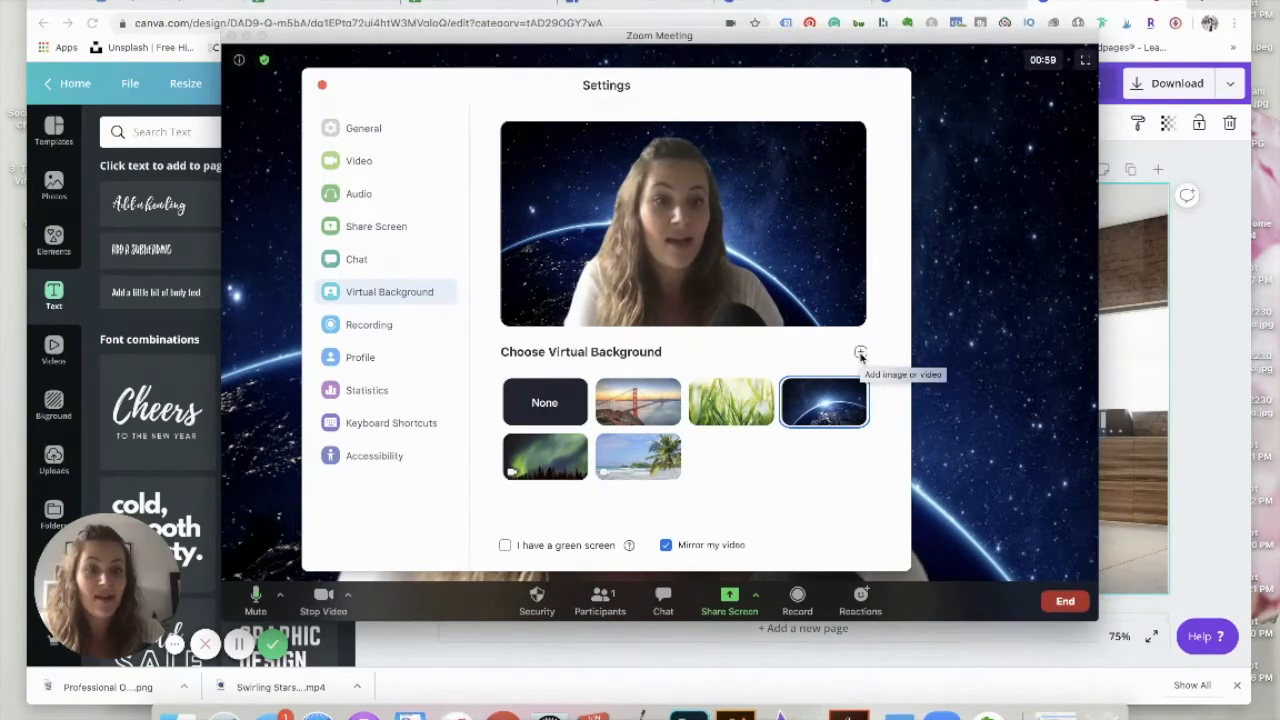
pyautogui.click(860, 352)
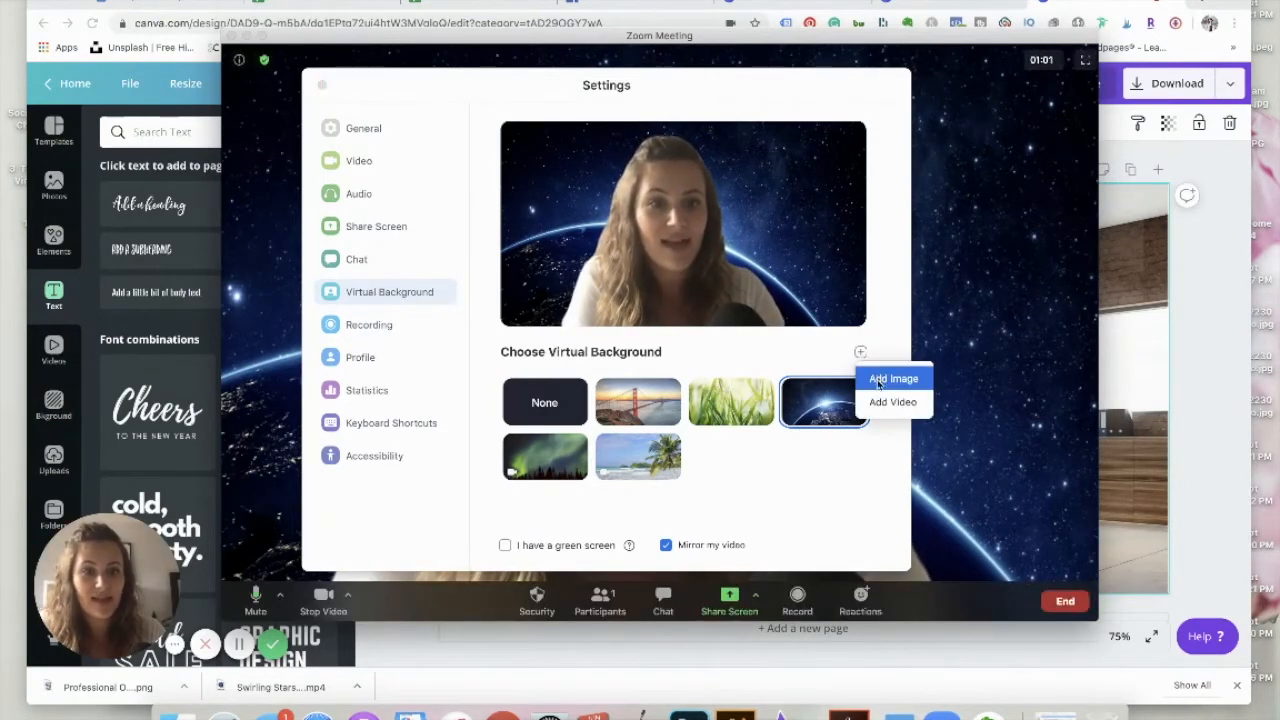
pyautogui.moveTo(892, 400)
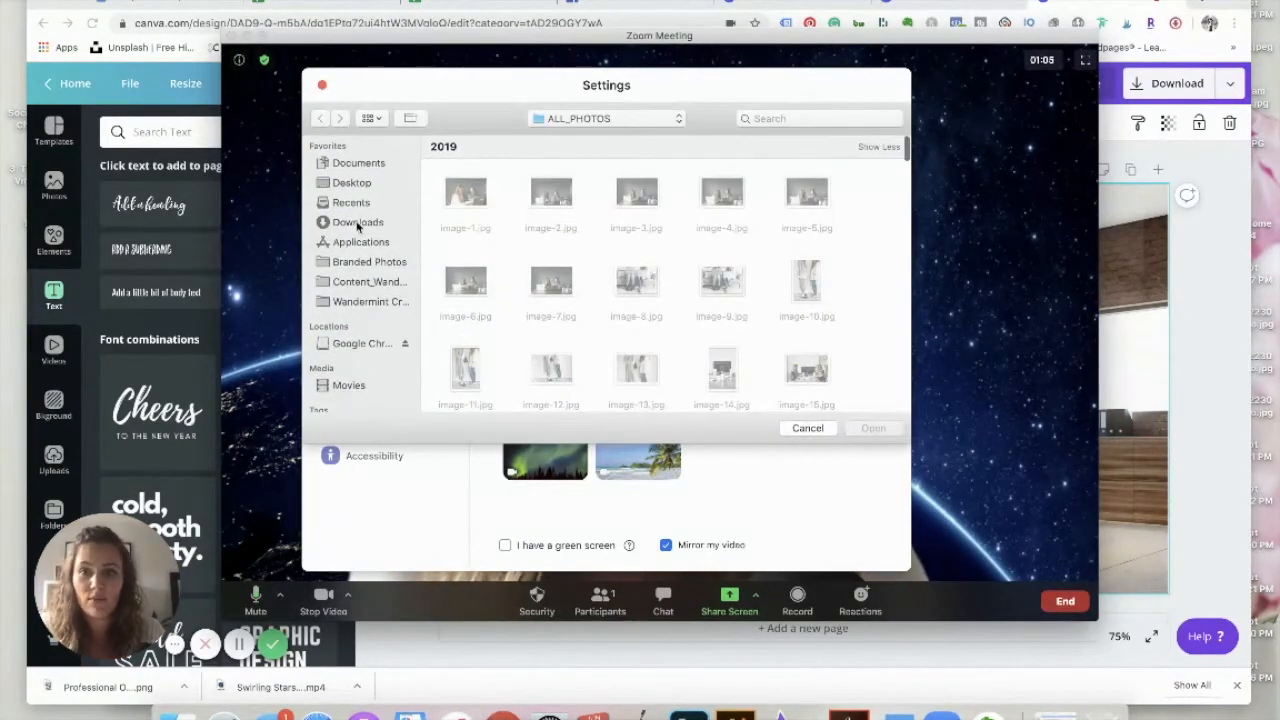
# Add the Swirling Stars and Space mp4 from Downloads as a video background
pyautogui.click(356, 222)
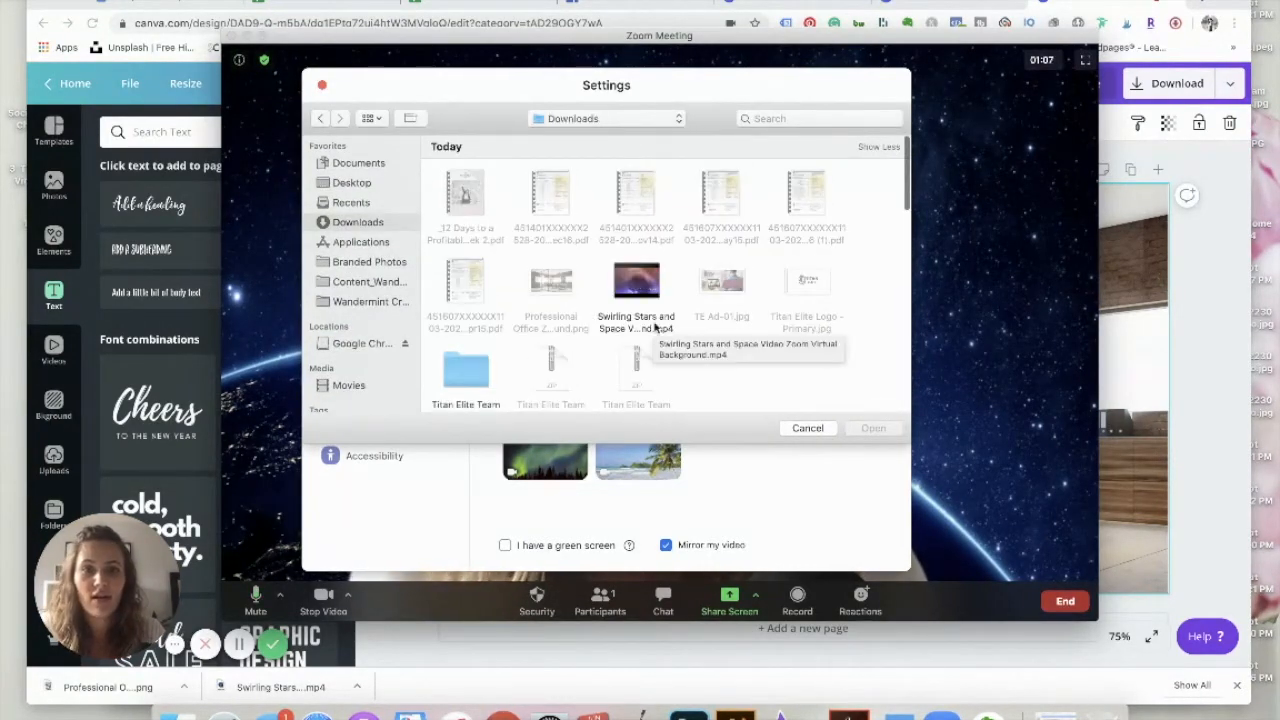
pyautogui.click(636, 290)
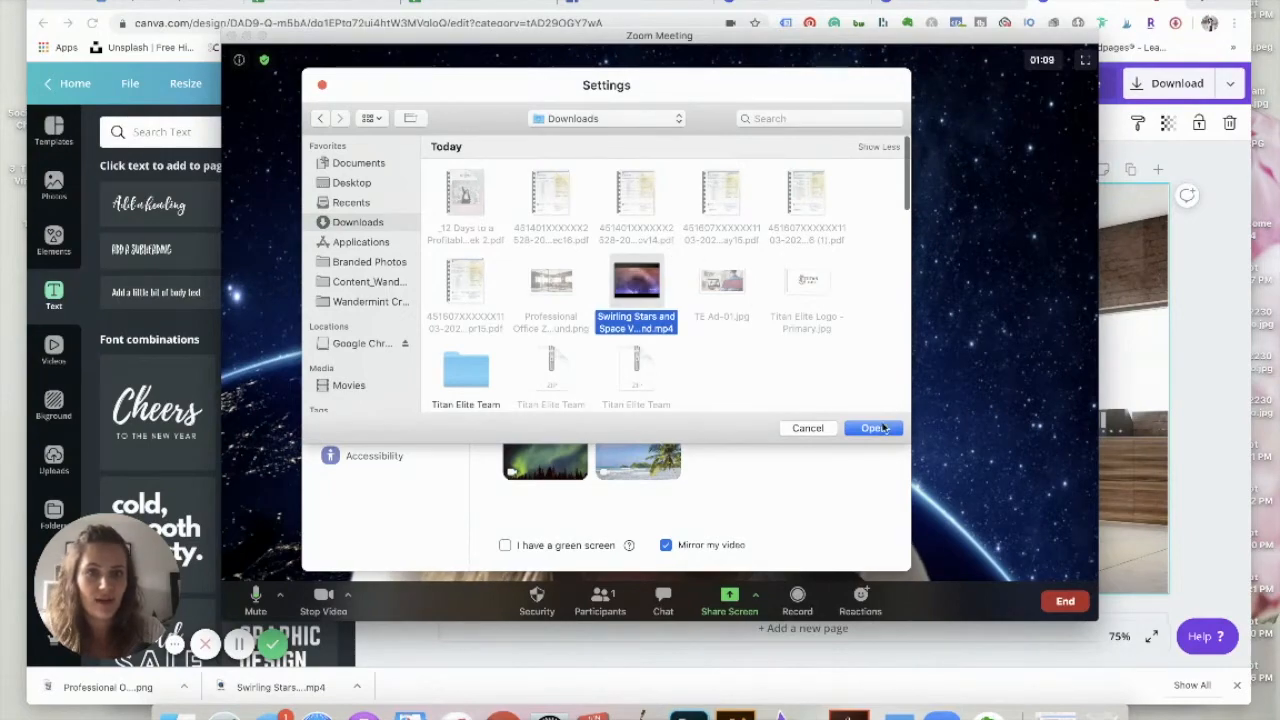
pyautogui.click(872, 428)
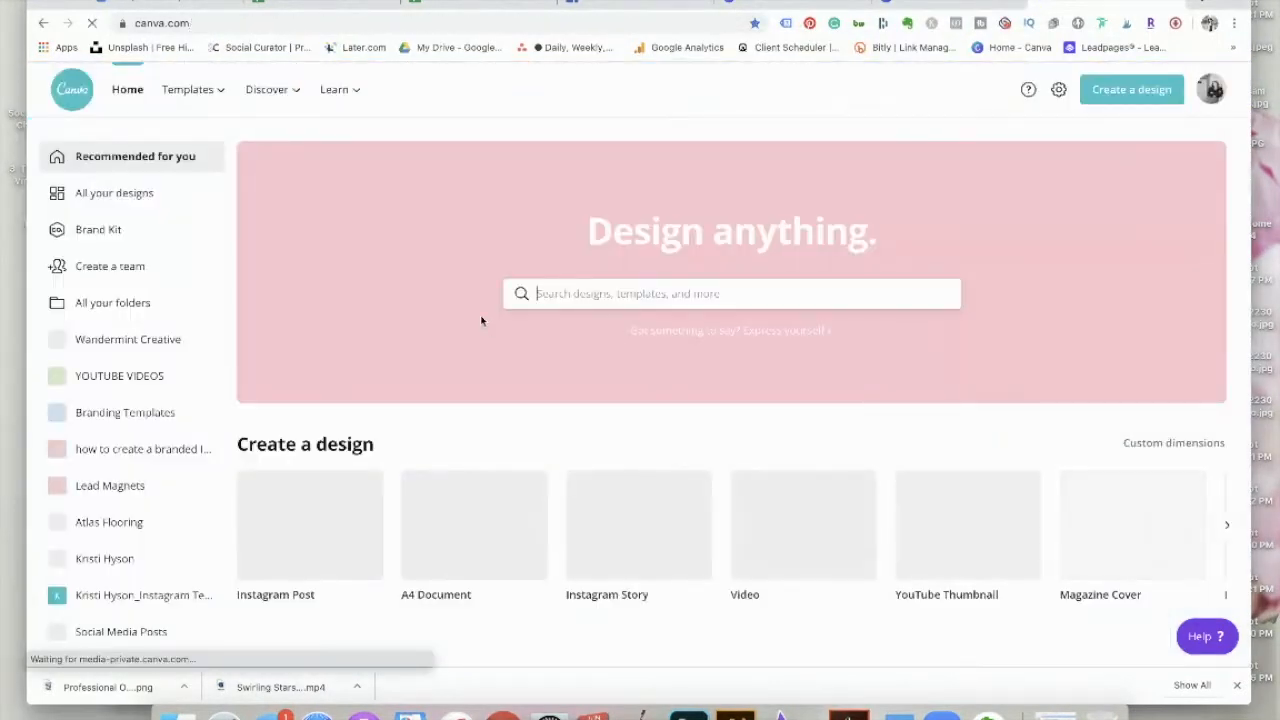
# Flip the lower-right logo horizontally in the Swirling Stars and Space design
pyautogui.scroll(-3)
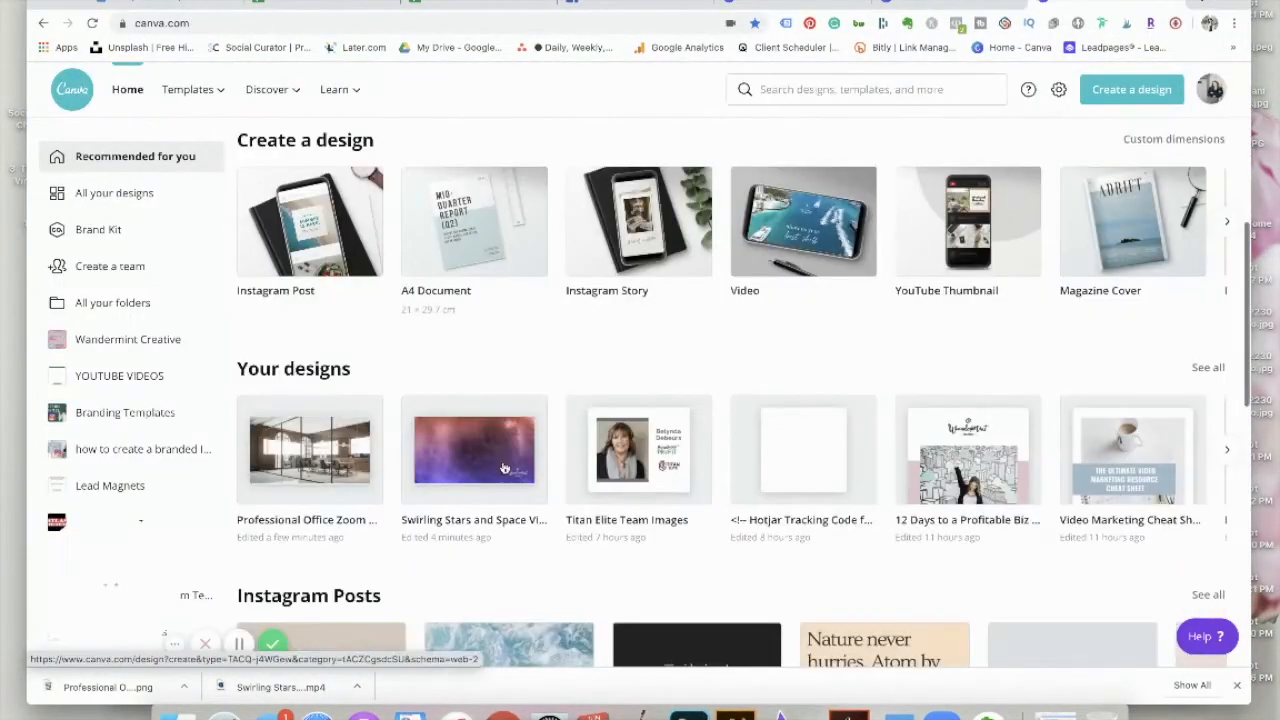
pyautogui.click(472, 450)
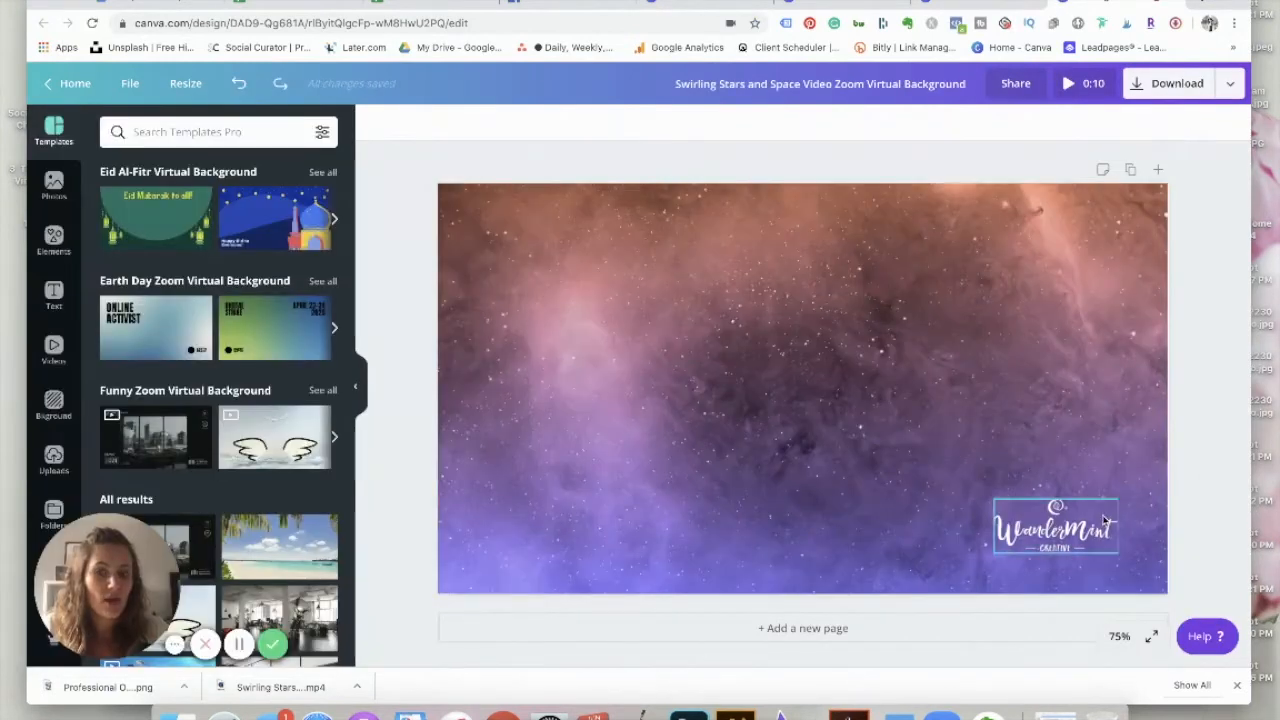
pyautogui.click(1056, 528)
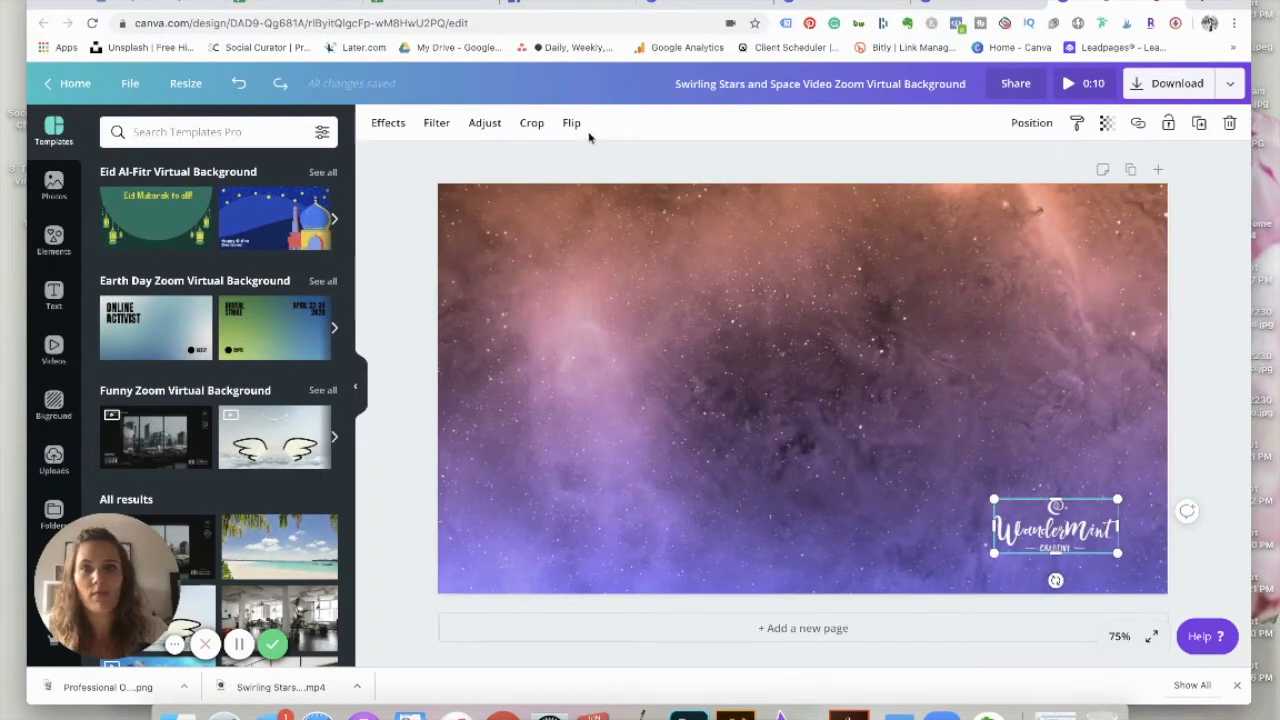
pyautogui.click(572, 122)
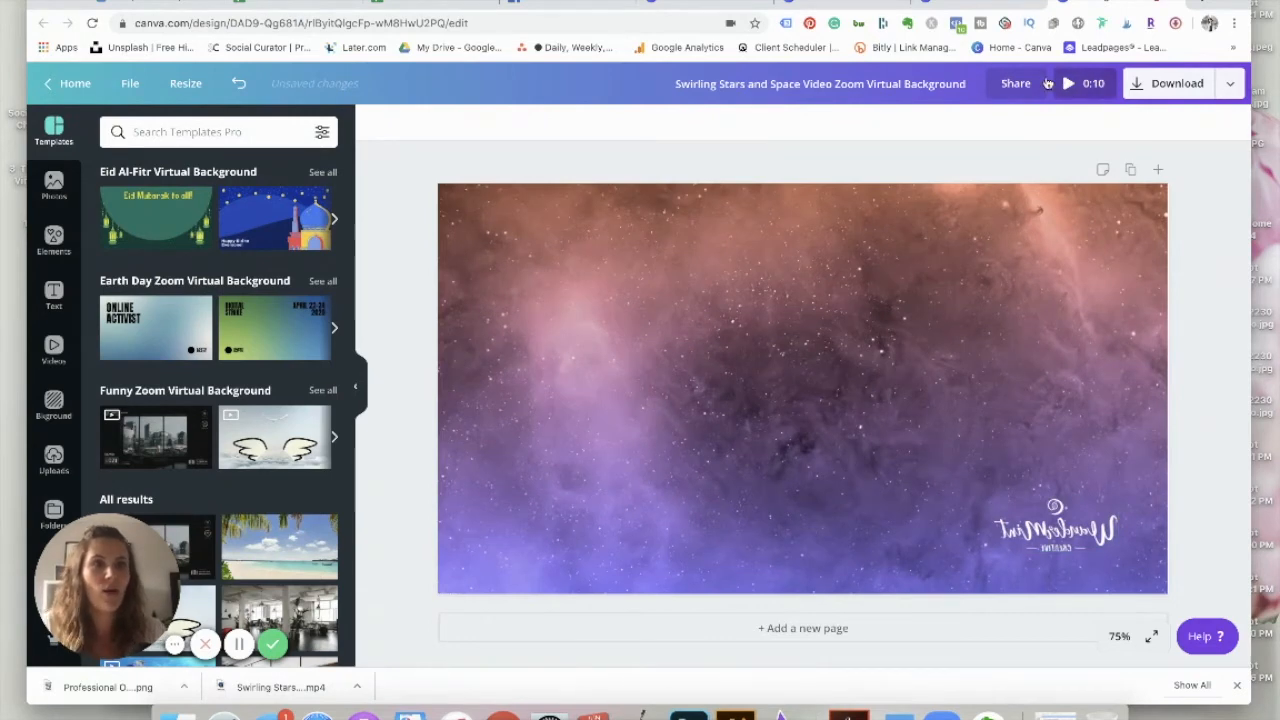
# Download the design with file type Video
pyautogui.click(1176, 84)
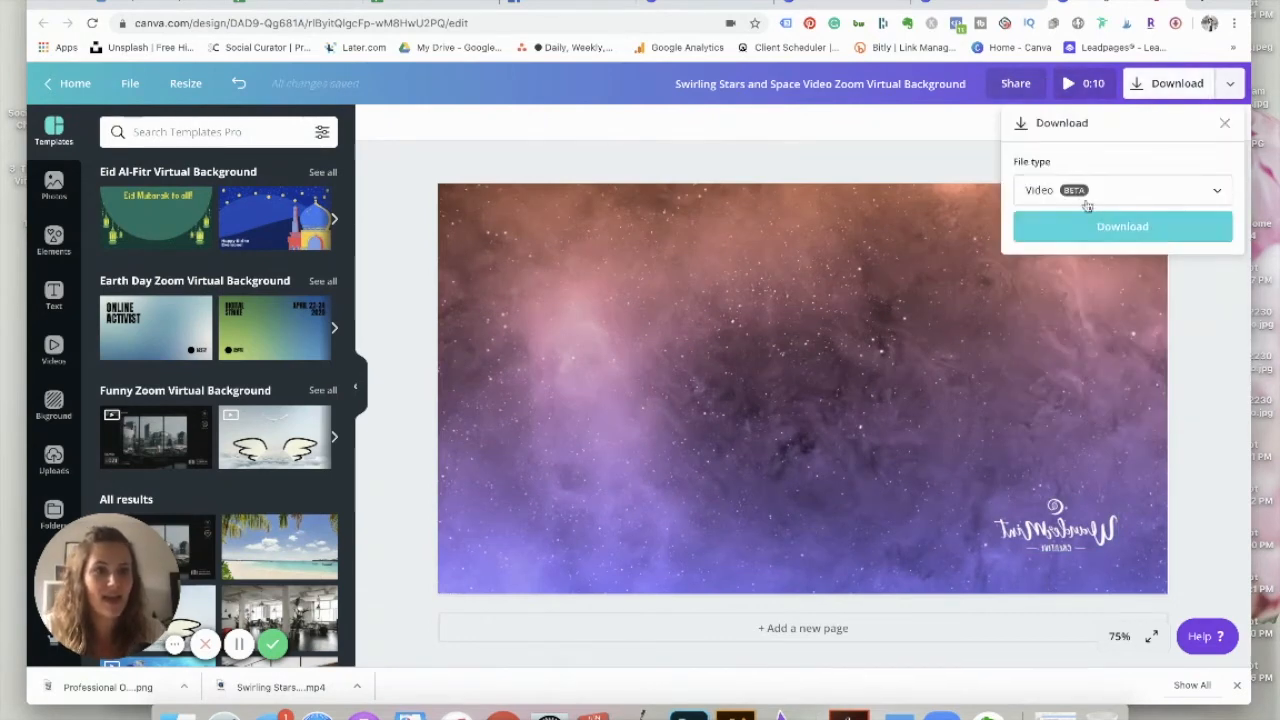
pyautogui.click(1122, 226)
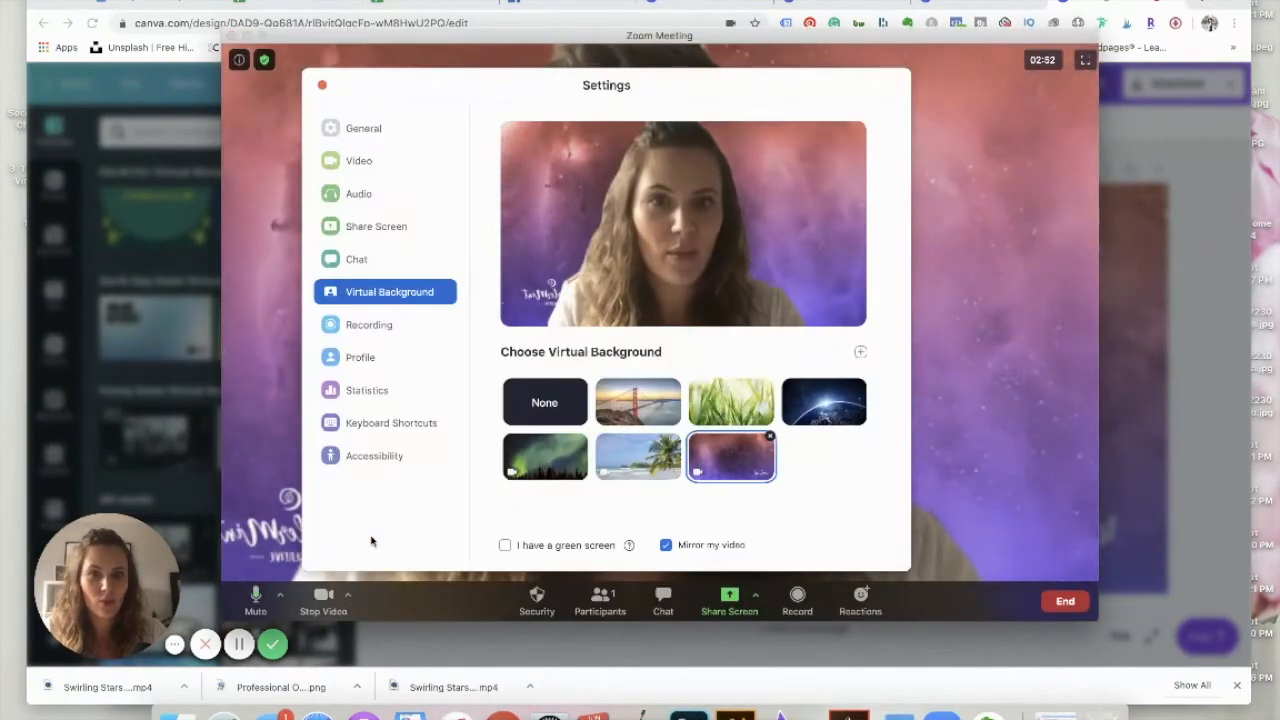
# Remove the old space video and add the newer Swirling Stars (1).mp4 in its place
pyautogui.click(638, 456)
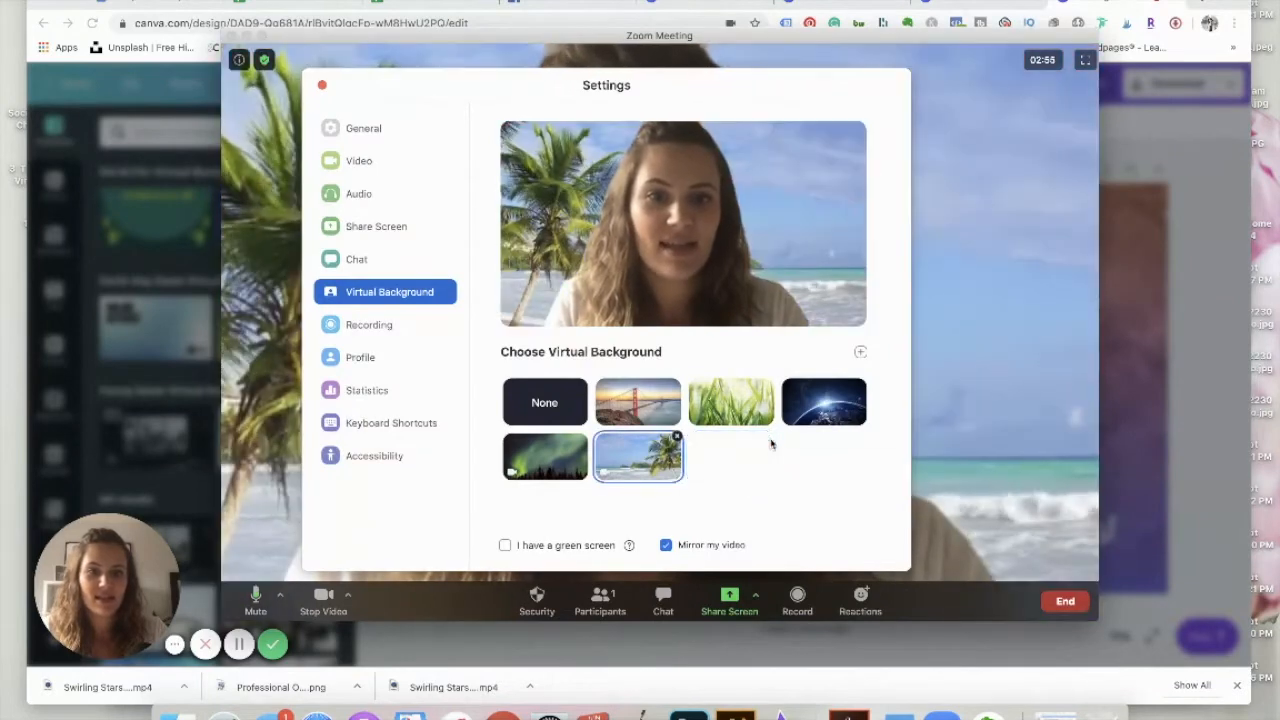
pyautogui.click(860, 352)
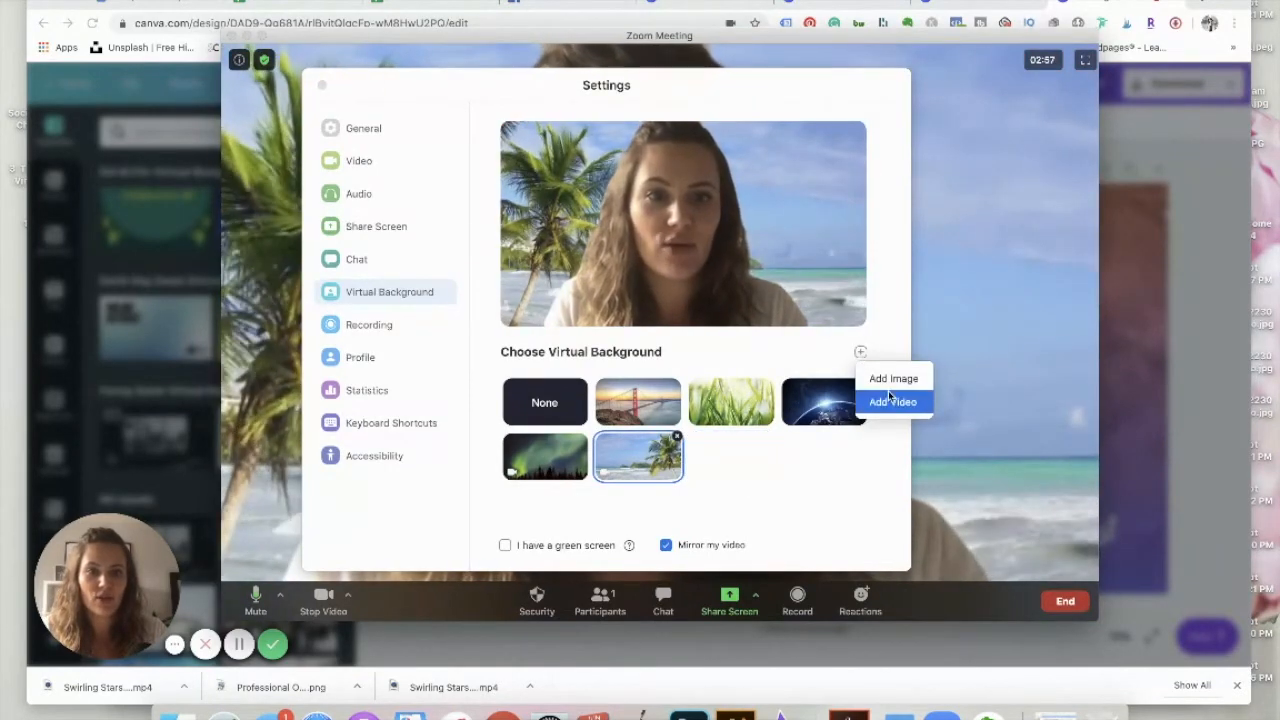
pyautogui.click(892, 400)
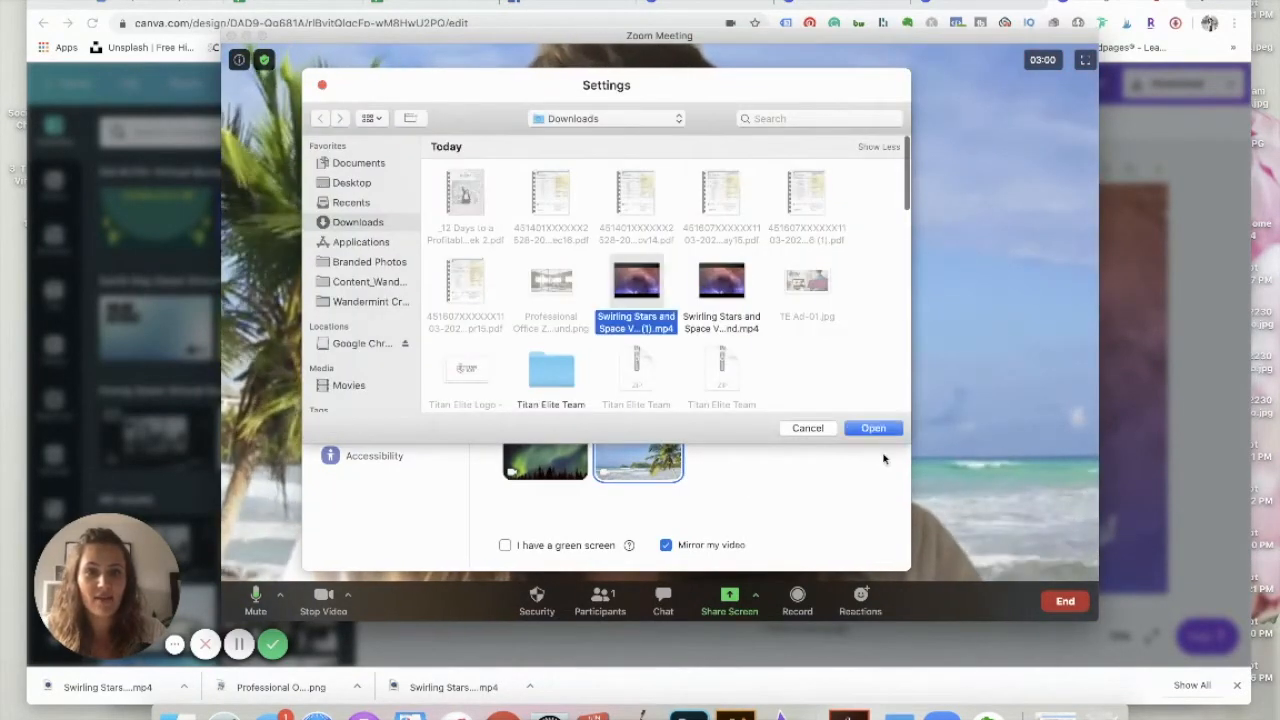
pyautogui.click(872, 428)
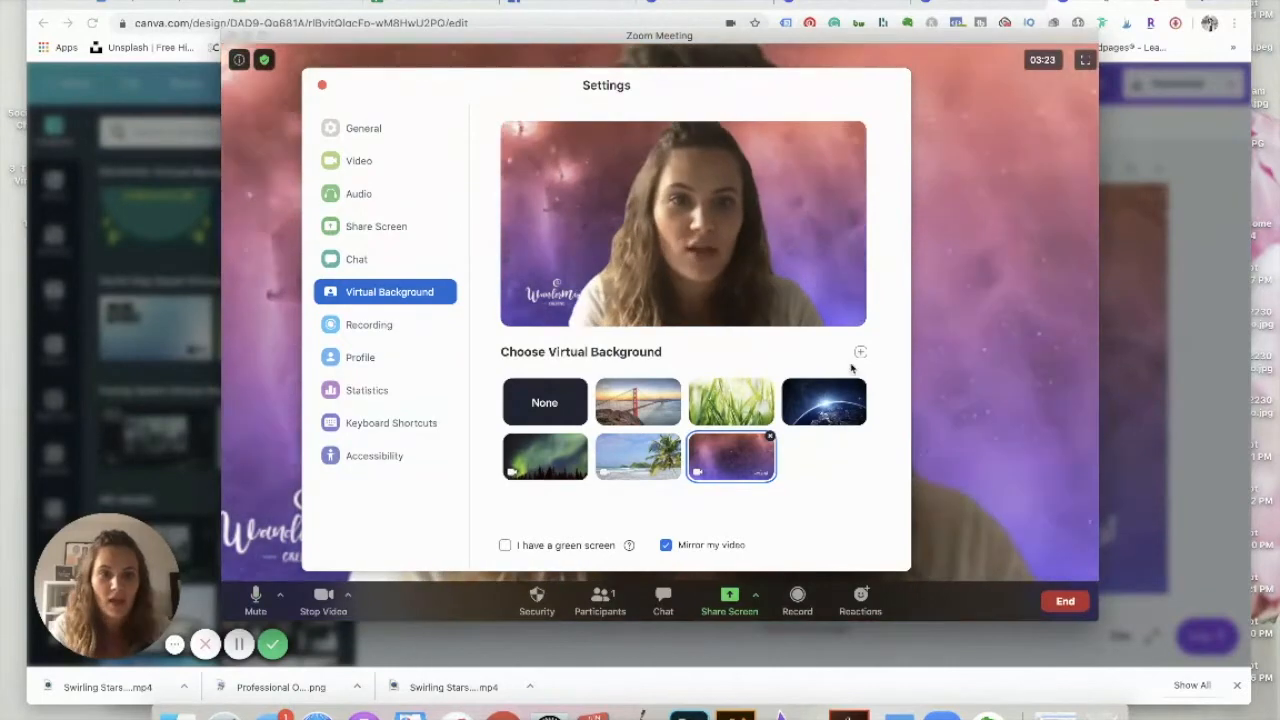
# Add the Professional Office png from Downloads as an image background and apply it
pyautogui.click(860, 352)
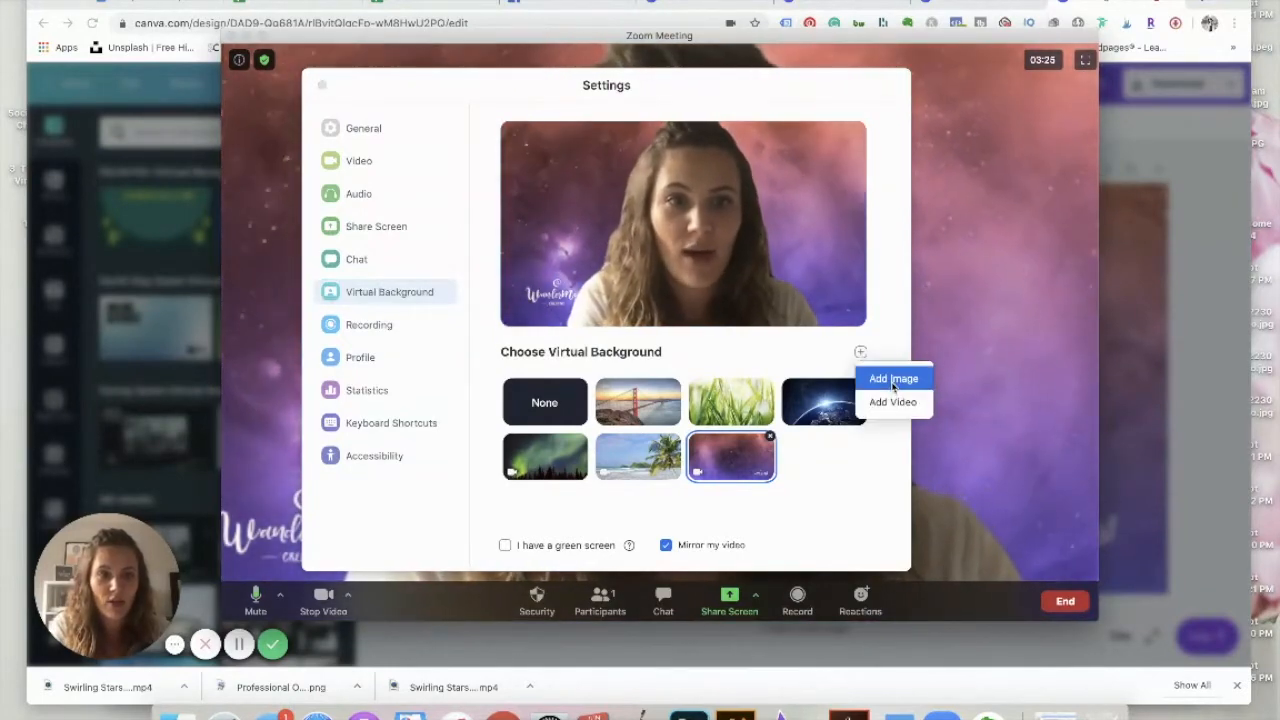
pyautogui.click(892, 378)
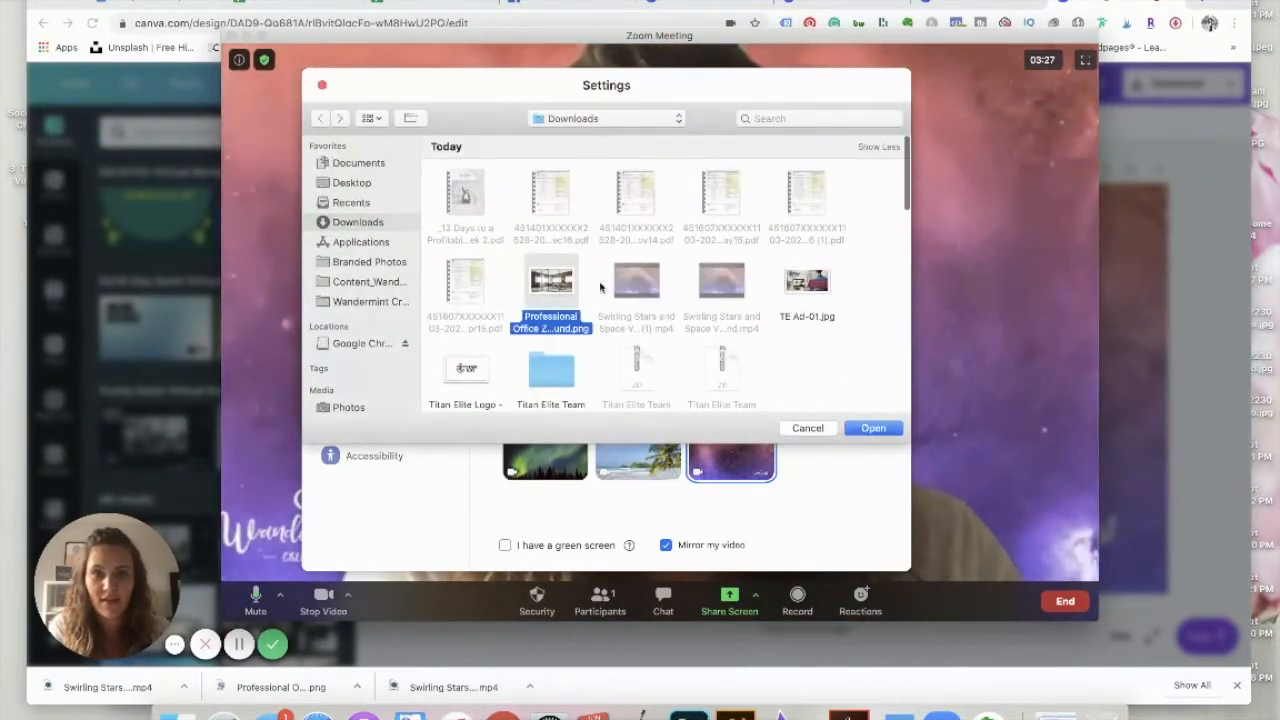
pyautogui.click(872, 428)
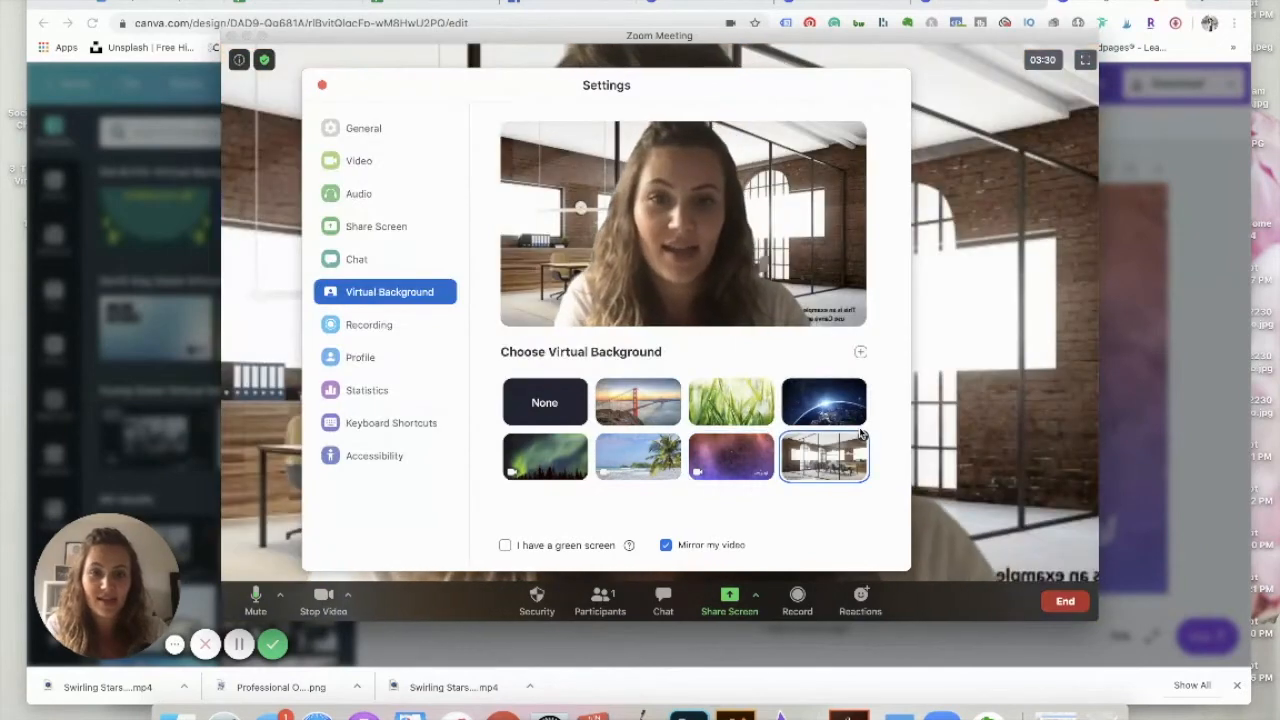